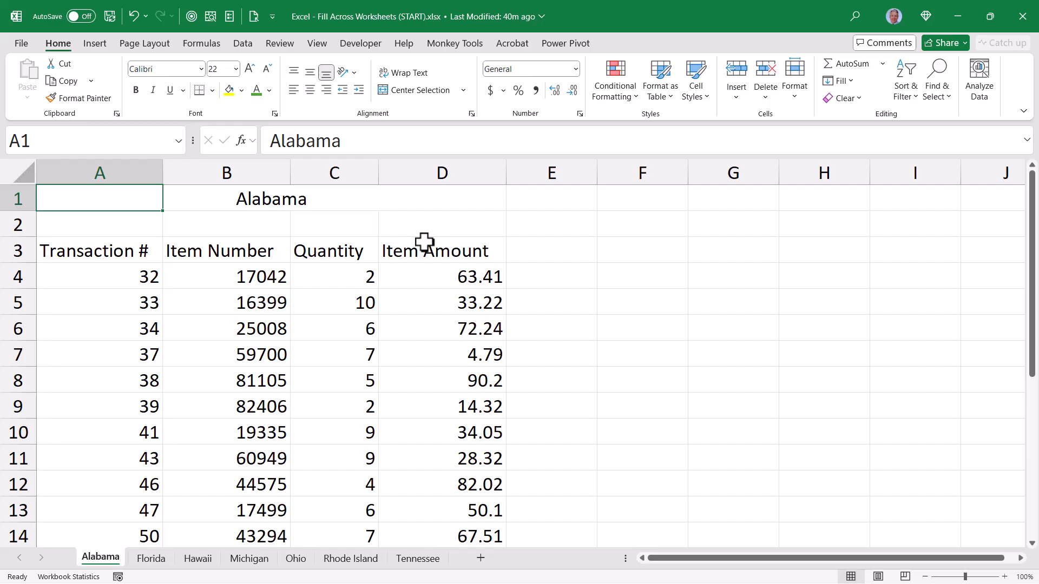
Review the Florida, Rhode Island, Ohio and Hawaii sheets, then return to Alabama
left_click(197, 559)
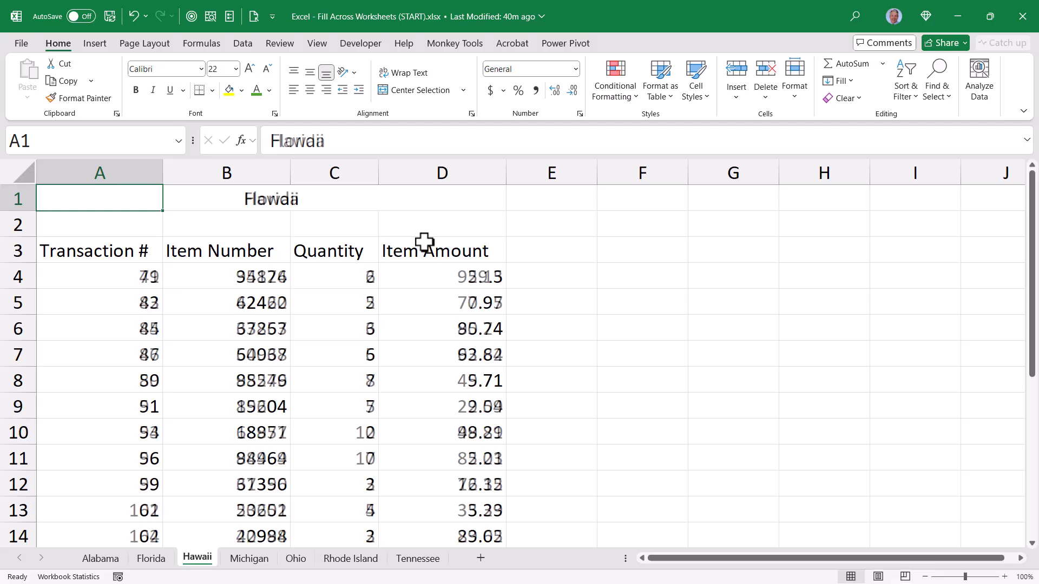
left_click(349, 559)
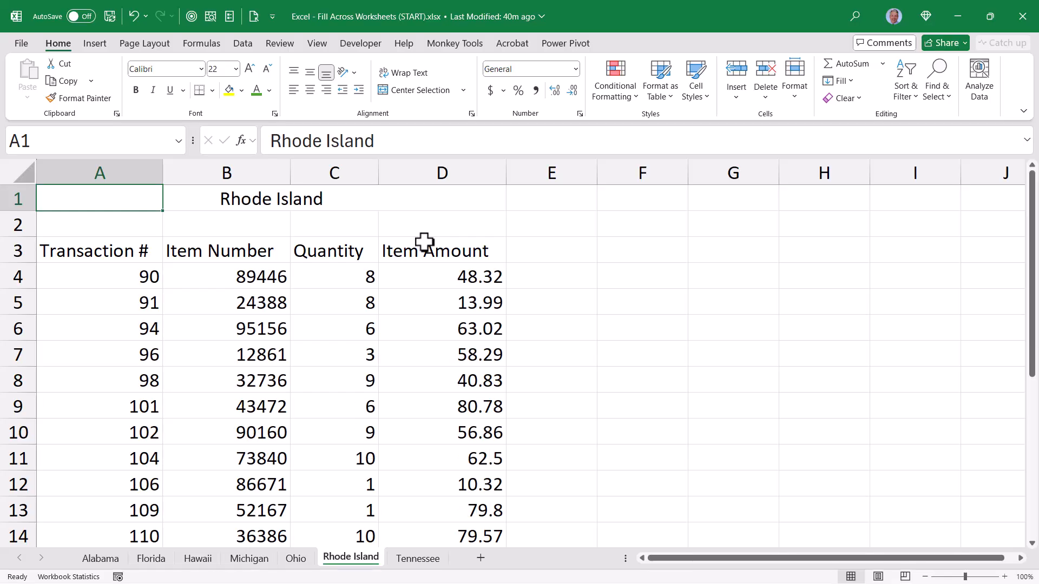
left_click(295, 558)
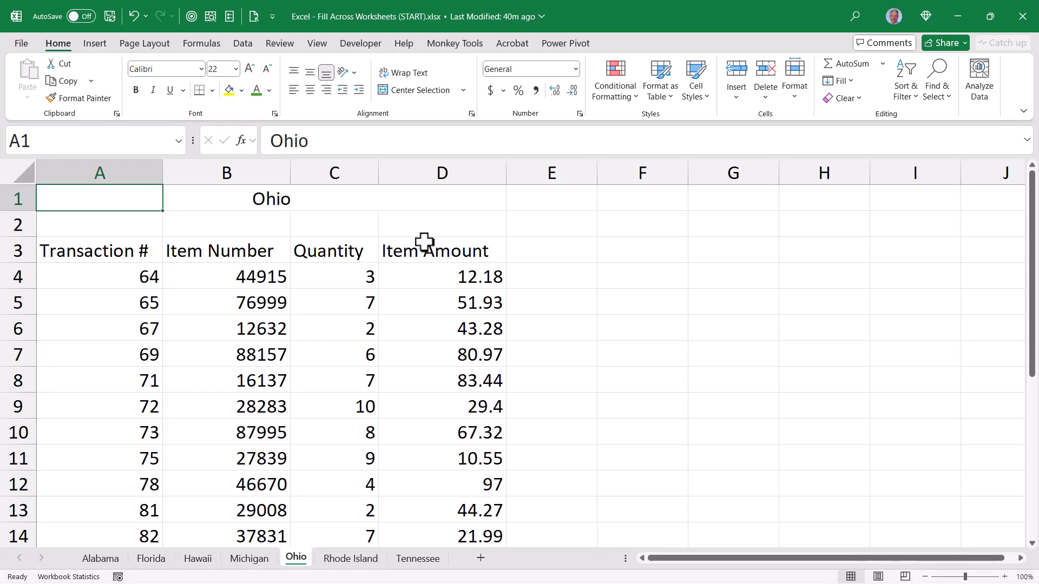
left_click(104, 559)
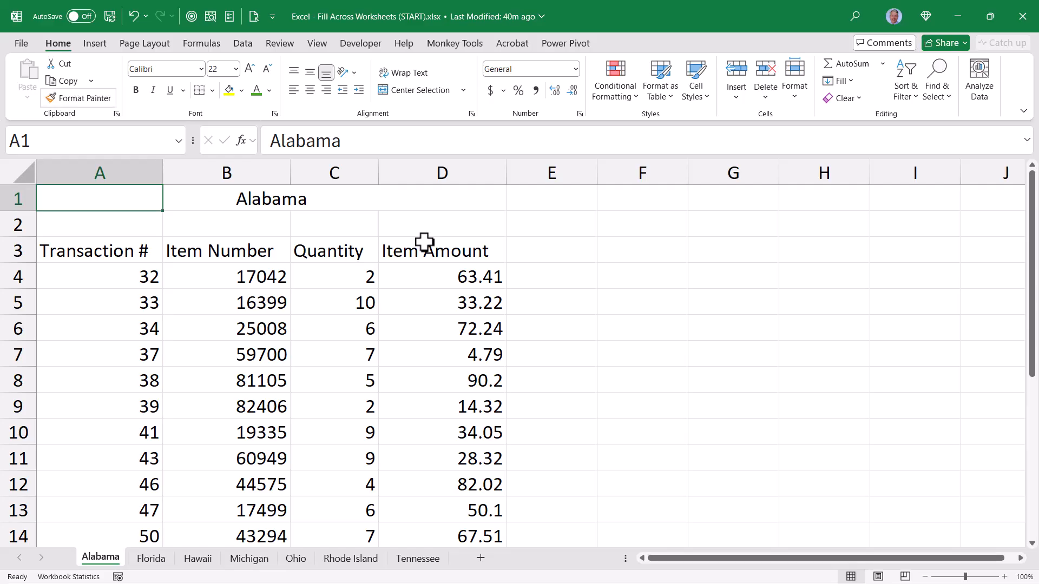
left_click(197, 559)
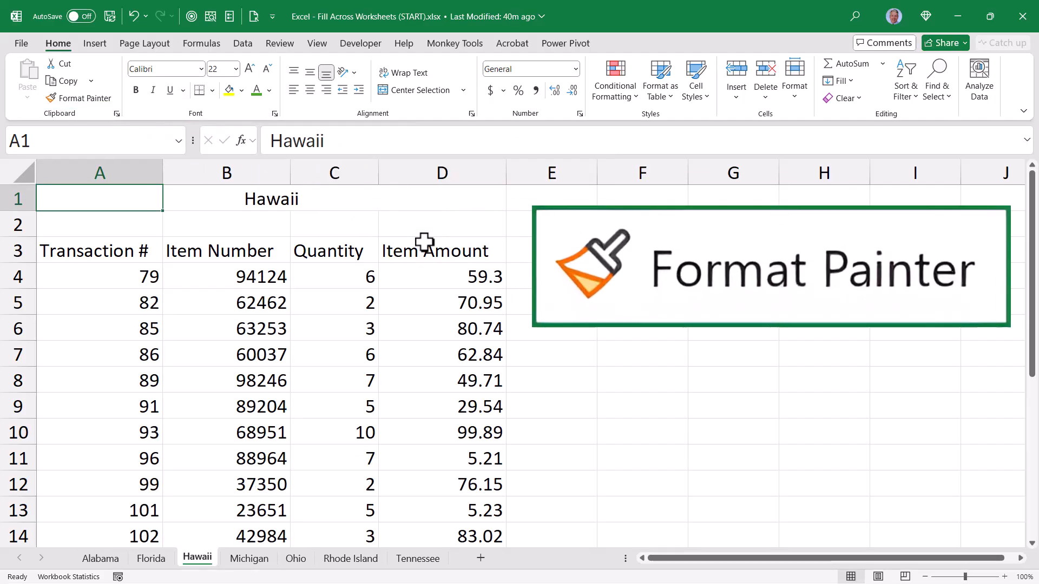
left_click(295, 559)
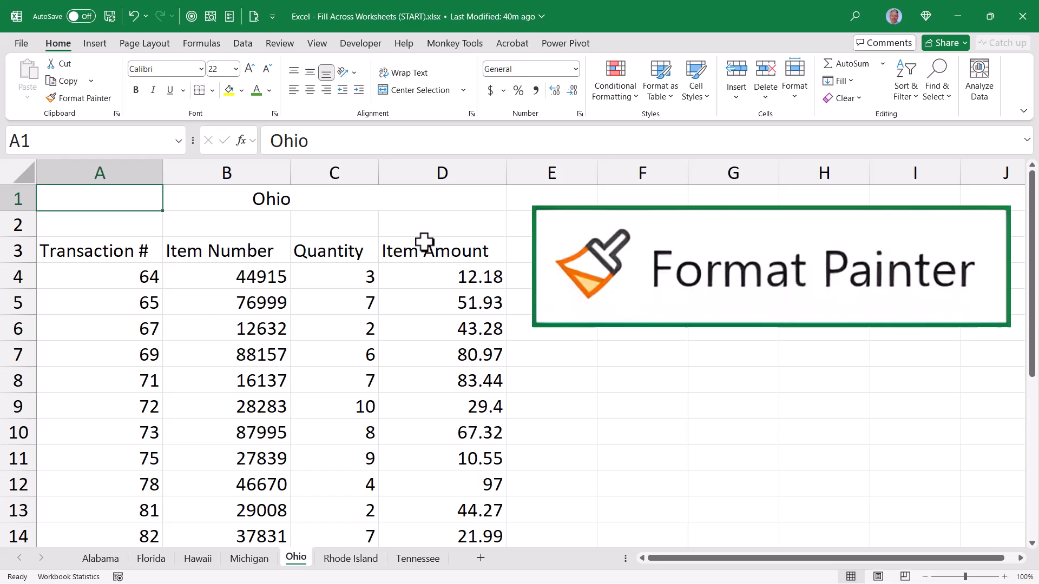
left_click(99, 558)
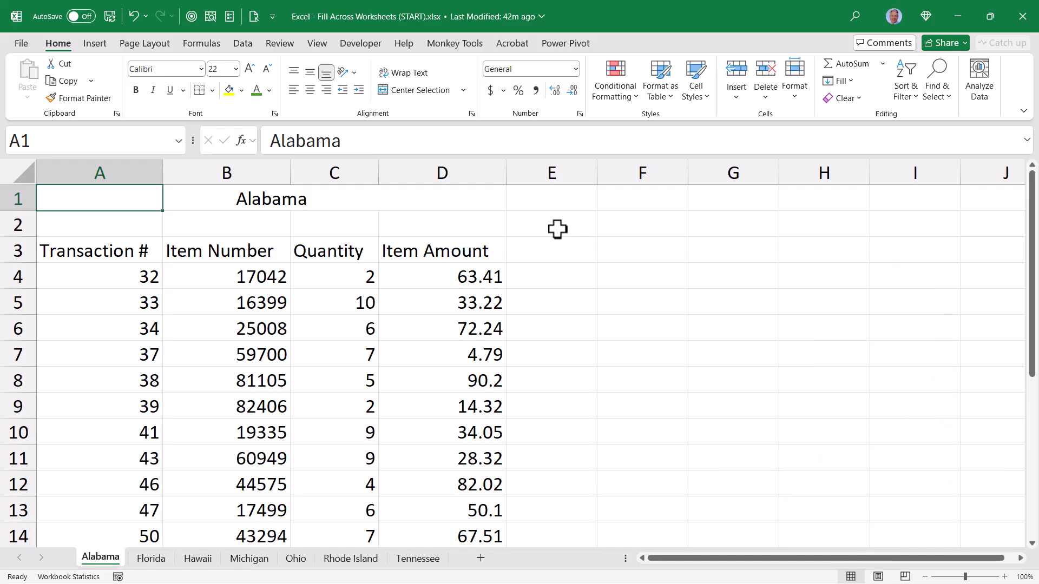
Make the Alabama title larger and italic on a light blue fill, with bold centred headings
left_click(234, 69)
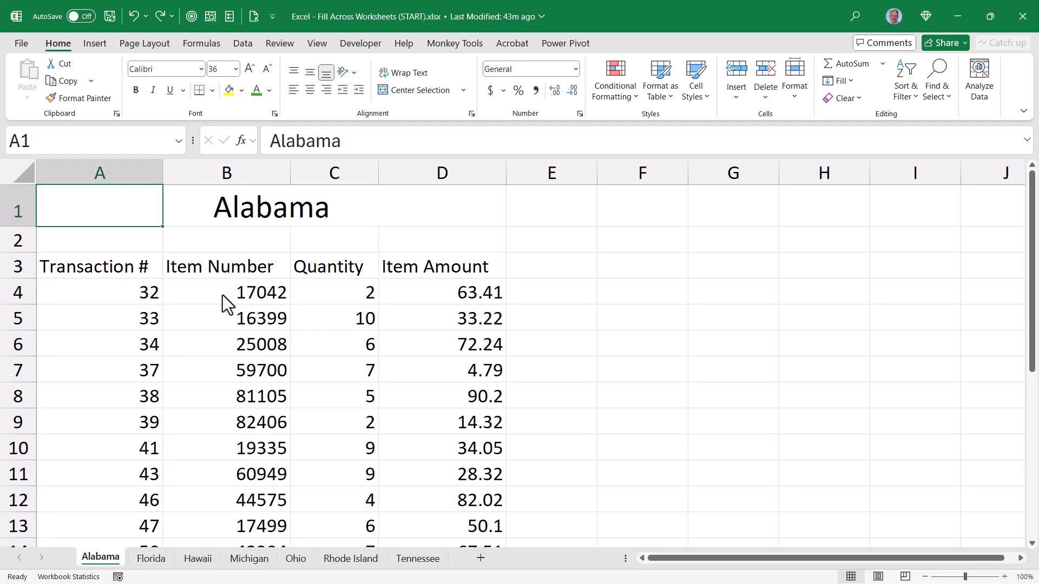
left_click(152, 90)
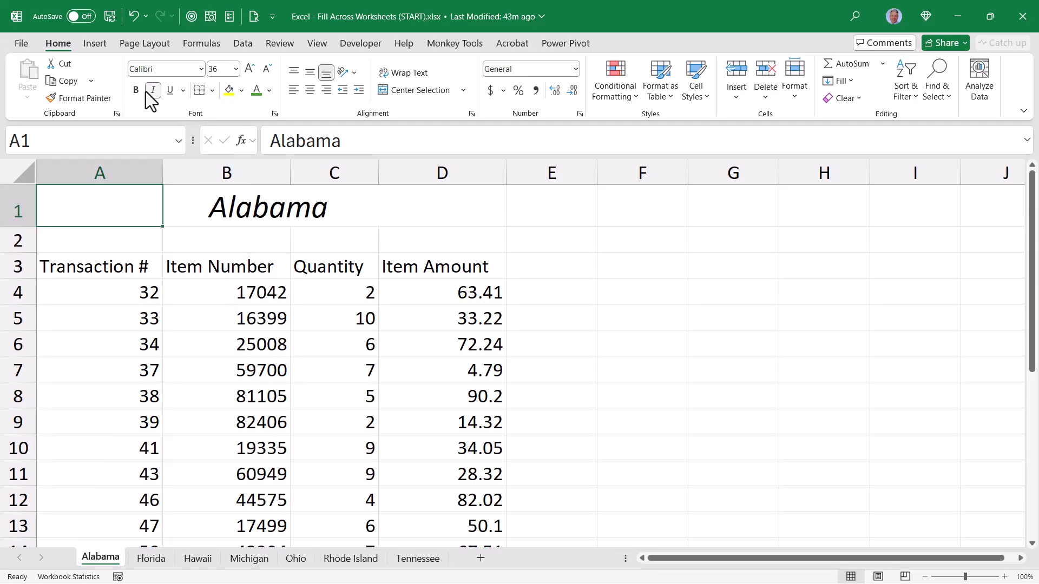
left_click(241, 91)
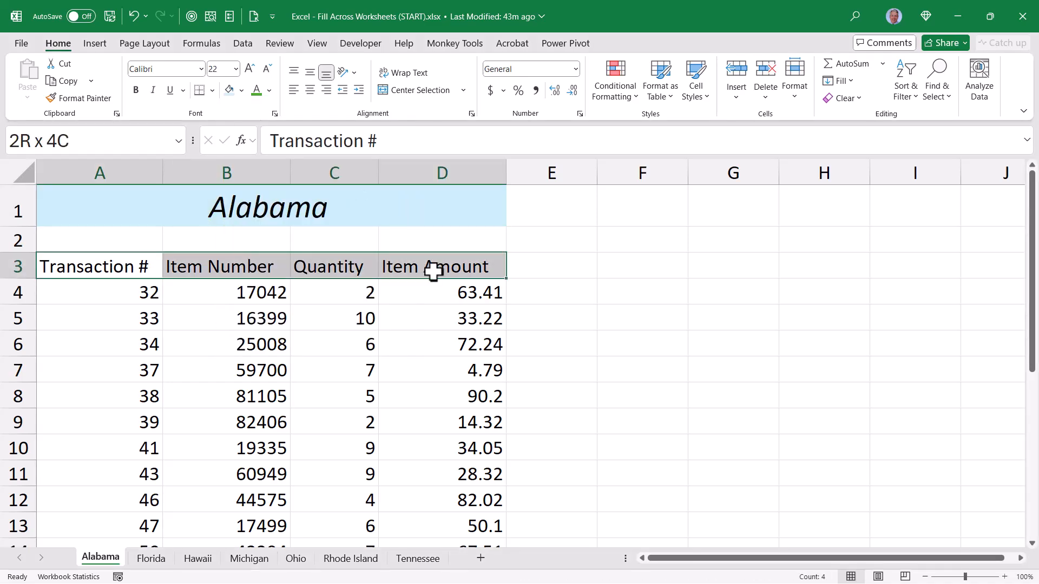
left_click(309, 90)
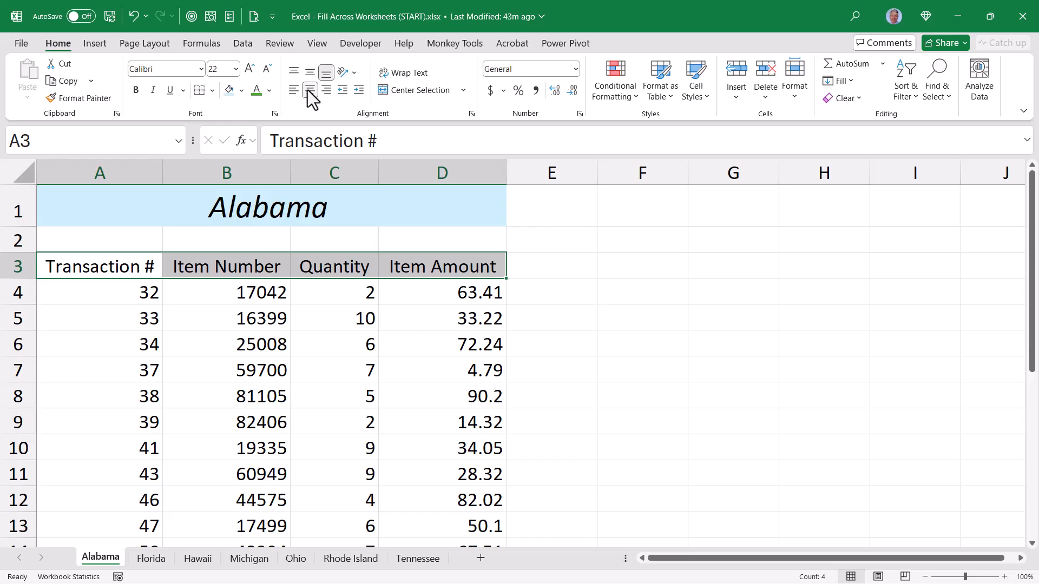
left_click(212, 91)
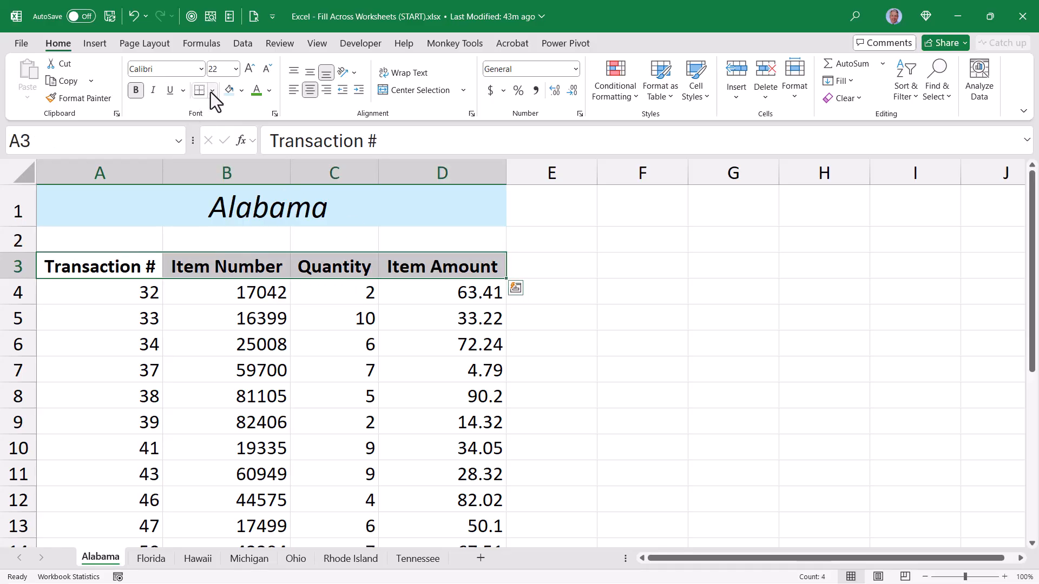
In Format Cells > Borders, choose blue as the border colour
left_click(210, 91)
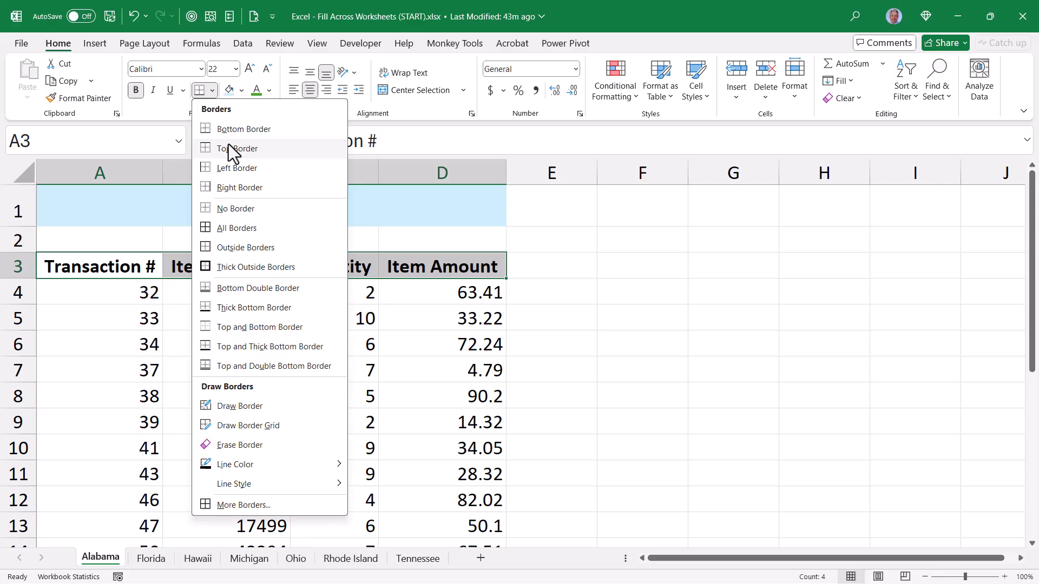
left_click(243, 504)
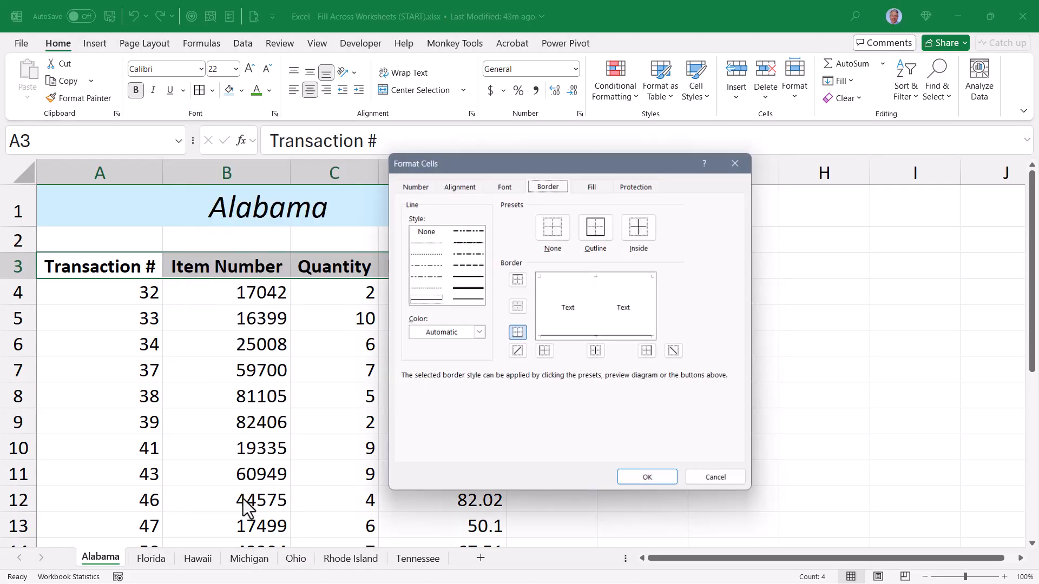
left_click(481, 332)
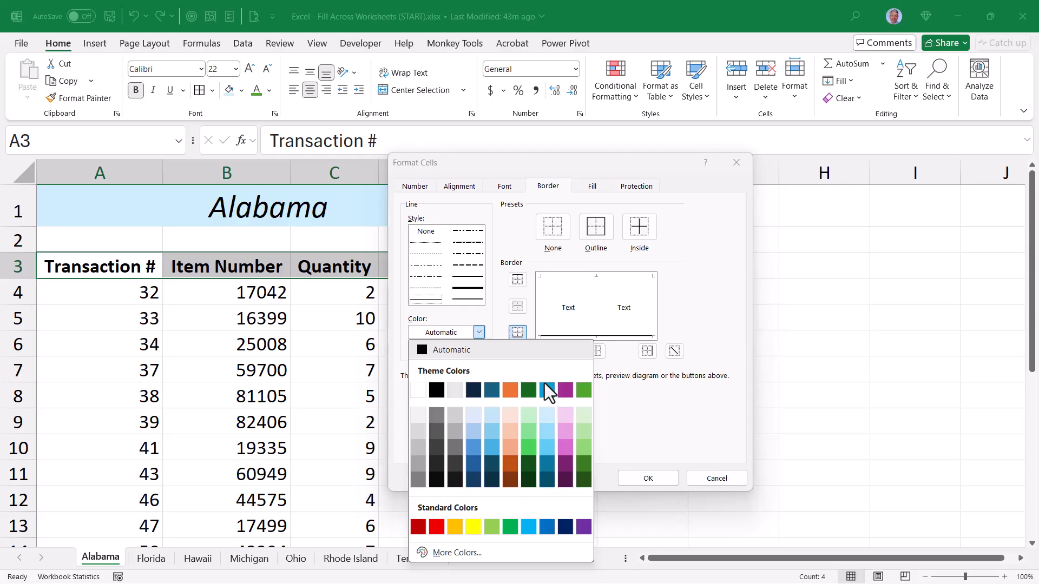
left_click(546, 389)
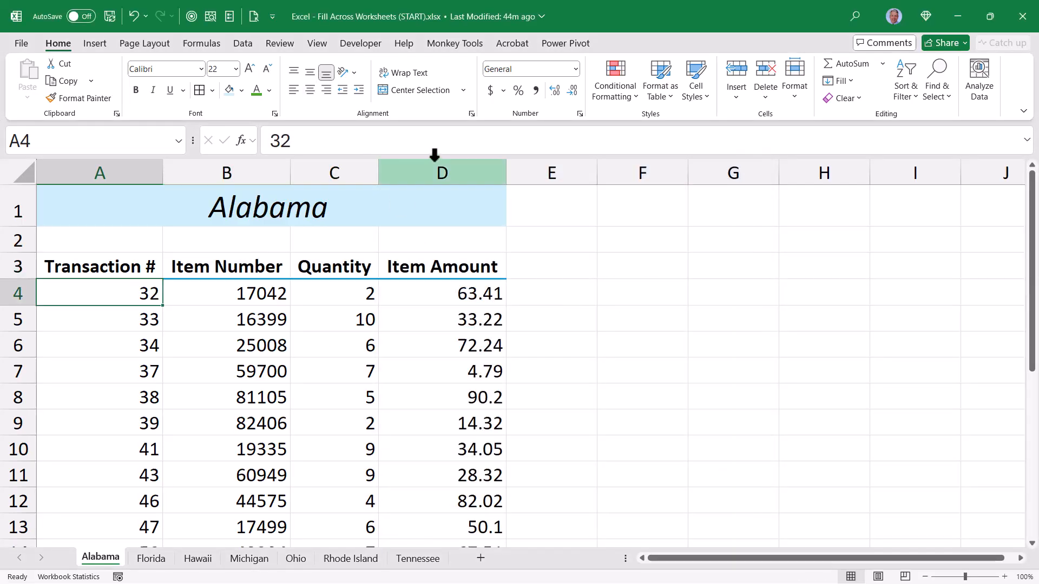
Format Item Amount as currency and select the A4:D23 data block
left_click(441, 172)
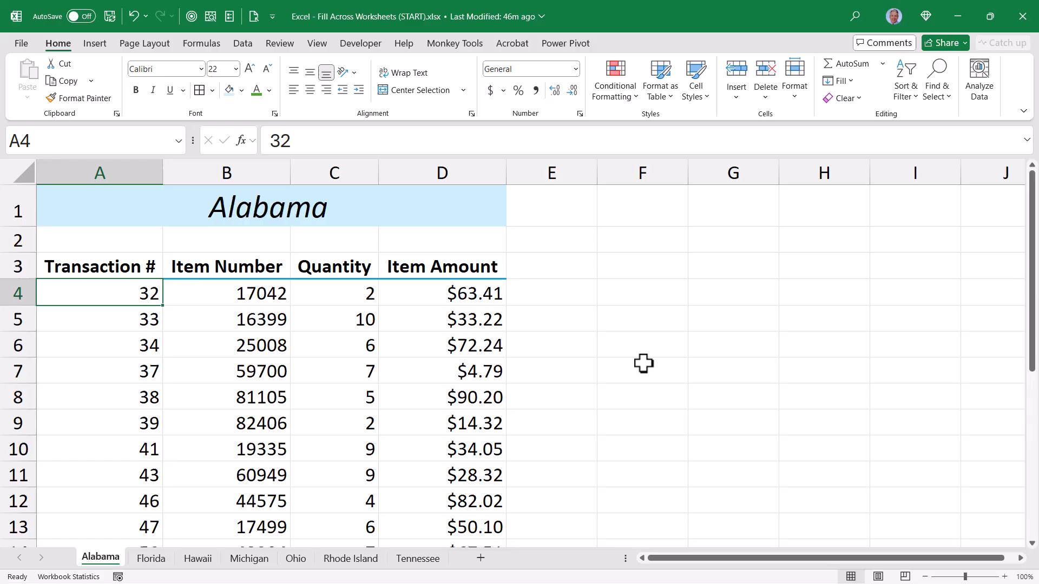
key("ctrl+shift+down")
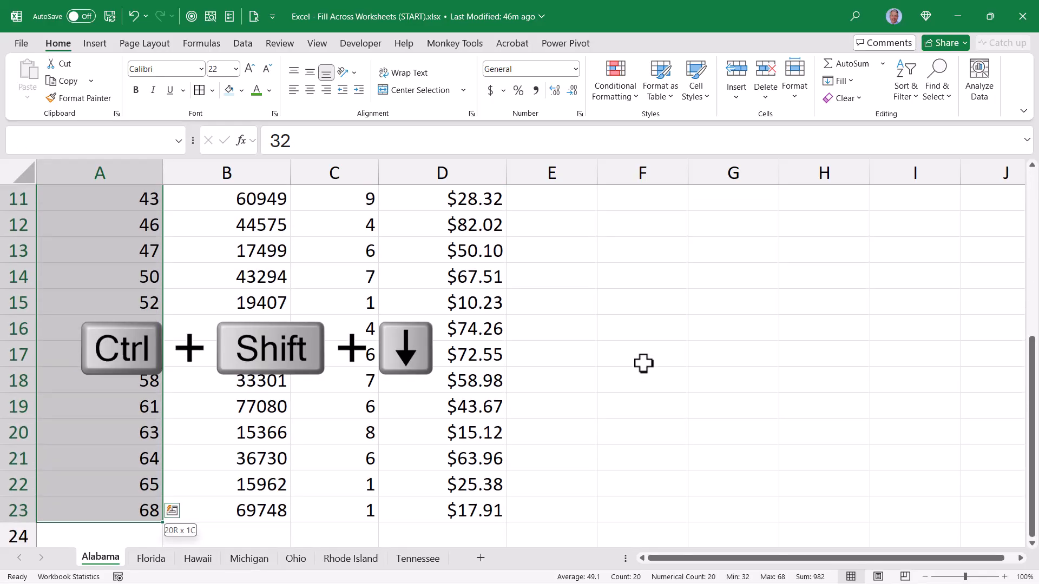
key("Ctrl+Shift+Right")
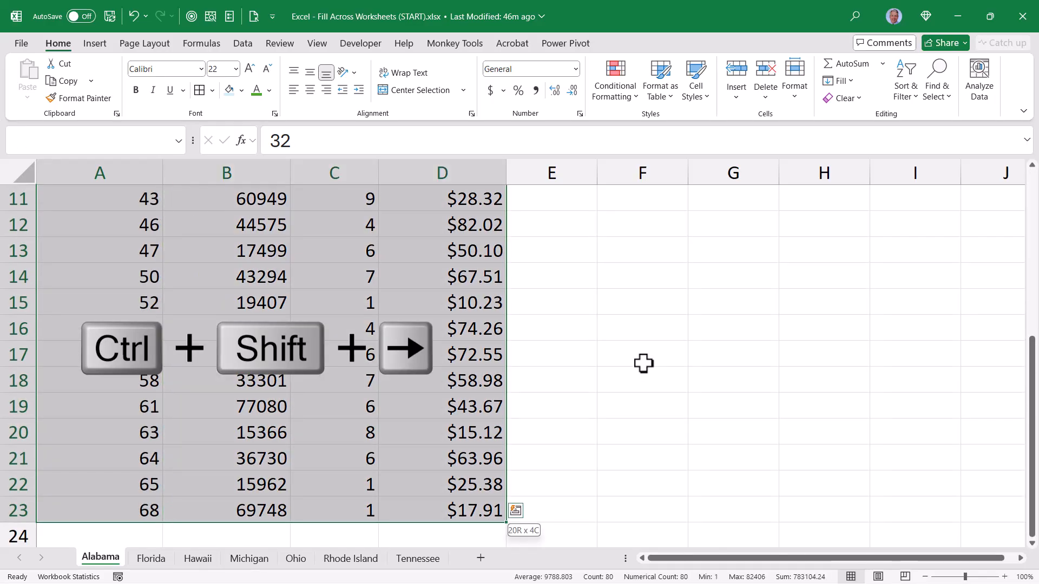
Apply blue outline and inside borders to the Alabama data rows
left_click(212, 90)
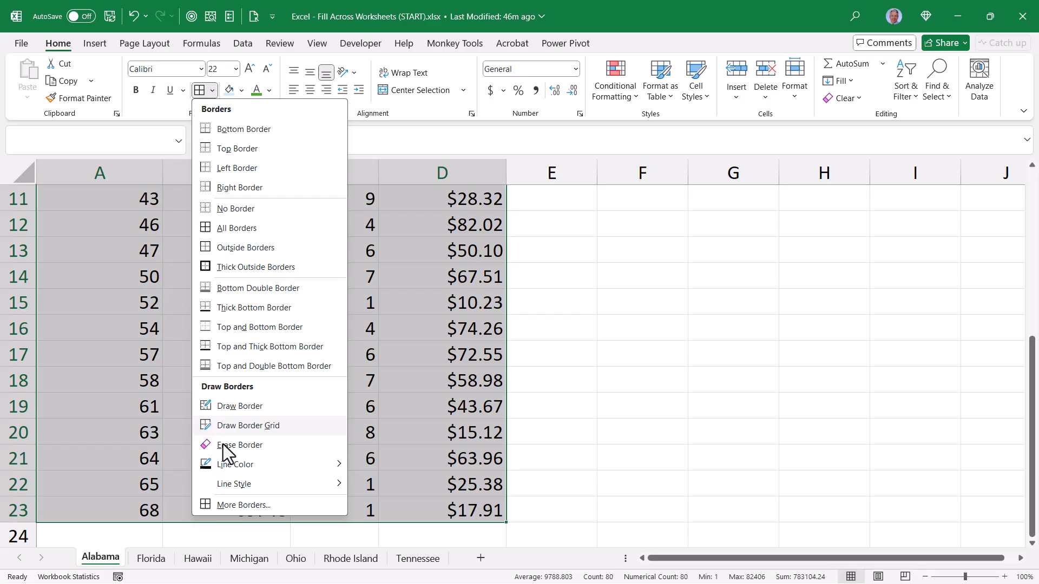
left_click(242, 505)
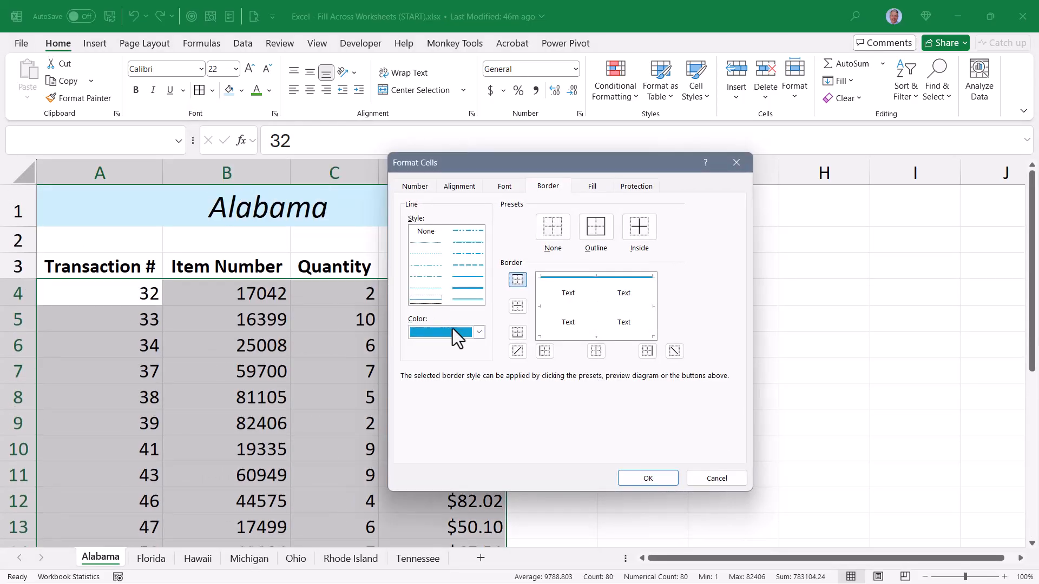
left_click(638, 228)
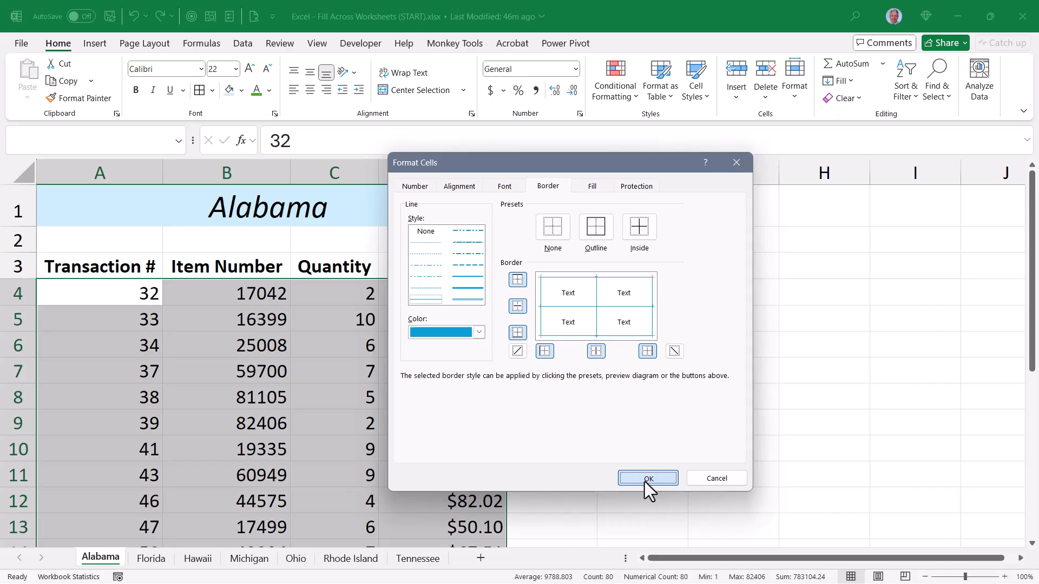
left_click(648, 478)
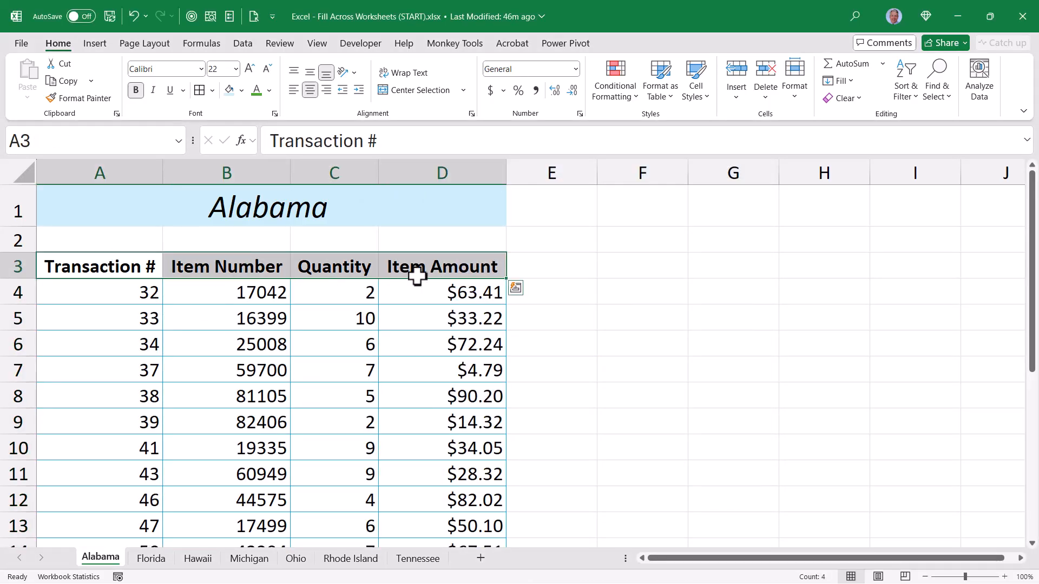
Add a blue bottom border under the column headings
left_click(212, 91)
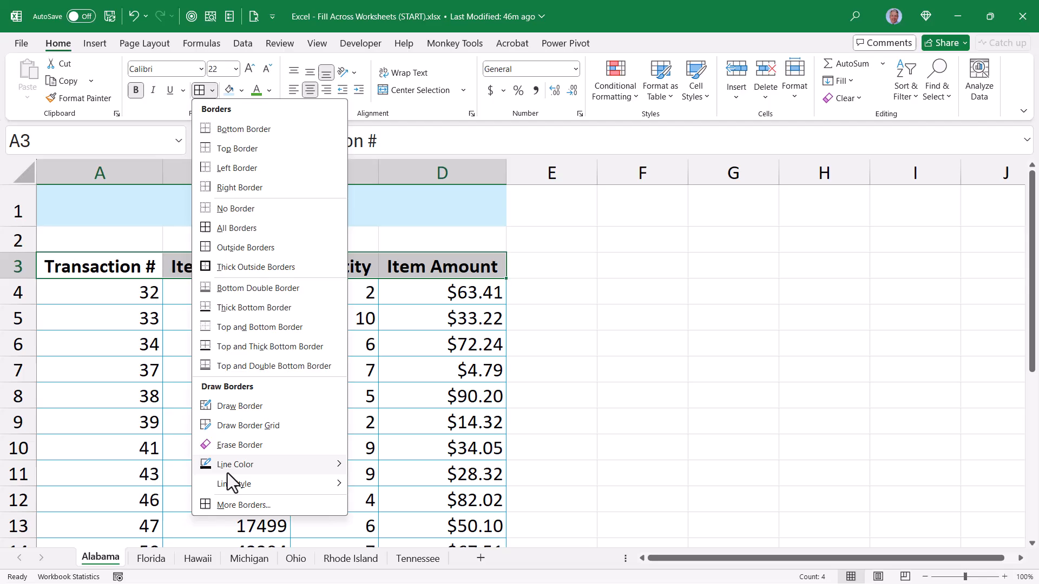
left_click(243, 504)
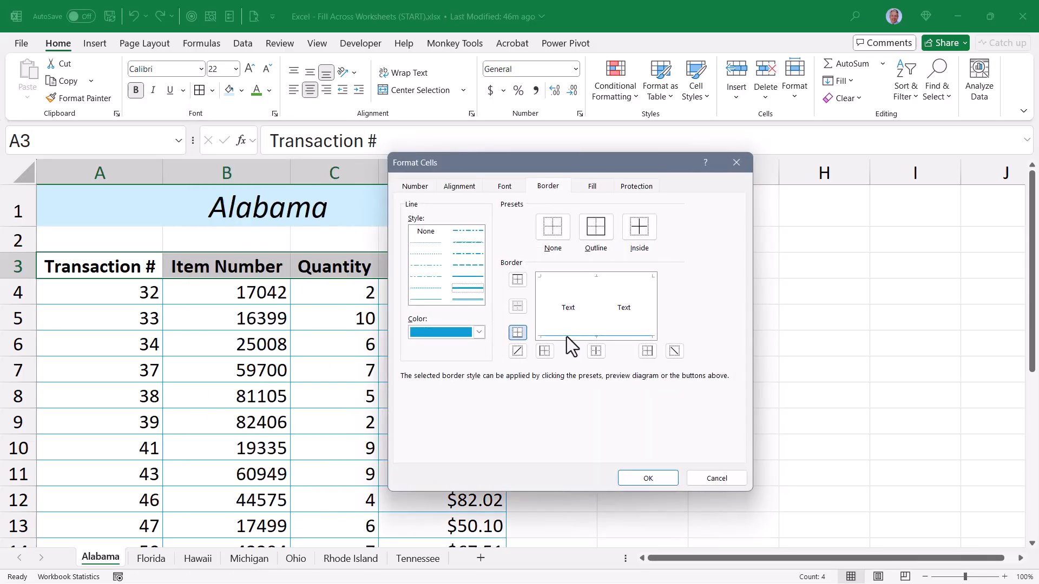
left_click(647, 479)
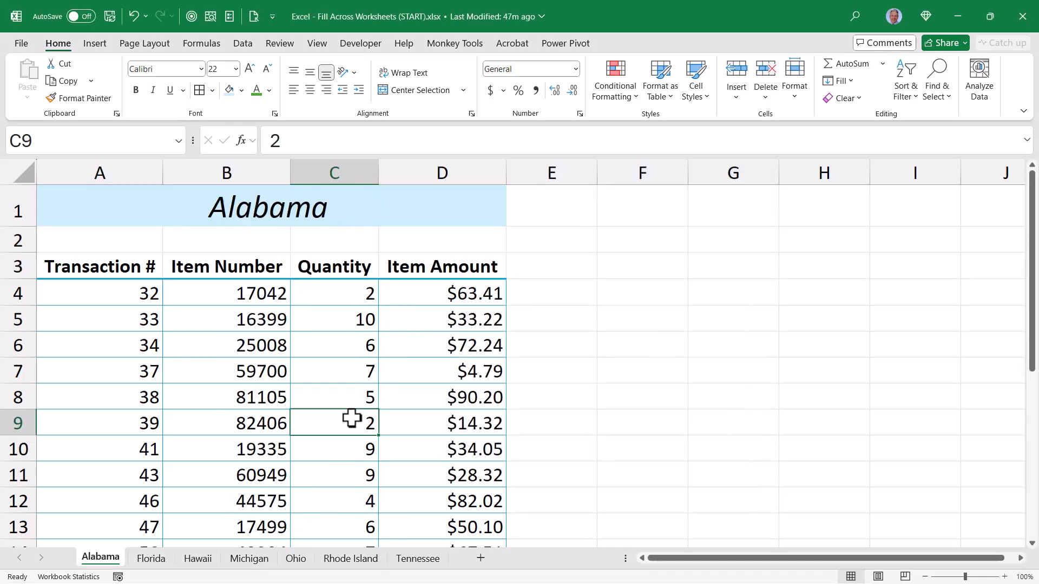
mouse_move(184, 329)
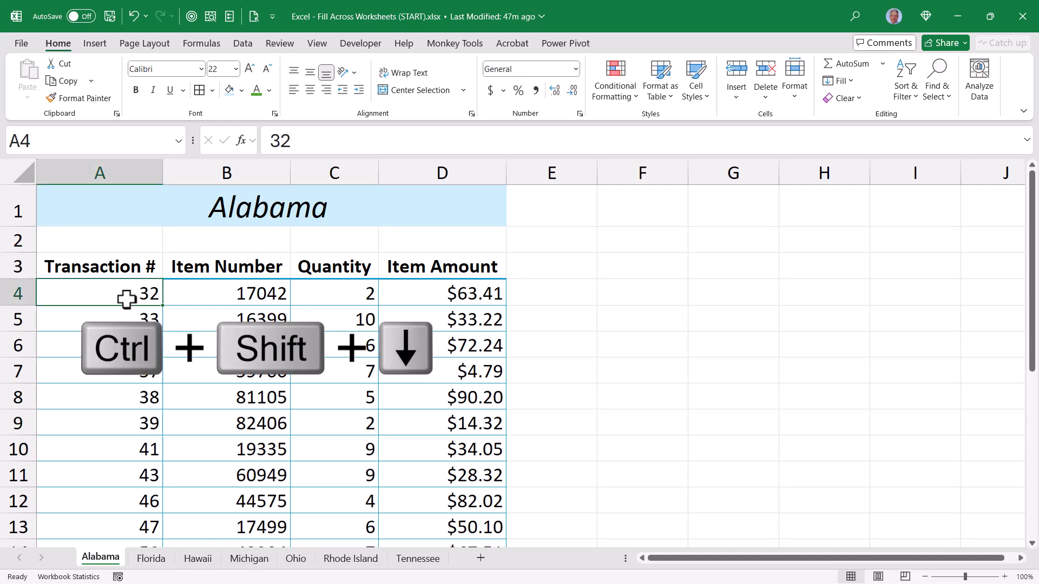
Shade the A4:D23 data rows light blue
key("Ctrl+Shift+Down")
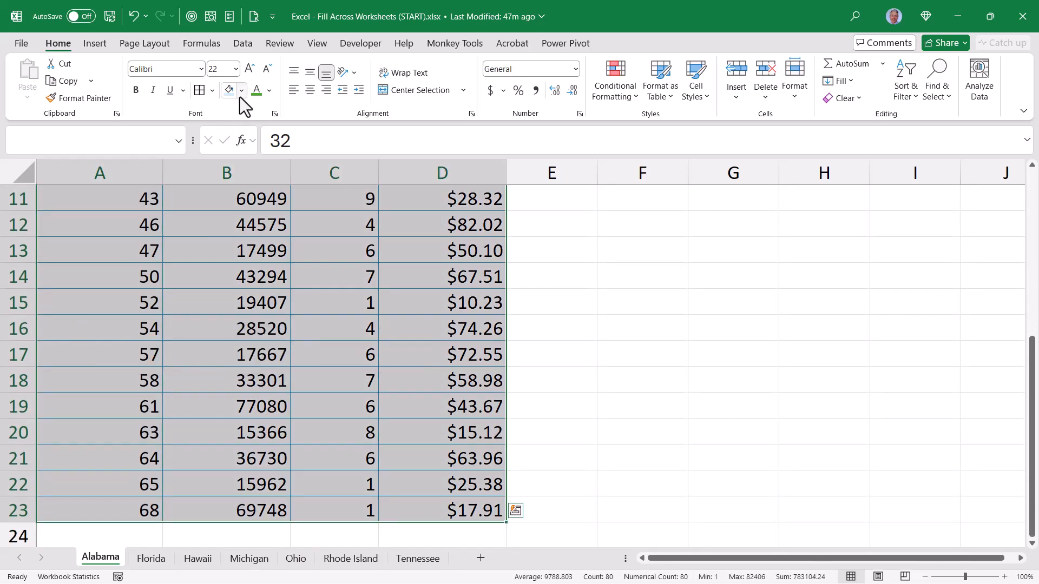
left_click(243, 91)
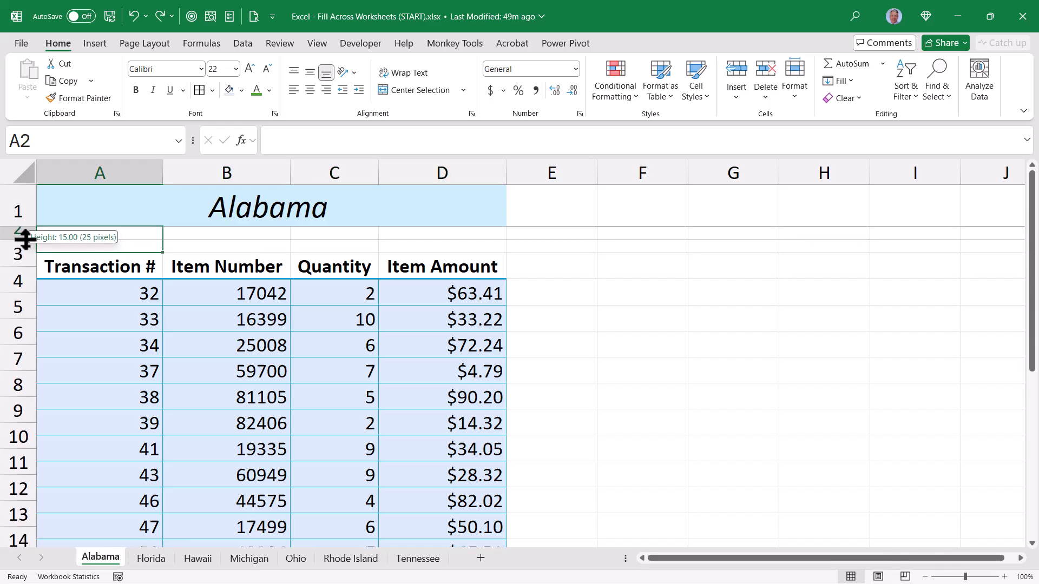
Shrink row 2 to a thin strip and show the View ribbon
left_click_drag(25, 238, 25, 234)
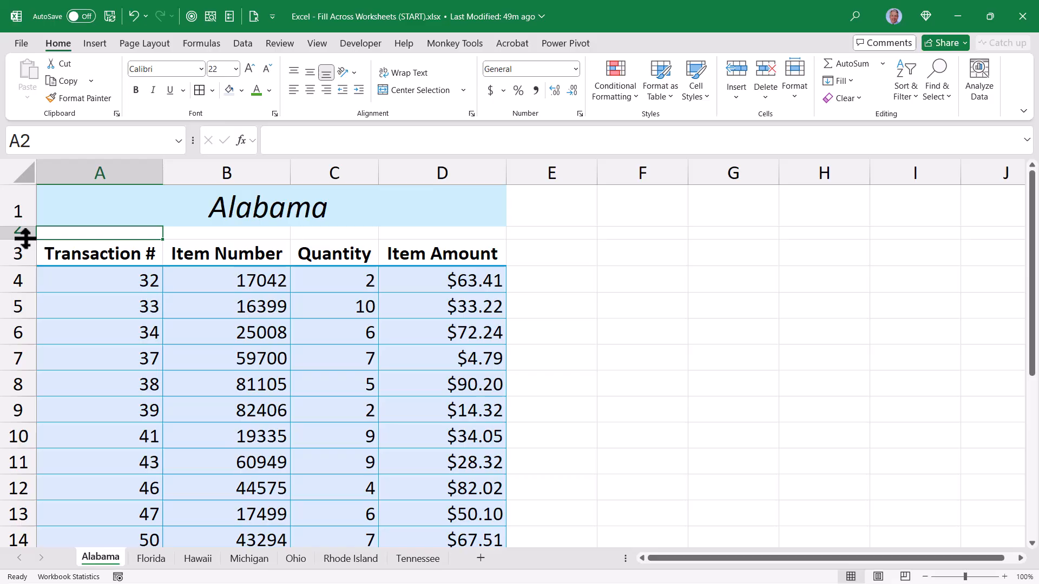
mouse_move(311, 51)
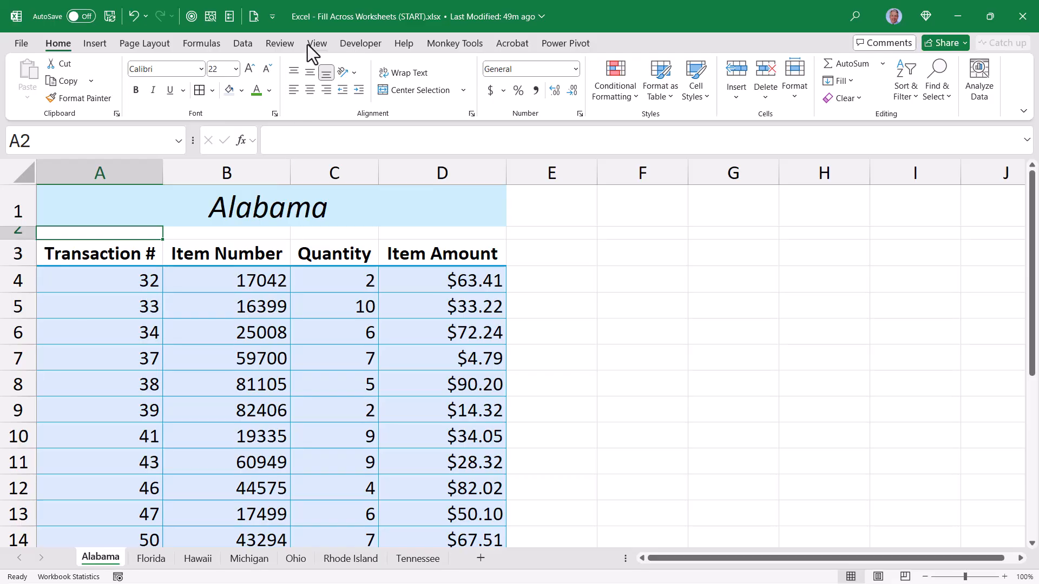
left_click(318, 44)
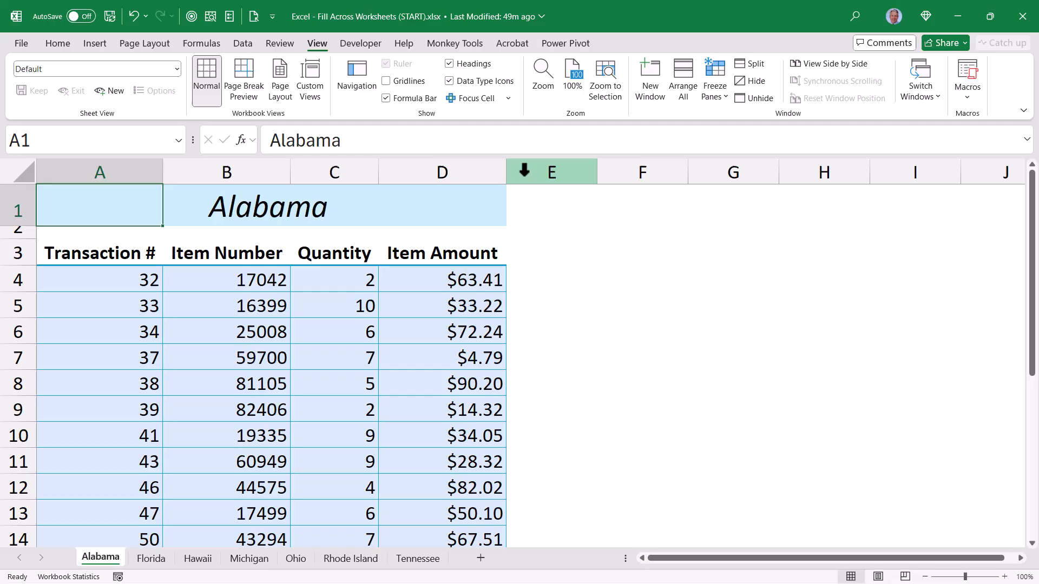
mouse_move(509, 177)
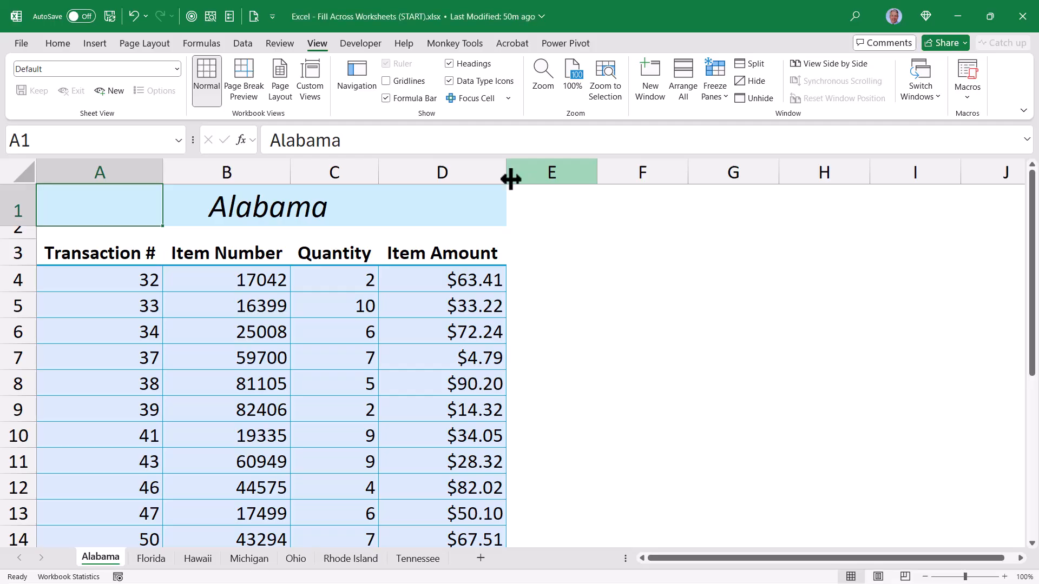
mouse_move(132, 209)
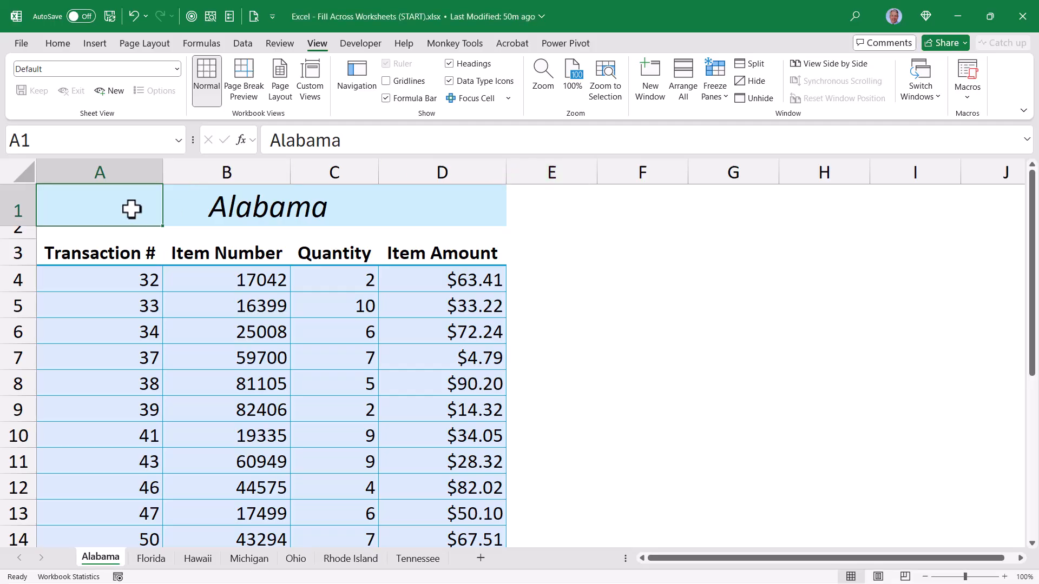
Copy Alabama's table formatting onto the Florida sheet with Format Painter
scroll("down", 3)
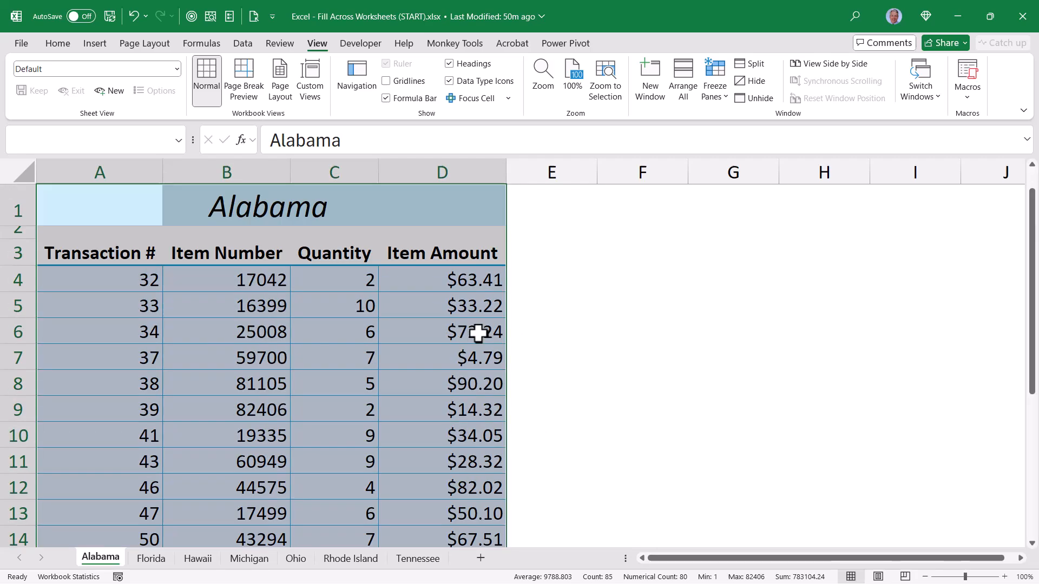
left_click(57, 44)
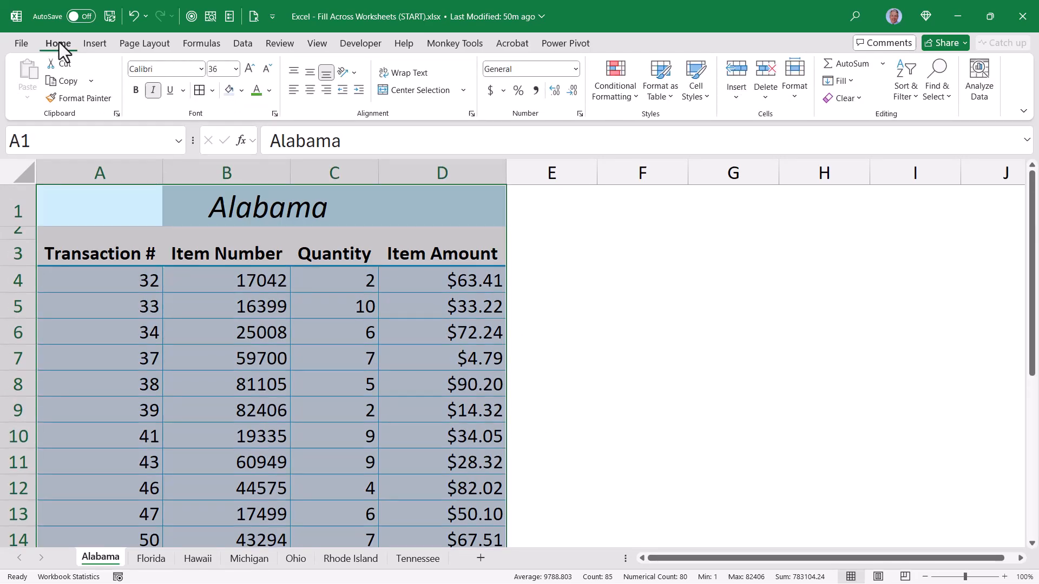
left_click(78, 98)
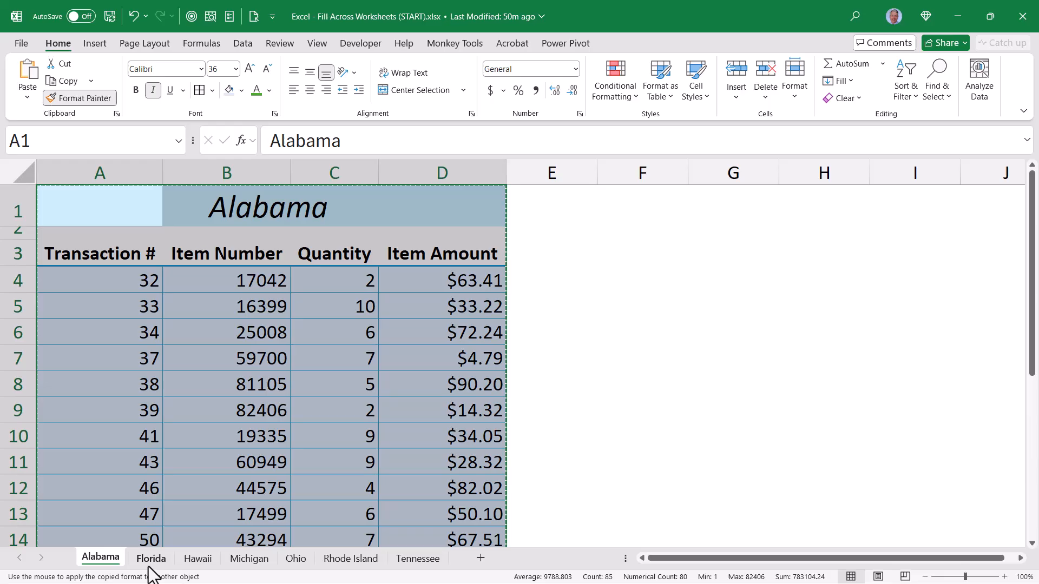
left_click(150, 559)
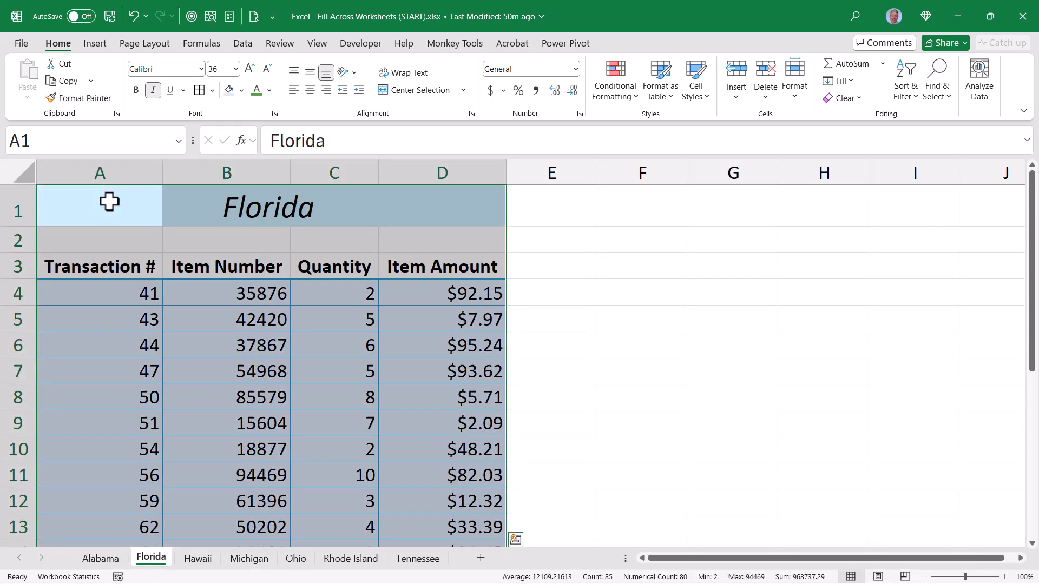
left_click(100, 206)
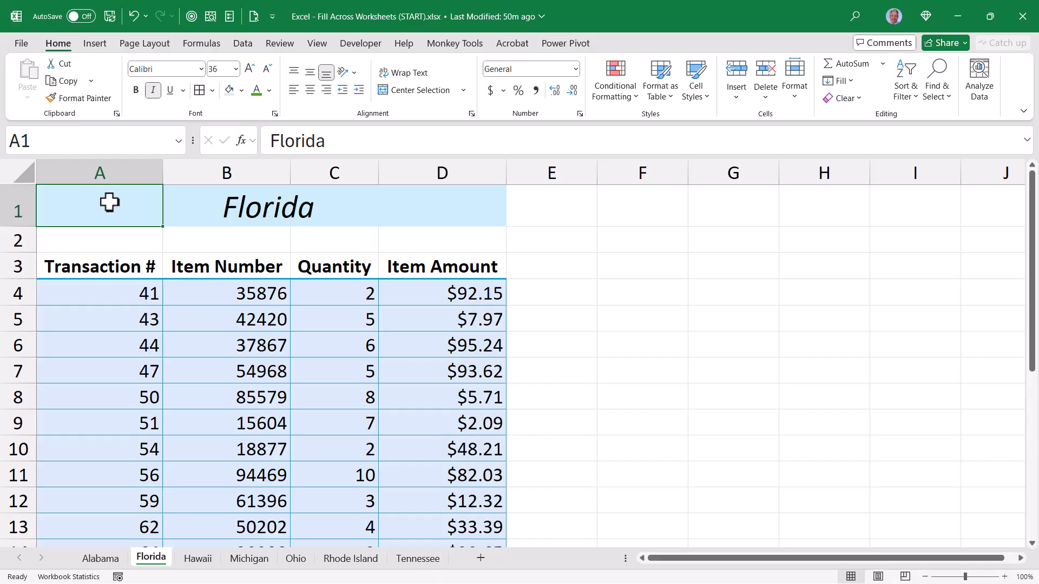
Check the plain Hawaii and Rhode Island sheets, then pick up Florida's formatting for repeated use
left_click(197, 559)
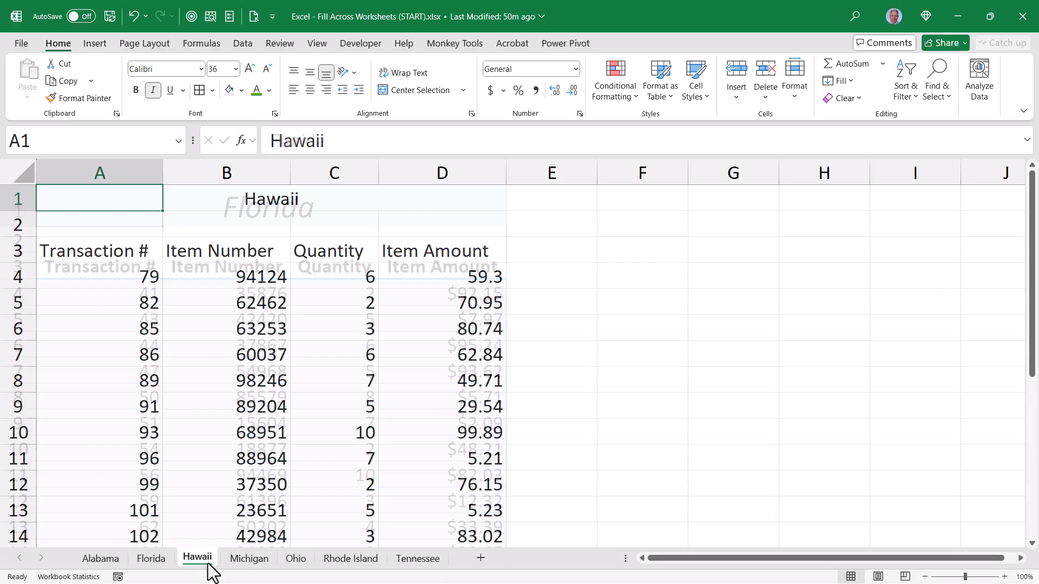
left_click(351, 558)
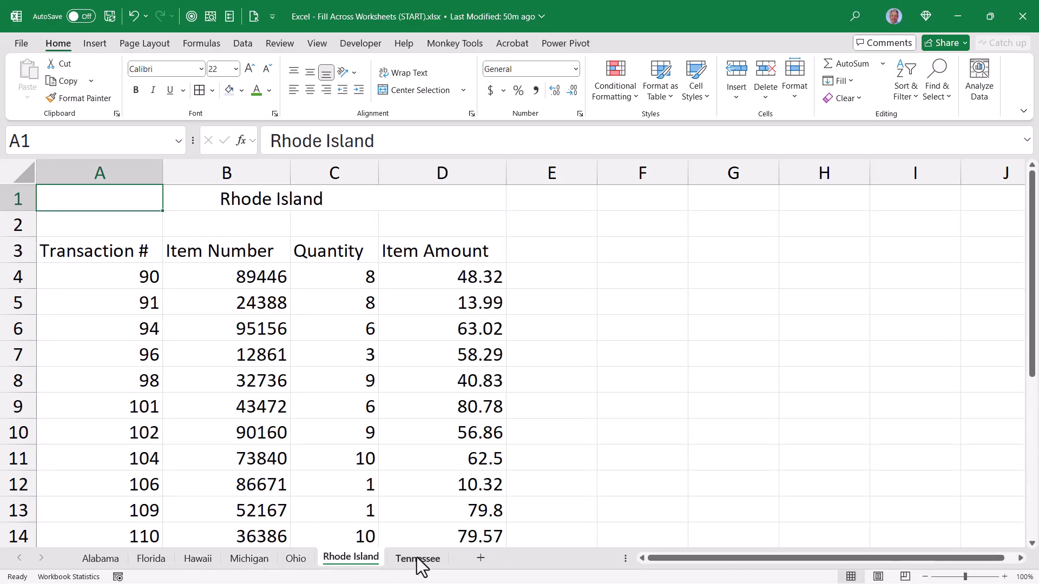
left_click(150, 559)
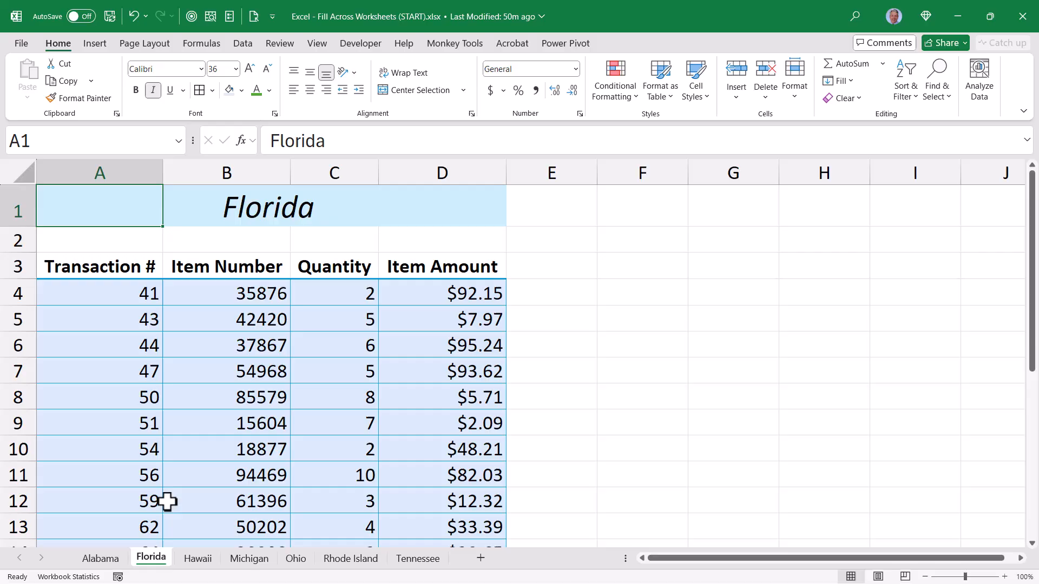
mouse_move(83, 219)
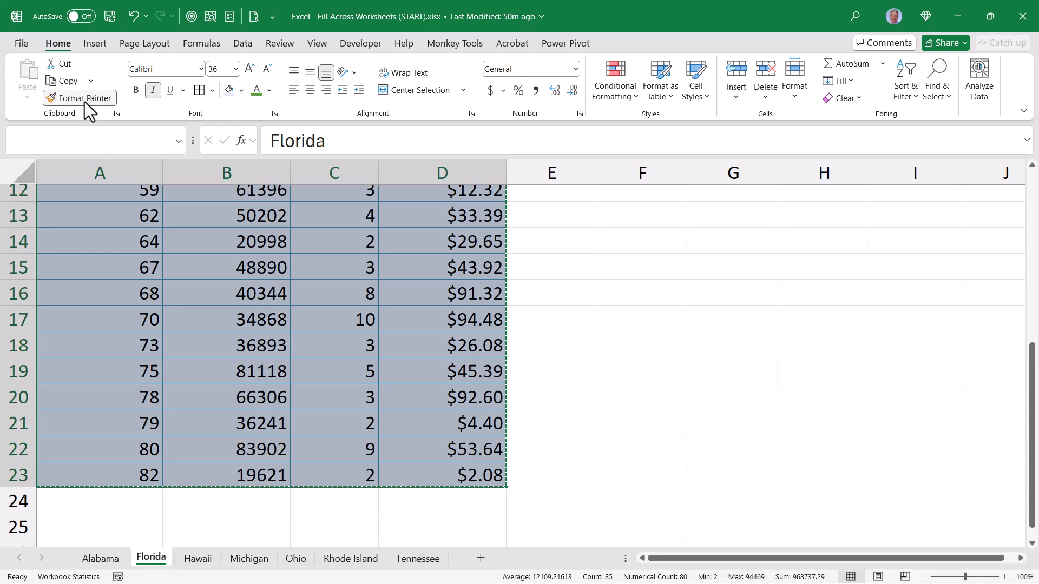
left_click(79, 98)
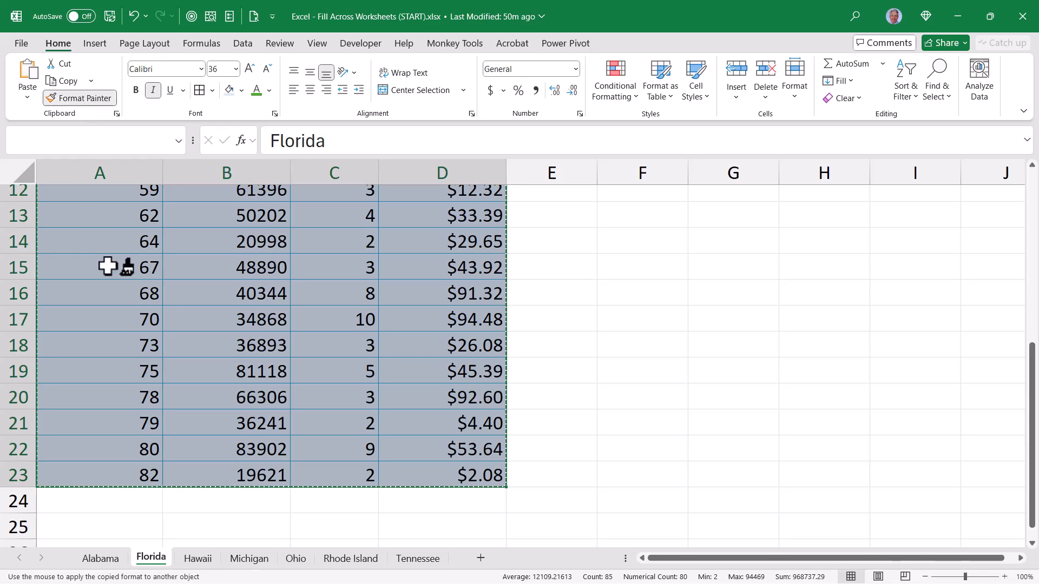
Paint the formatting onto Hawaii, Michigan, Ohio and Rhode Island, then return to Alabama
left_click(197, 559)
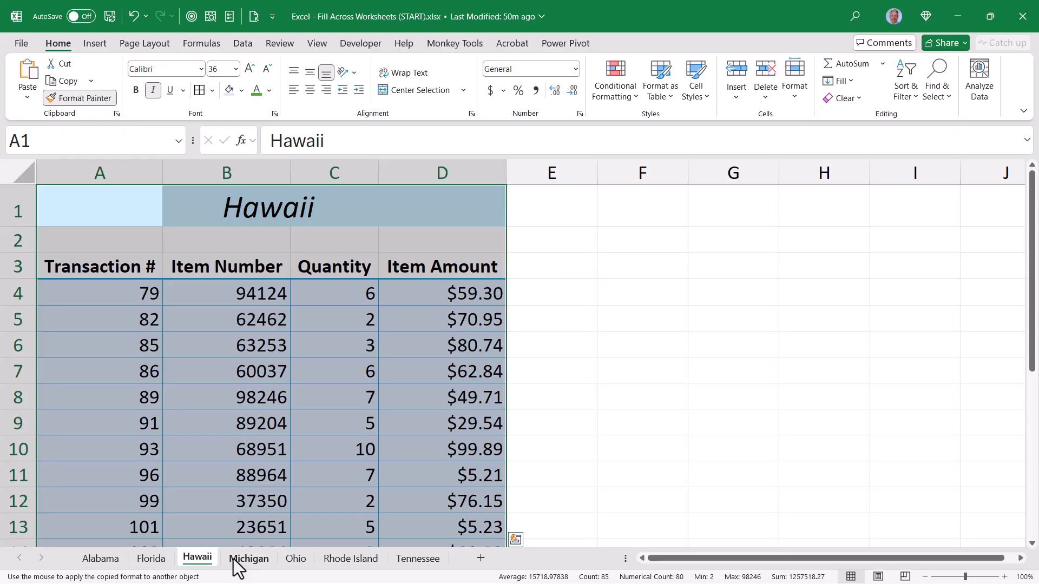
left_click(250, 558)
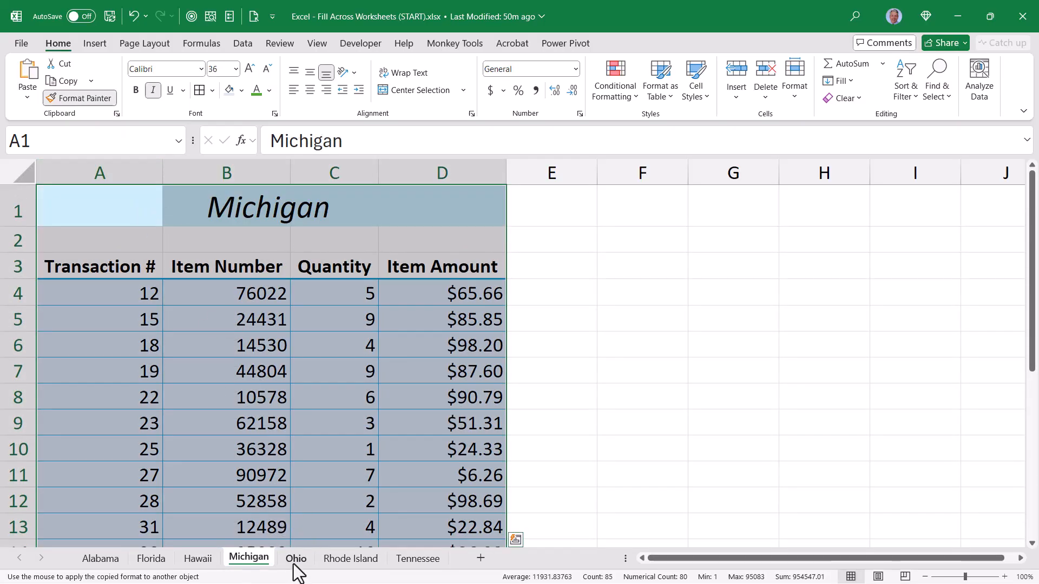
left_click(350, 559)
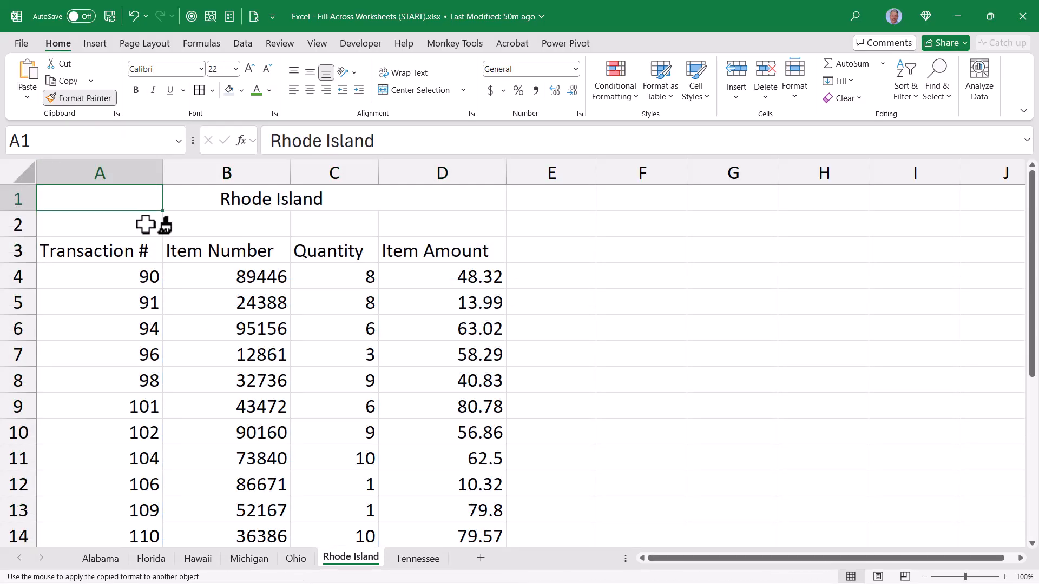
left_click(418, 559)
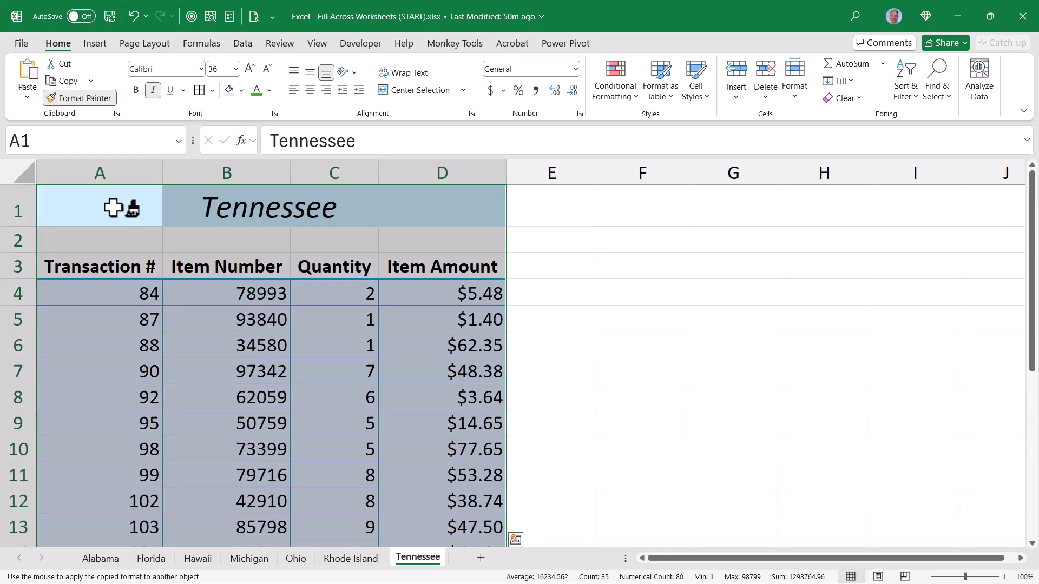
left_click(100, 559)
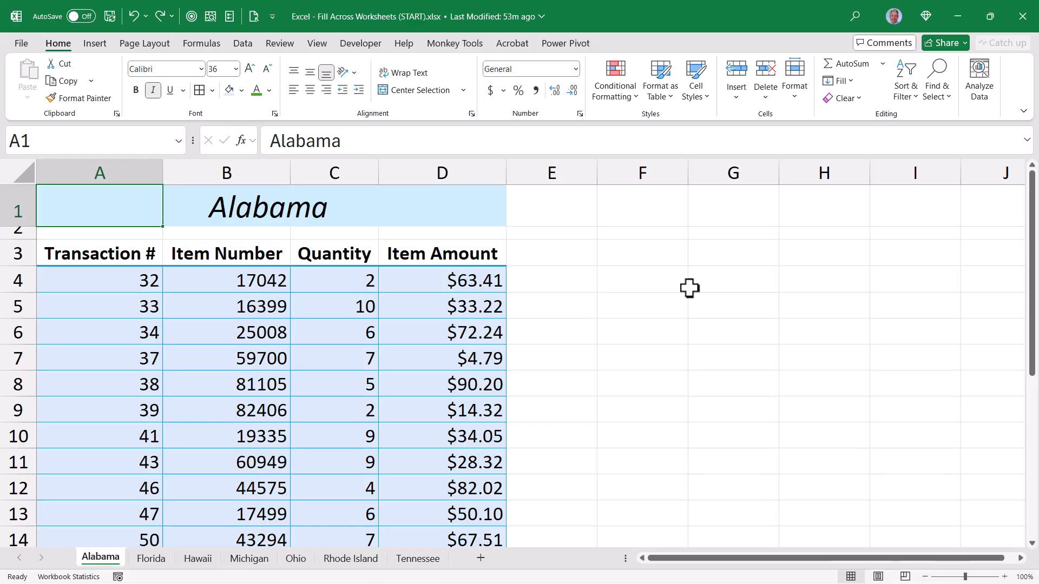
mouse_move(117, 234)
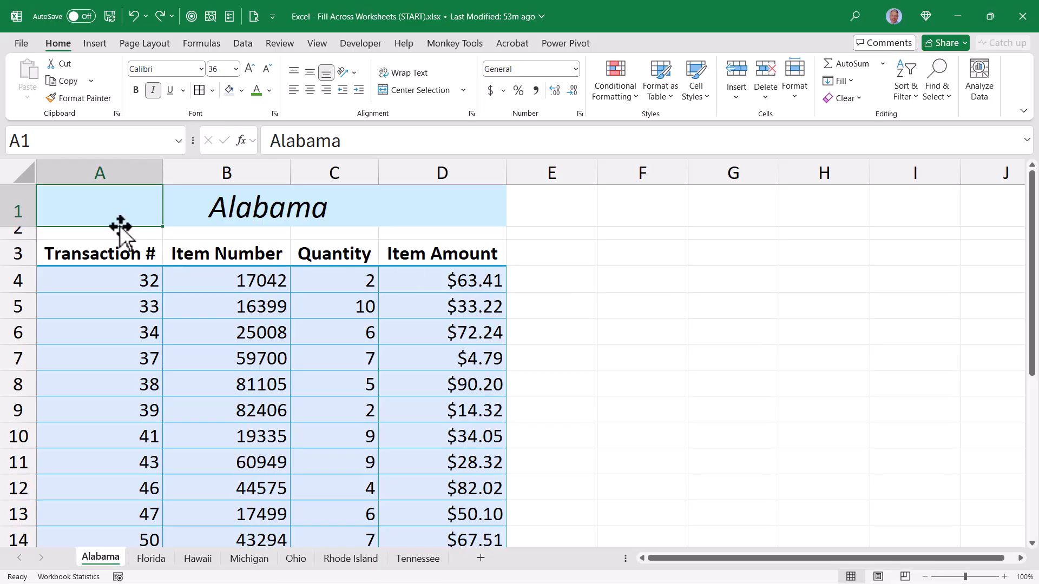
Copy Alabama's table formatting again and switch to the Florida sheet
scroll("down", 3)
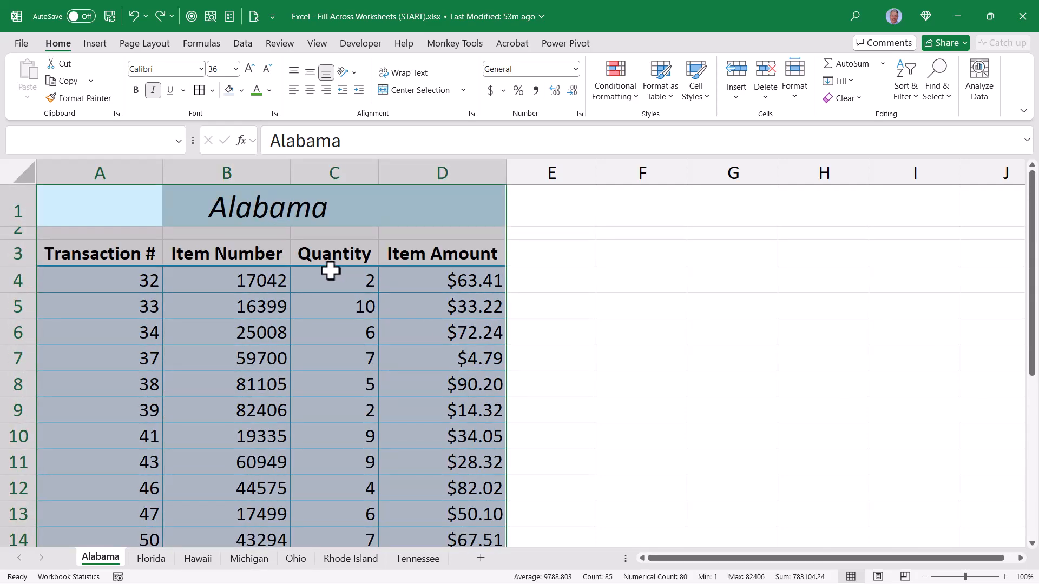
left_click(79, 98)
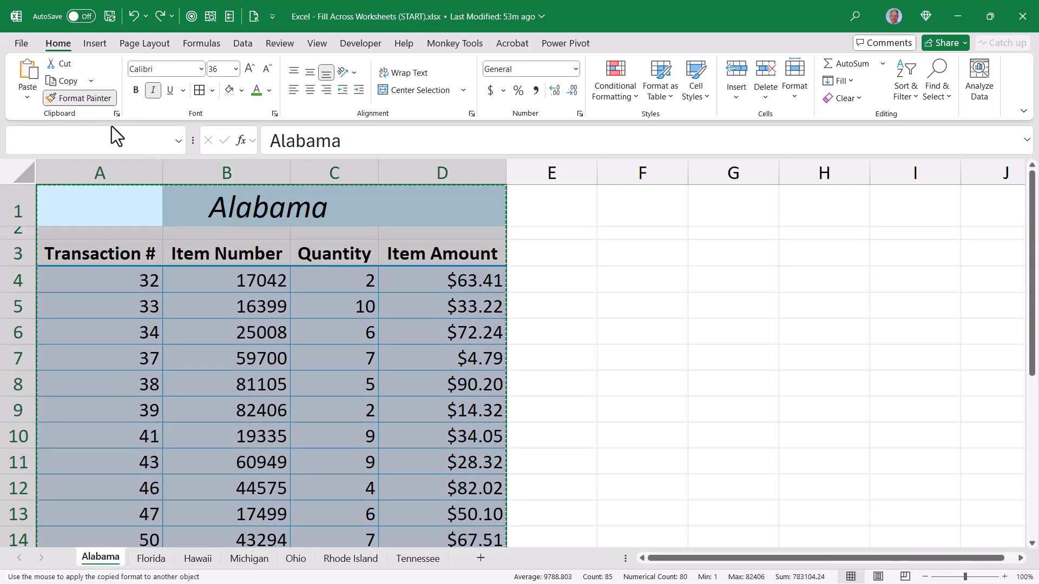
left_click(150, 559)
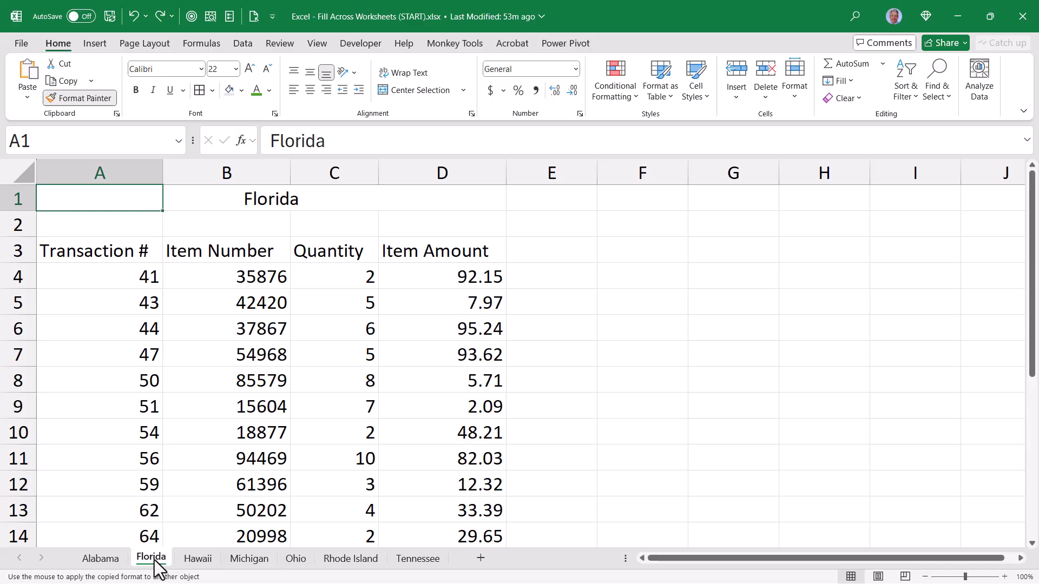
mouse_move(120, 236)
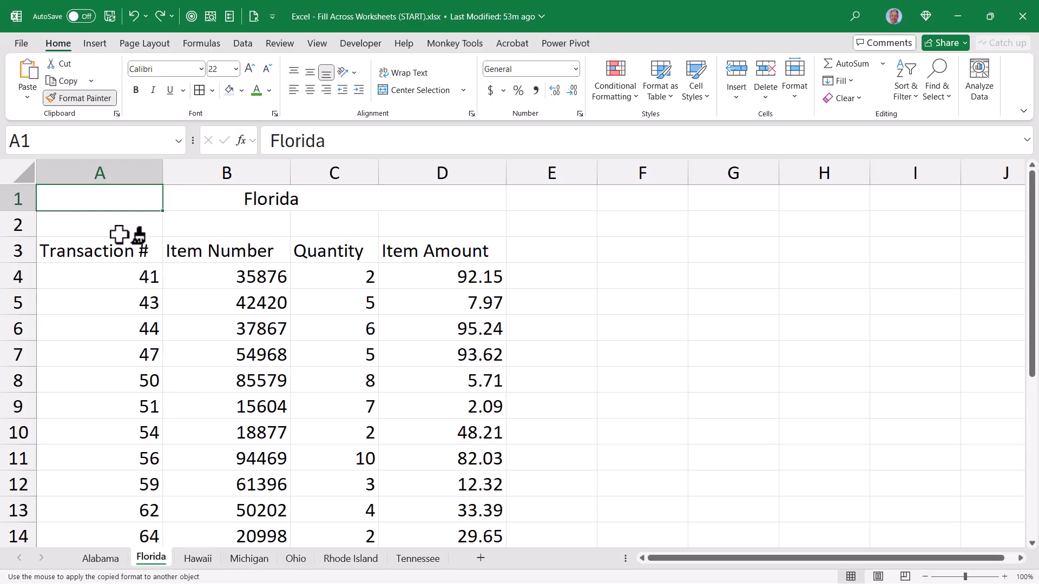
mouse_move(421, 568)
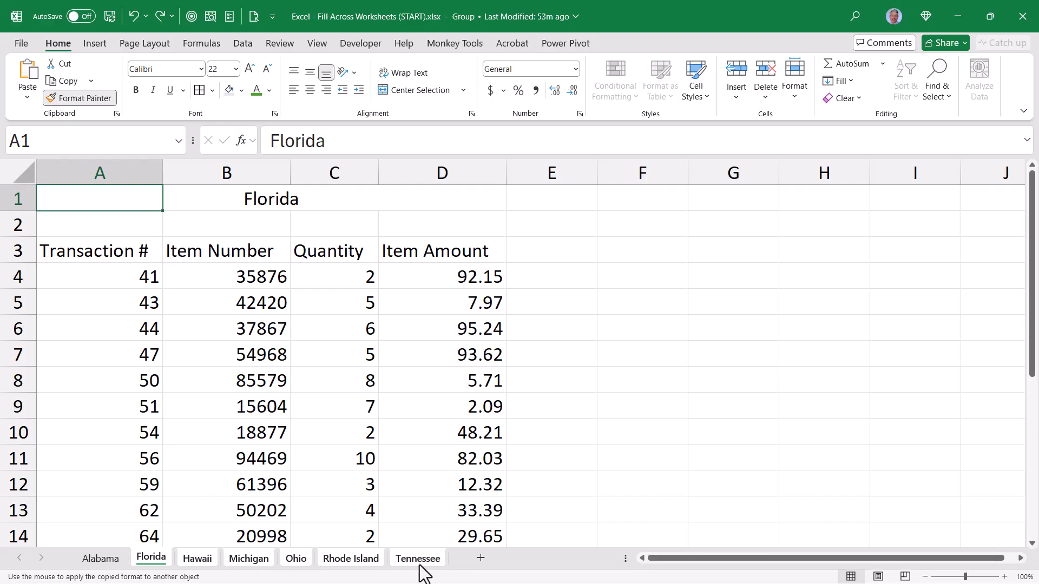
mouse_move(100, 200)
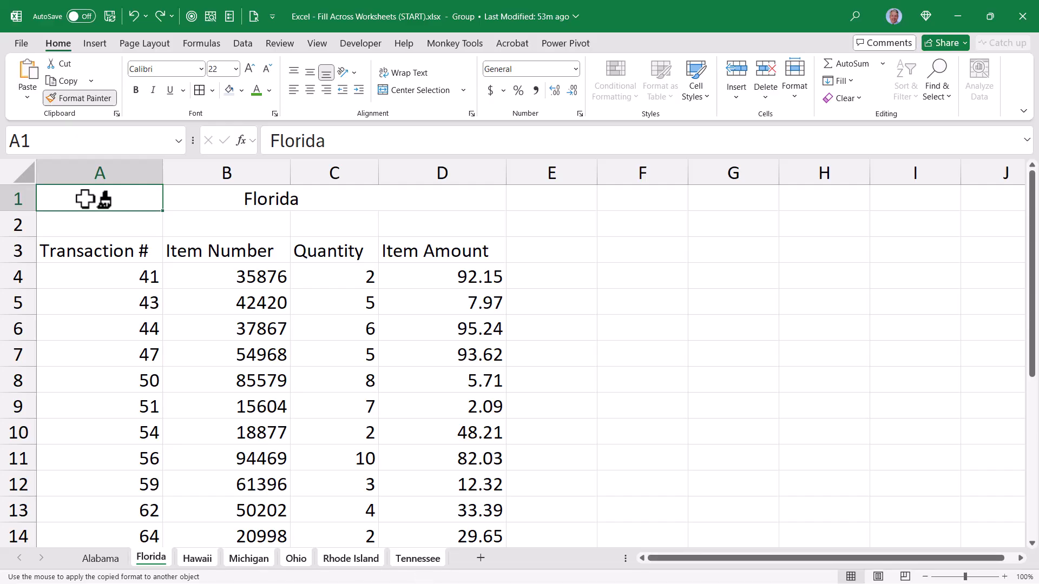
Apply the formatting to the grouped sheets and check Tennessee, Hawaii and Michigan before returning to Florida
left_click(197, 558)
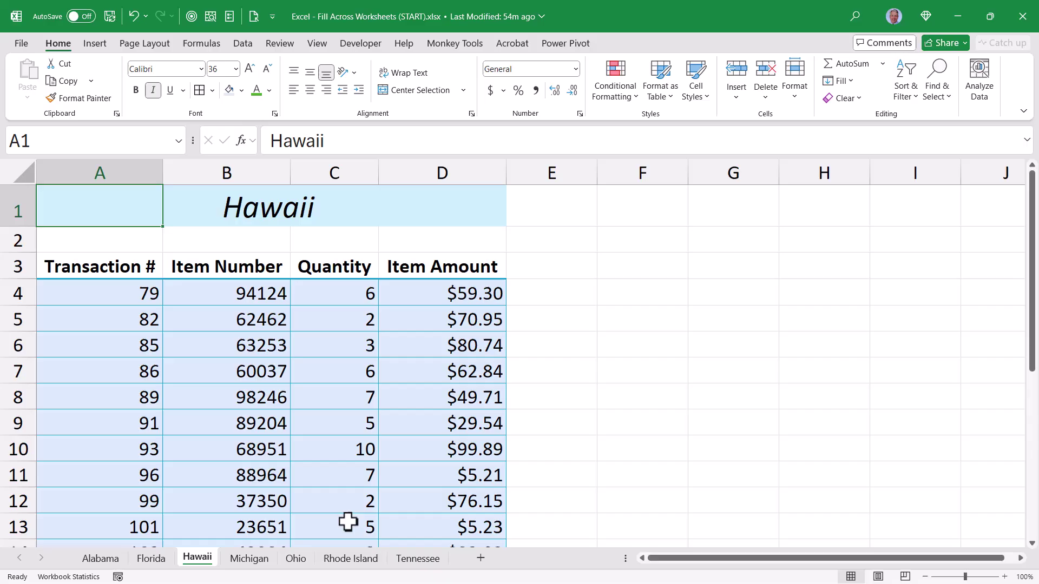
left_click(418, 559)
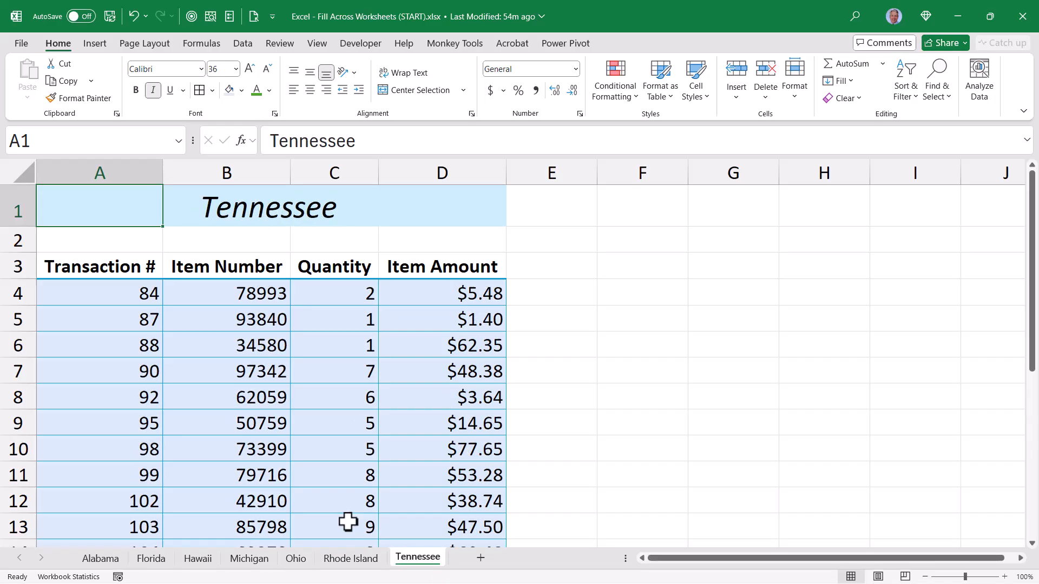
left_click(197, 558)
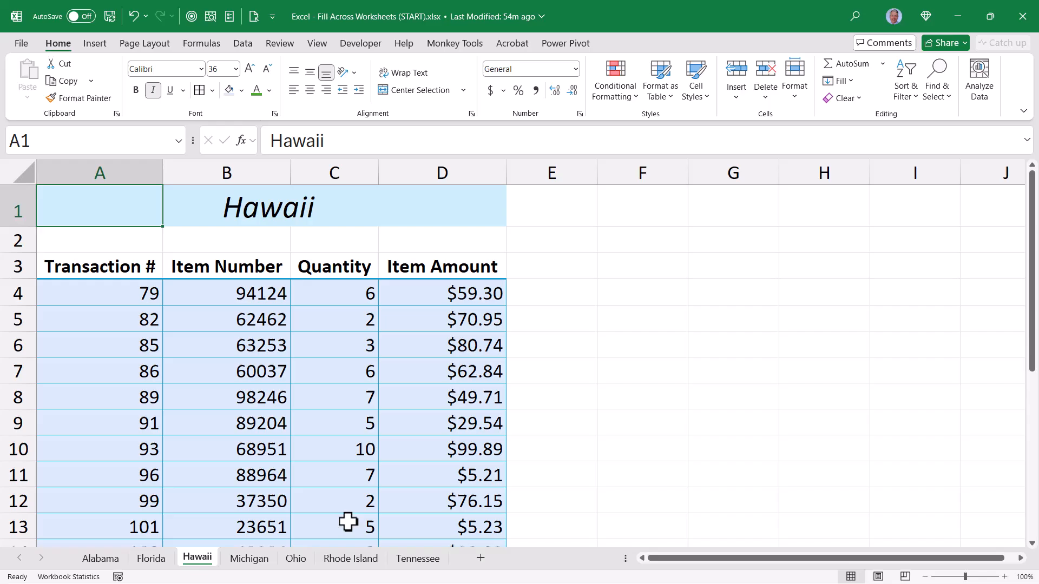
left_click(248, 559)
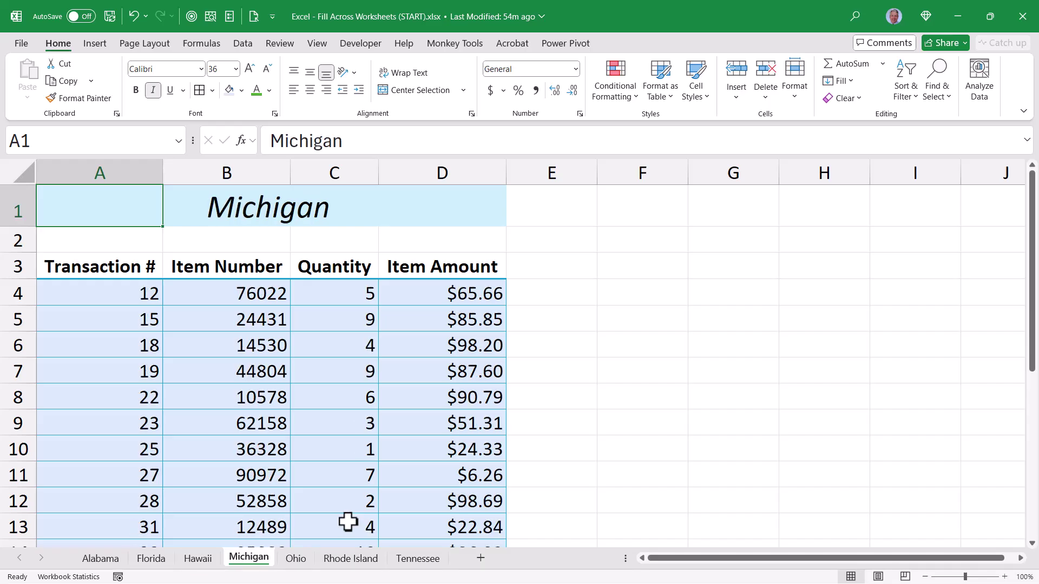
left_click(151, 559)
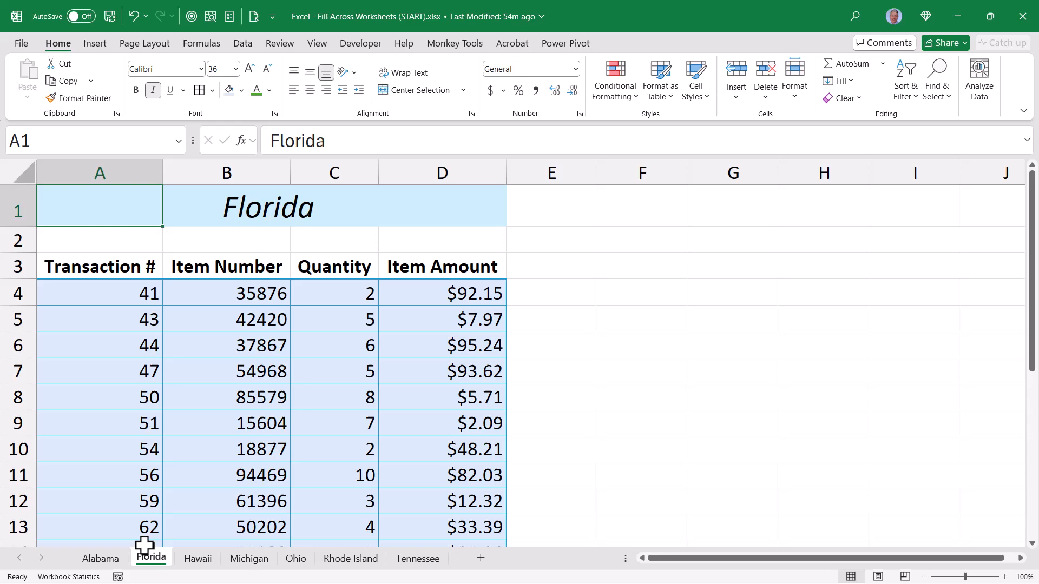
mouse_move(428, 568)
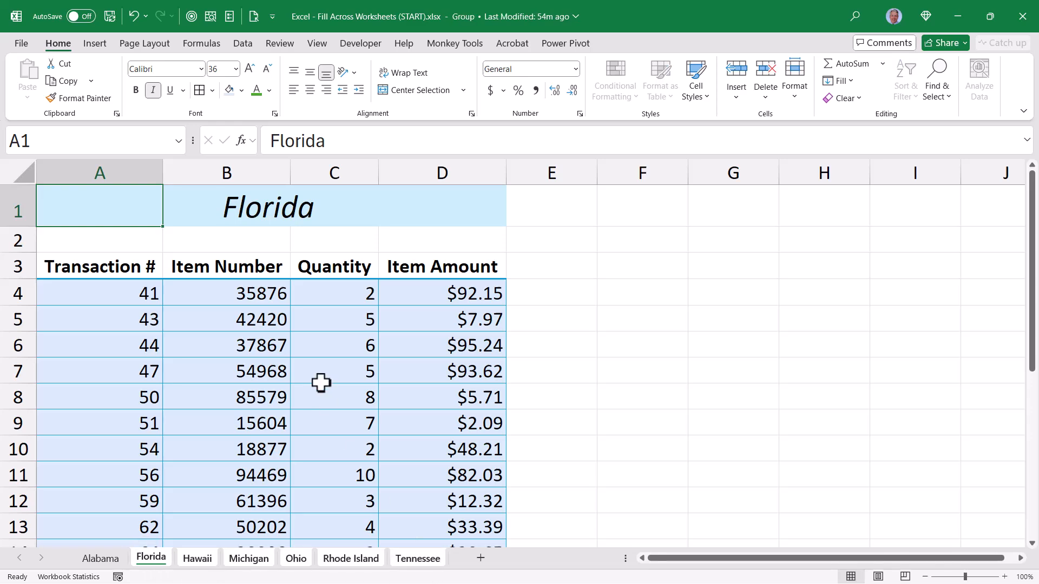
Verify the repeated row 2 height on Rhode Island and Florida, then return to Alabama
left_click(317, 43)
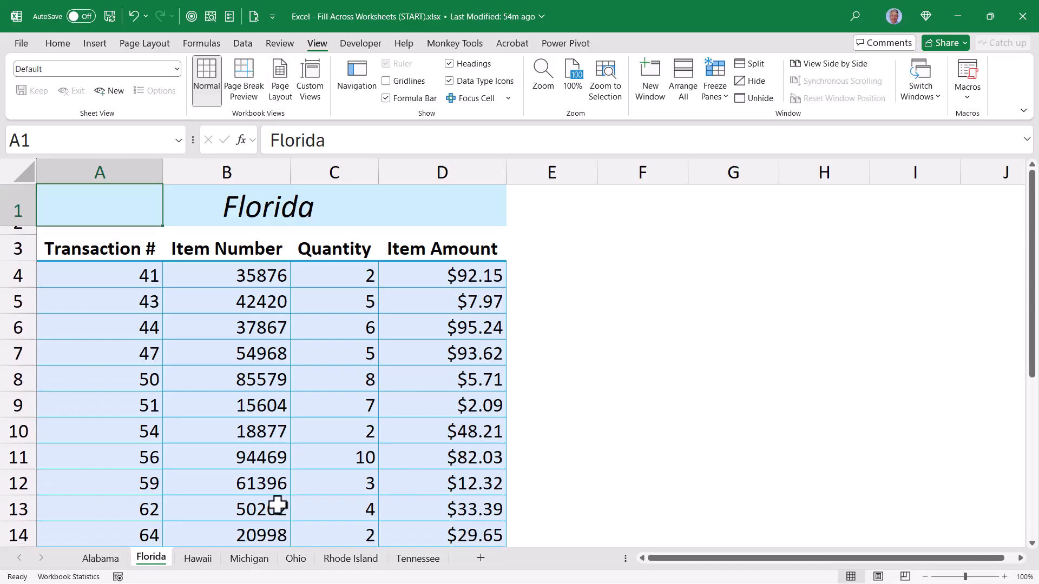
left_click(351, 558)
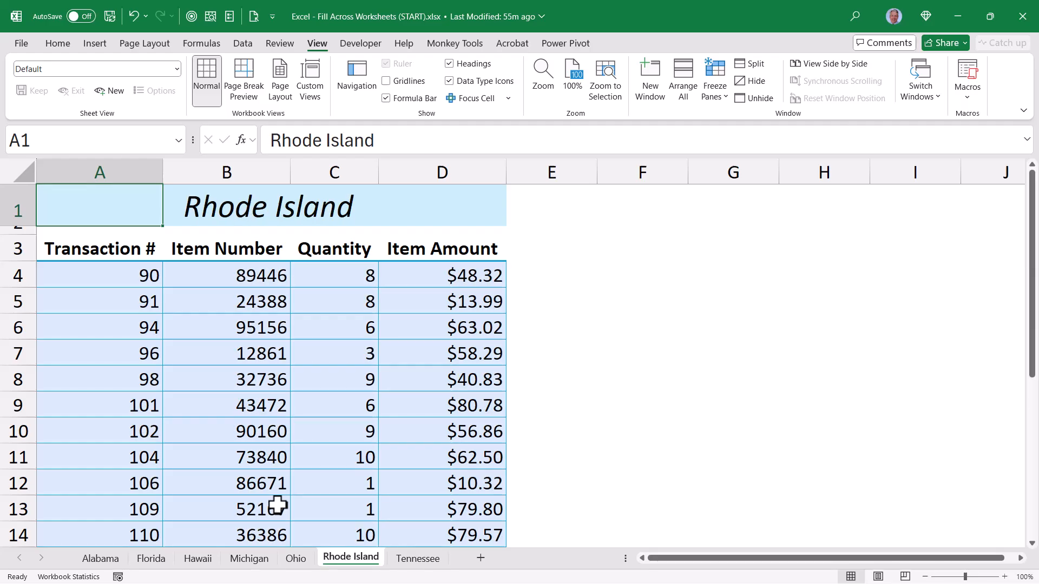
left_click(150, 559)
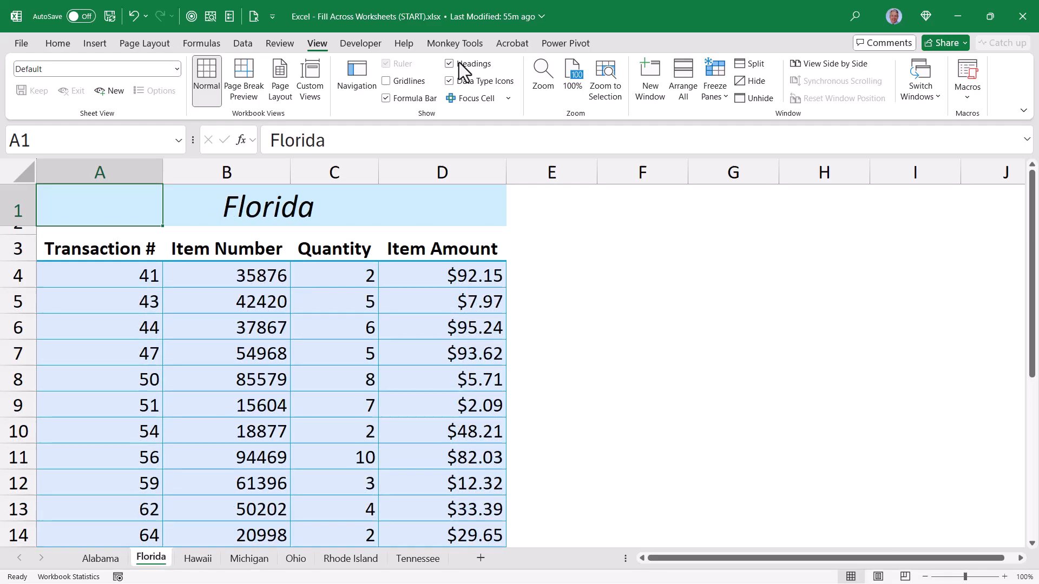
left_click(107, 559)
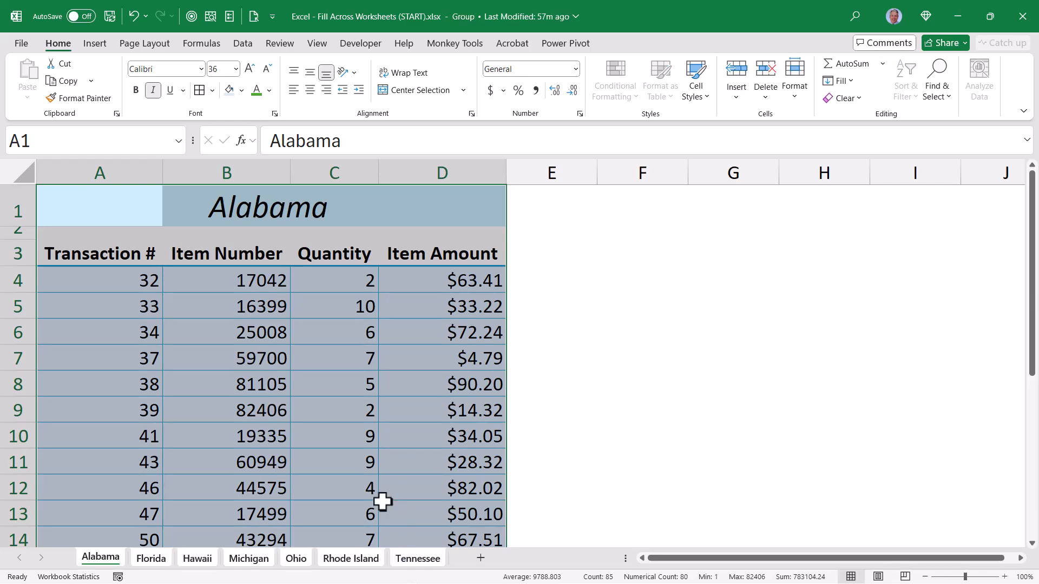
Start Fill Across Worksheets from the Fill menu with Alabama's table as source
left_click(840, 80)
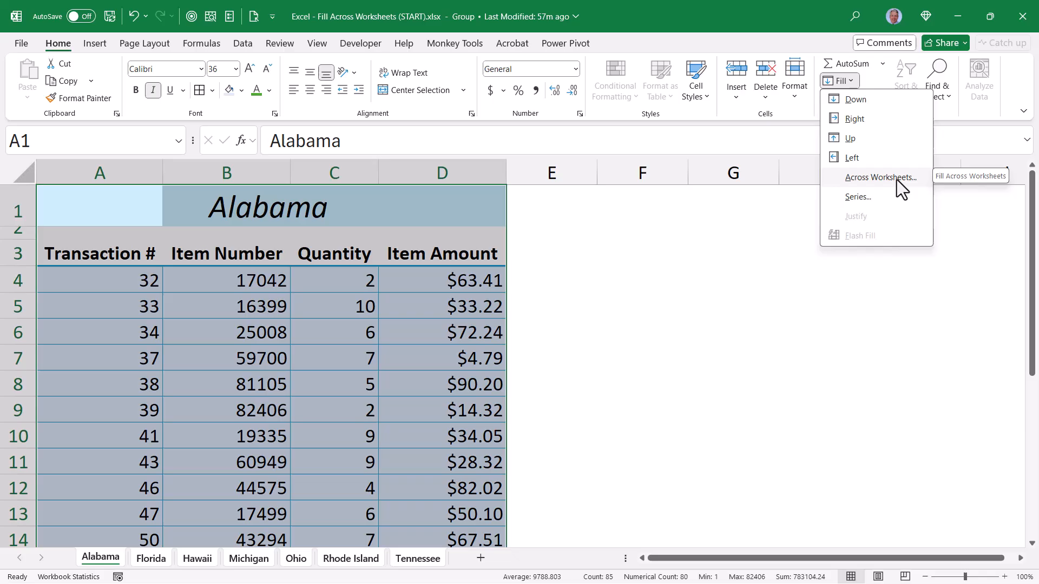
mouse_move(913, 189)
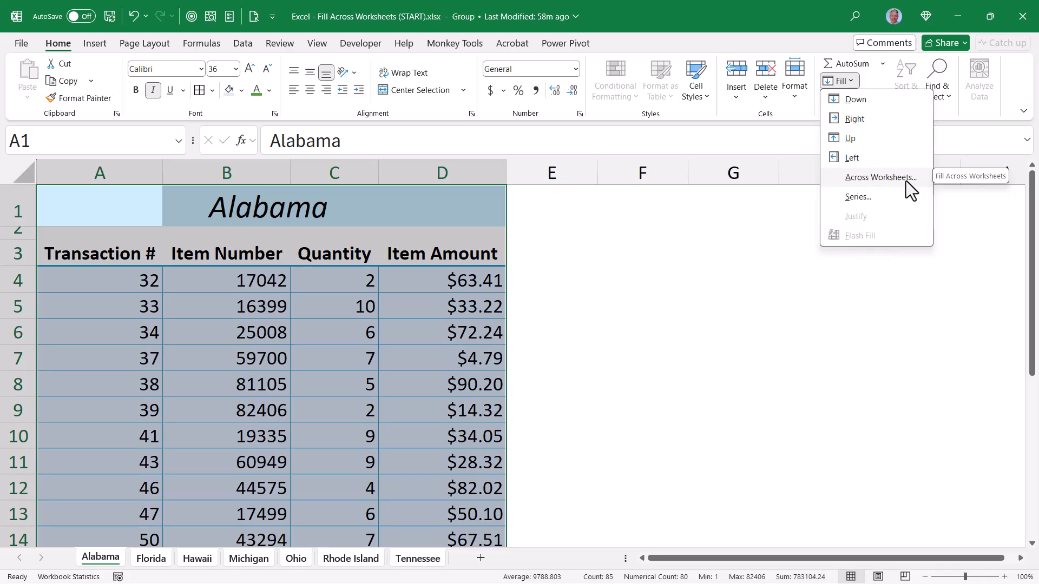
Start Fill Across Worksheets and choose to copy only Alabama's formats
left_click(877, 178)
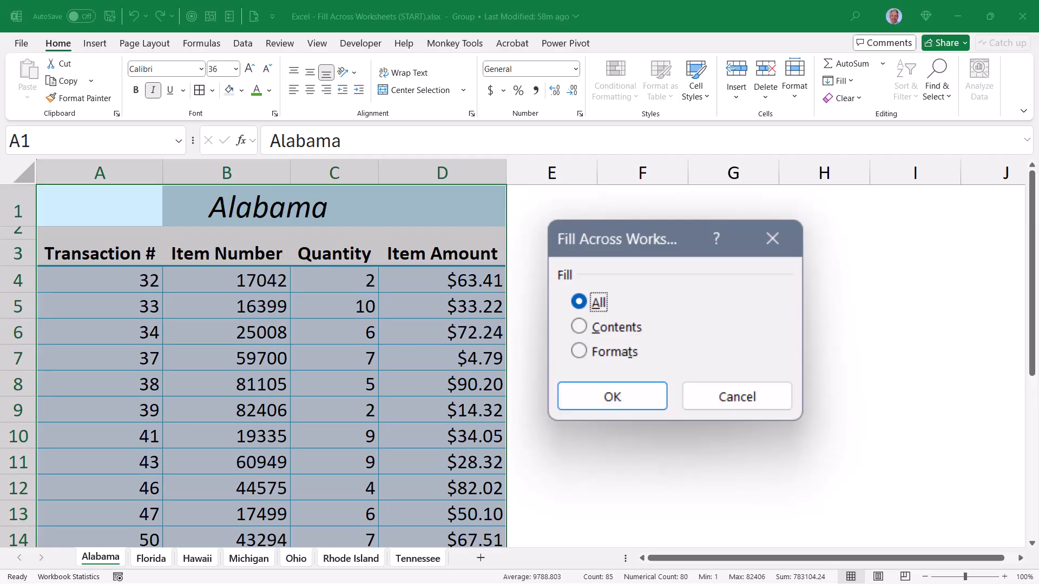
mouse_move(660, 292)
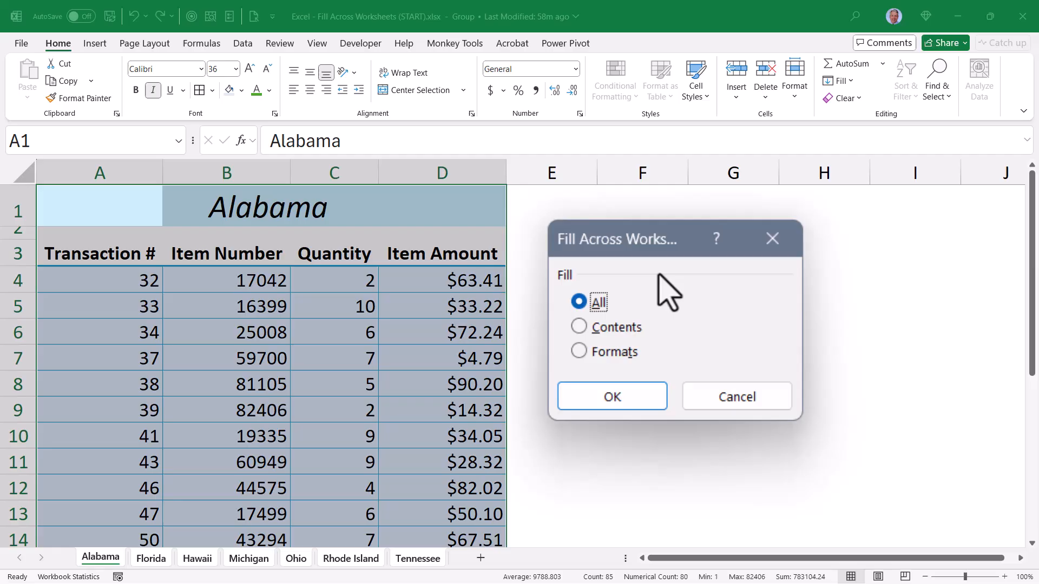
left_click(579, 327)
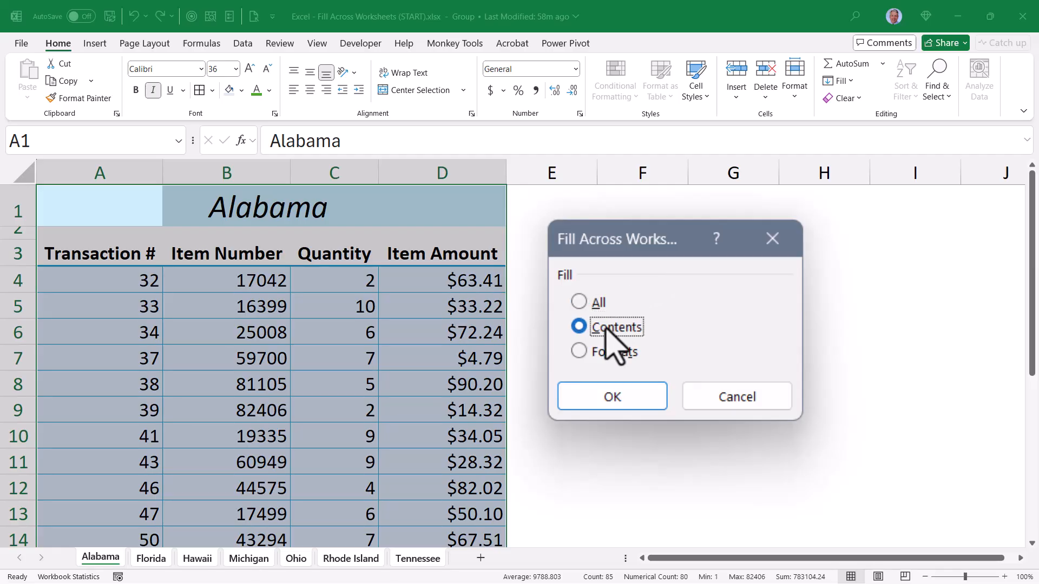
left_click(579, 352)
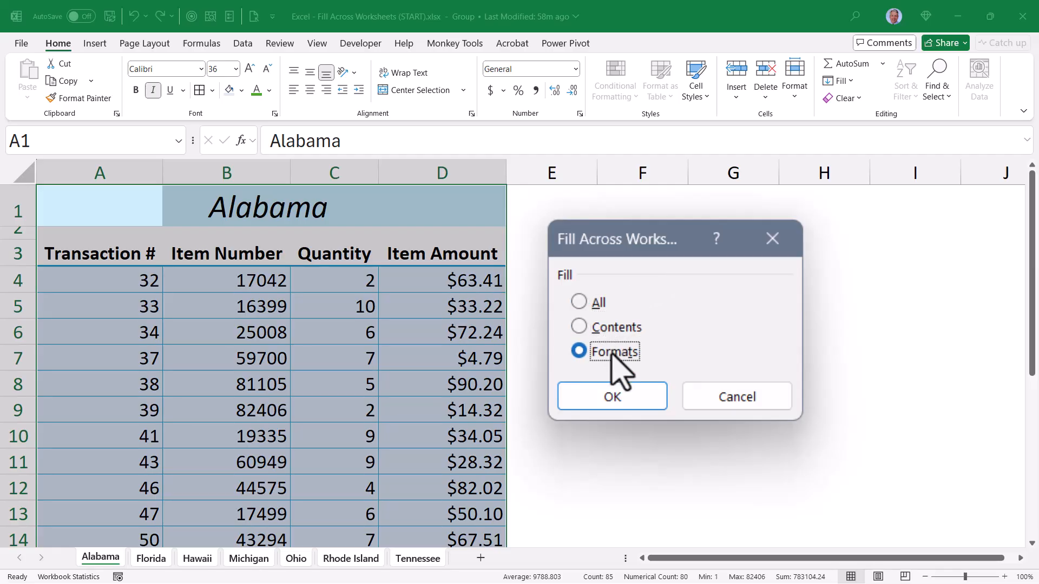
mouse_move(650, 385)
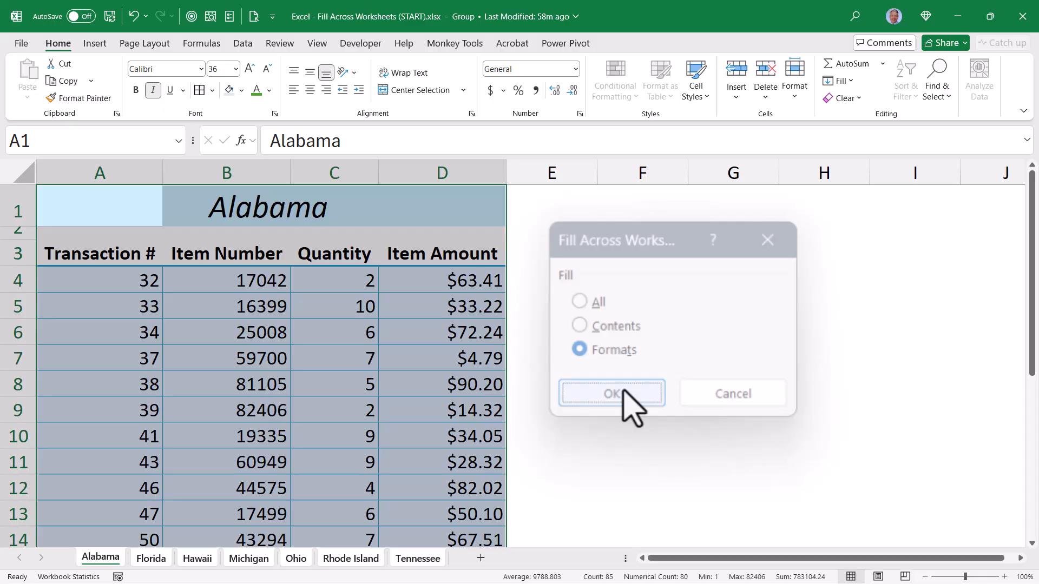
Ungroup the sheets and check Rhode Island and Ohio styling, ending on Florida
left_click(611, 394)
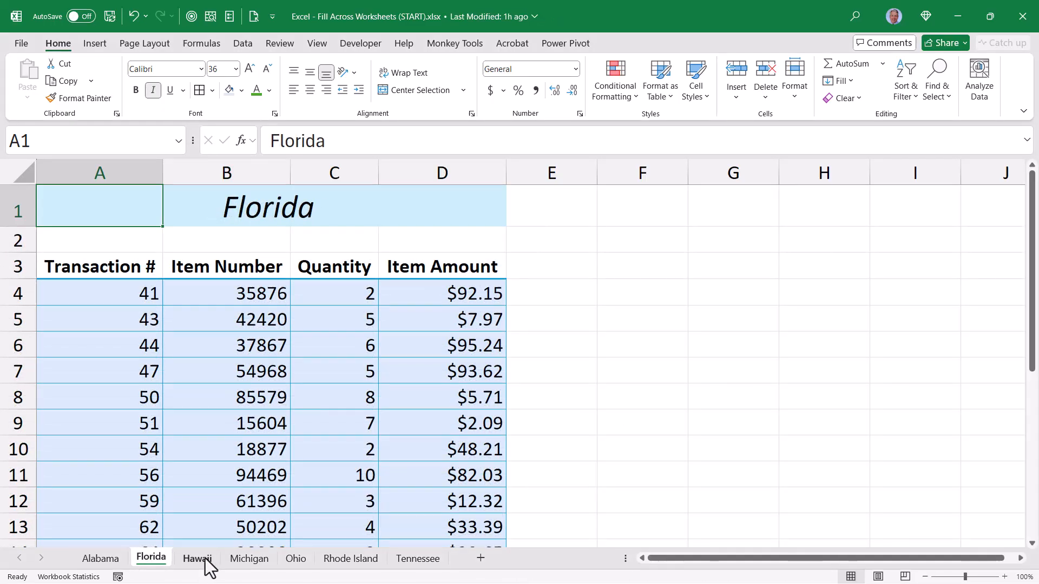
left_click(351, 559)
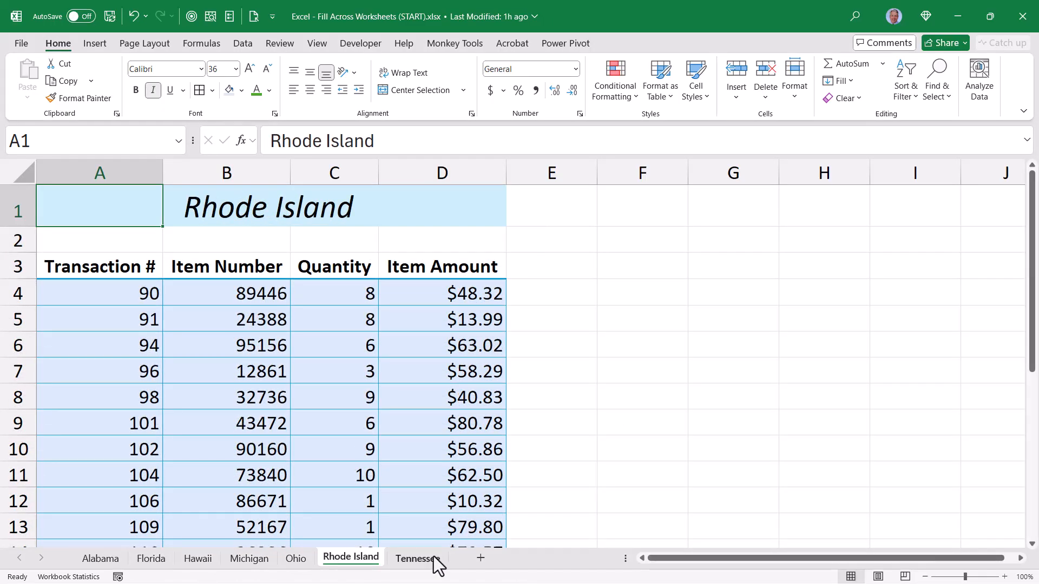
left_click(296, 558)
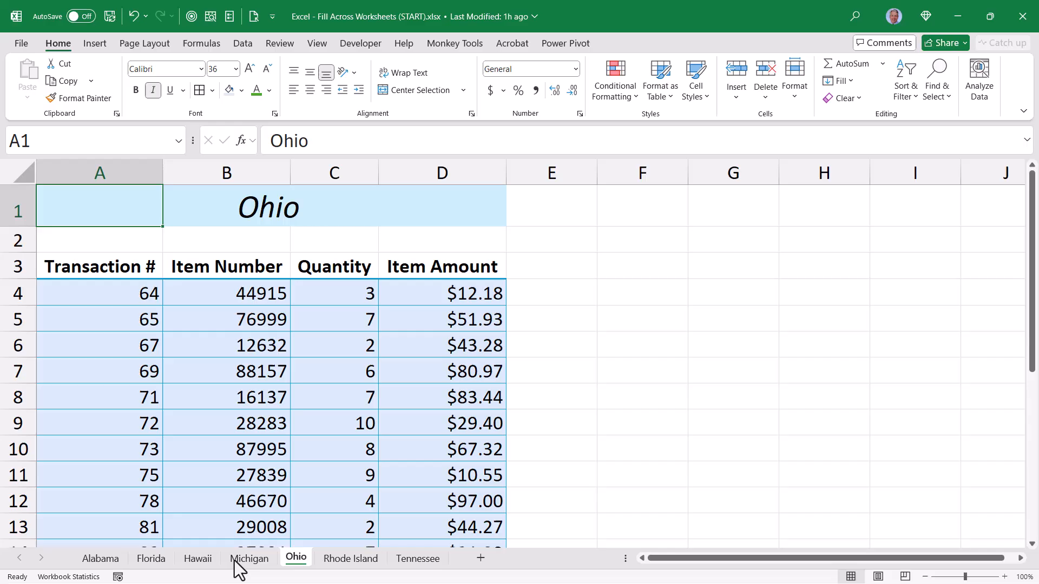
left_click(150, 558)
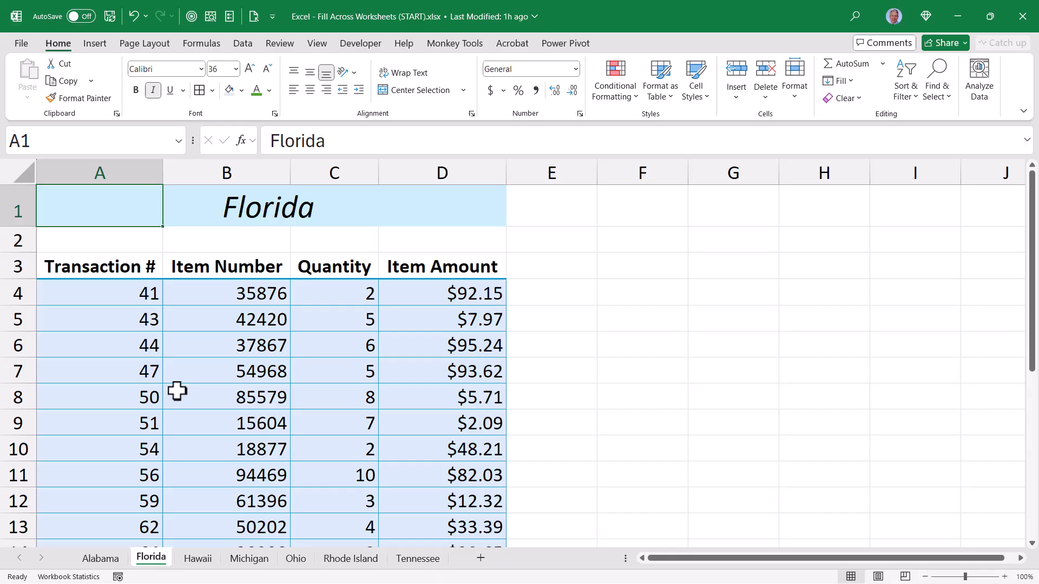
mouse_move(150, 566)
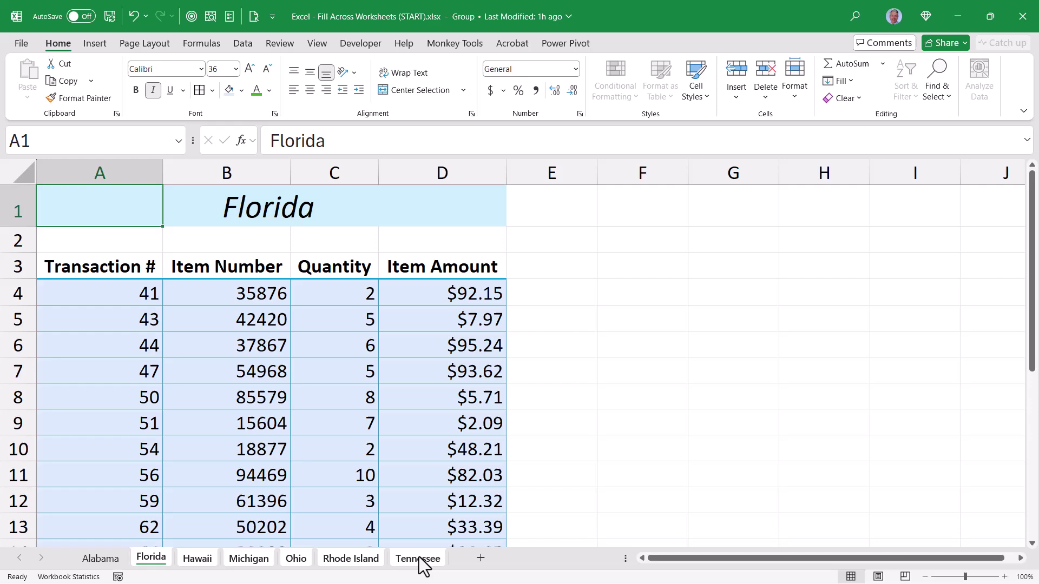
mouse_move(317, 43)
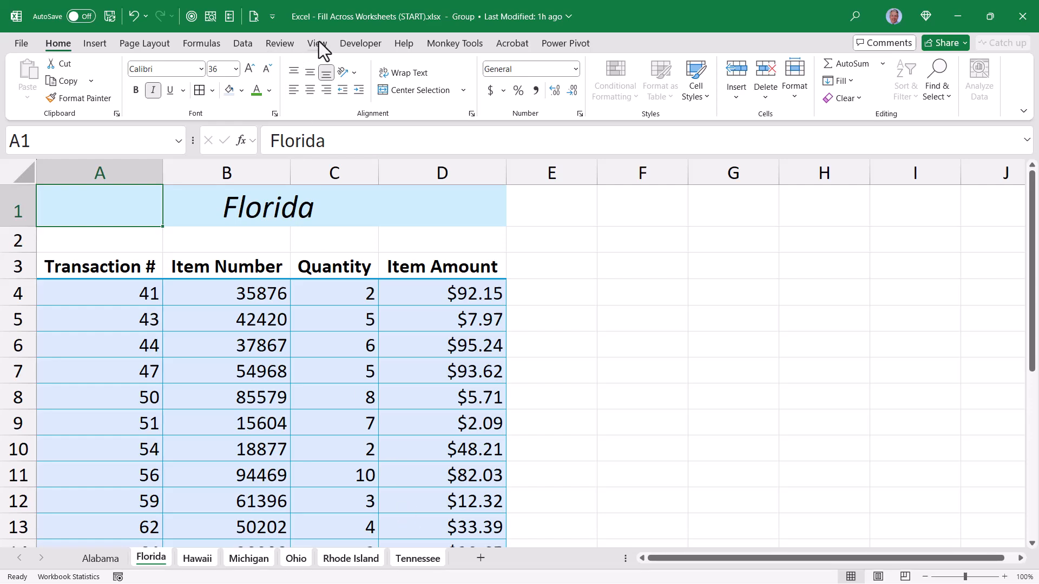
Check Hawaii's and Tennessee's row 2, then regroup the Florida through Tennessee sheets
left_click(317, 44)
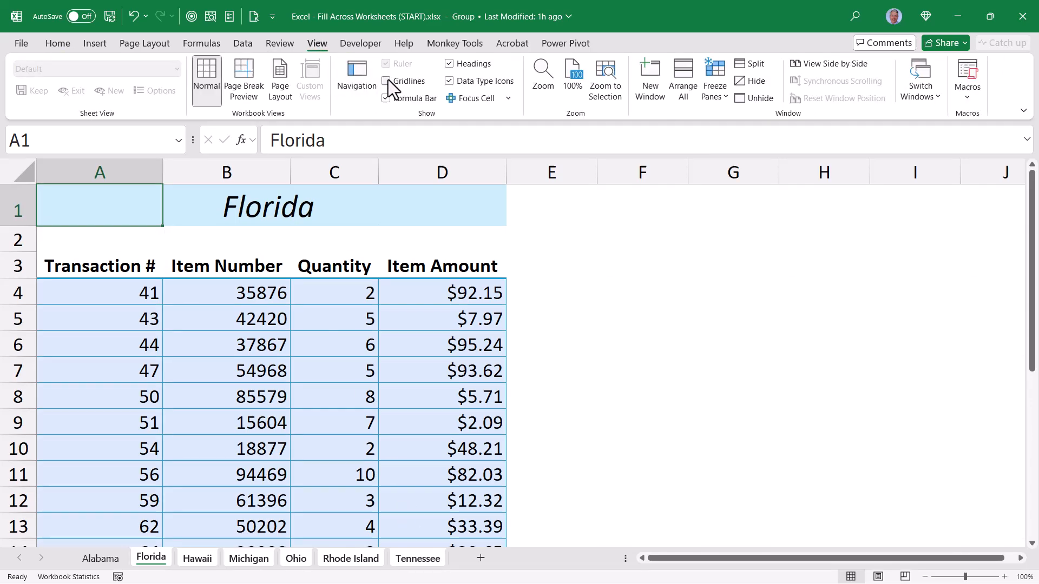
left_click(197, 558)
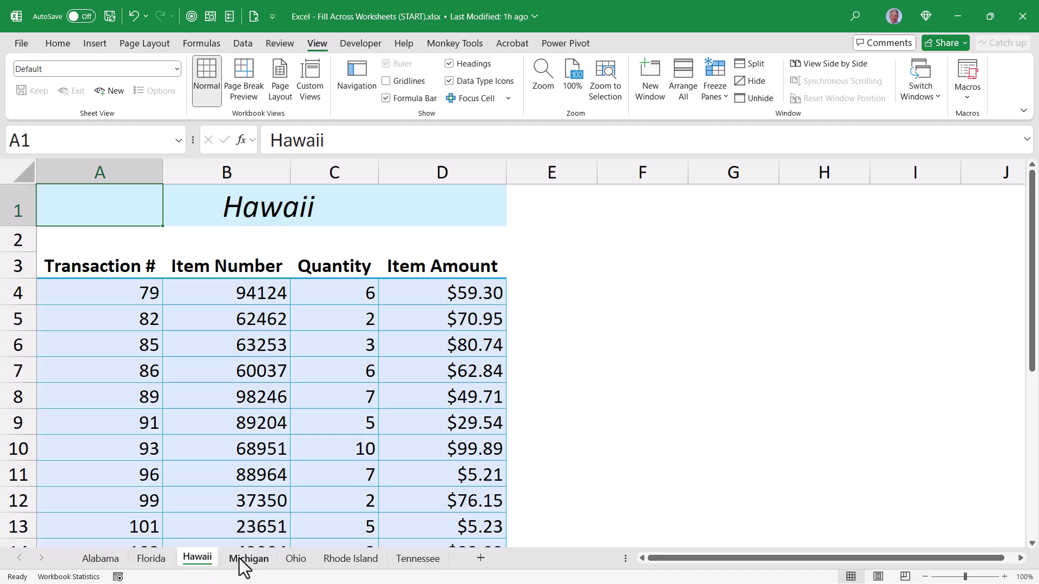
left_click(418, 558)
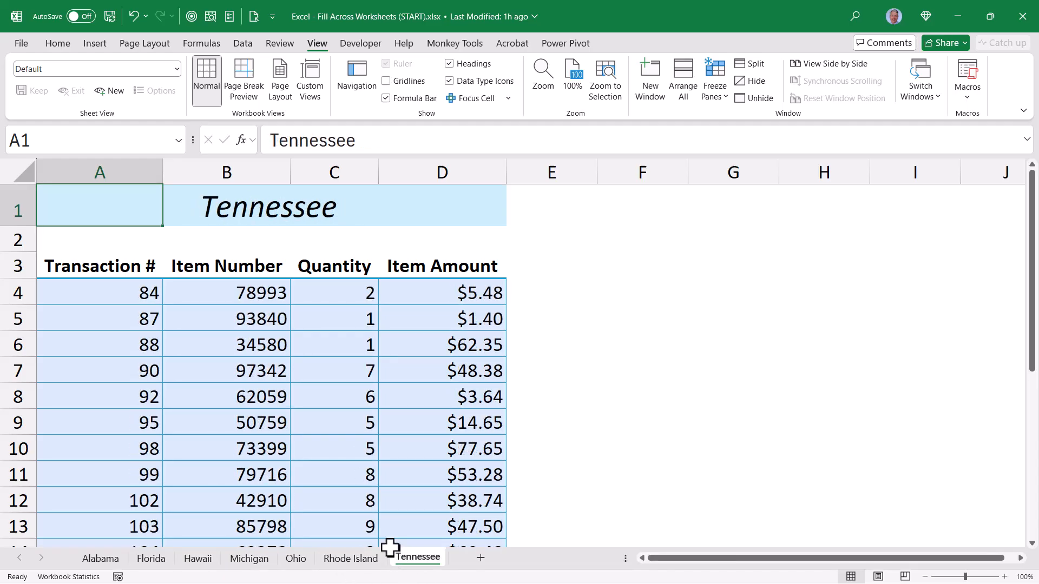
left_click(150, 559)
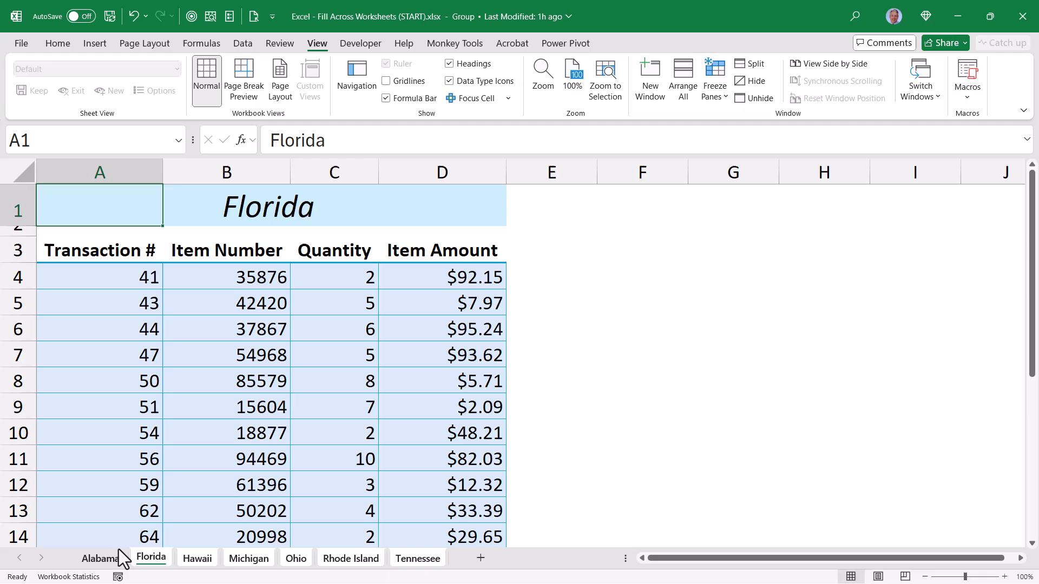
Compare Alabama's row 2, then switch to the customer orders workbook
left_click(101, 559)
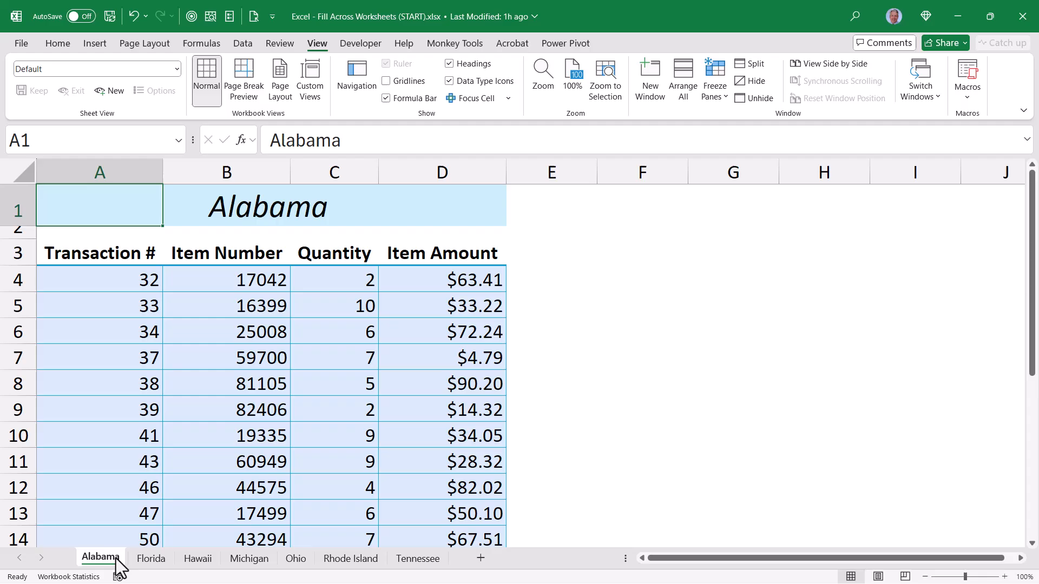
left_click(150, 559)
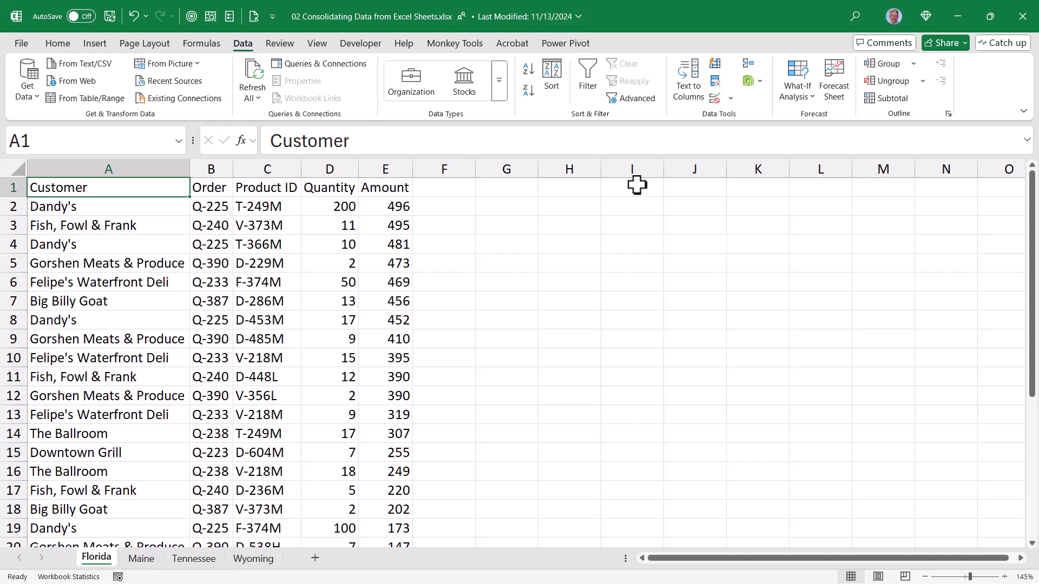
Look at the Wyoming orders sheet, then return to Florida
left_click(253, 559)
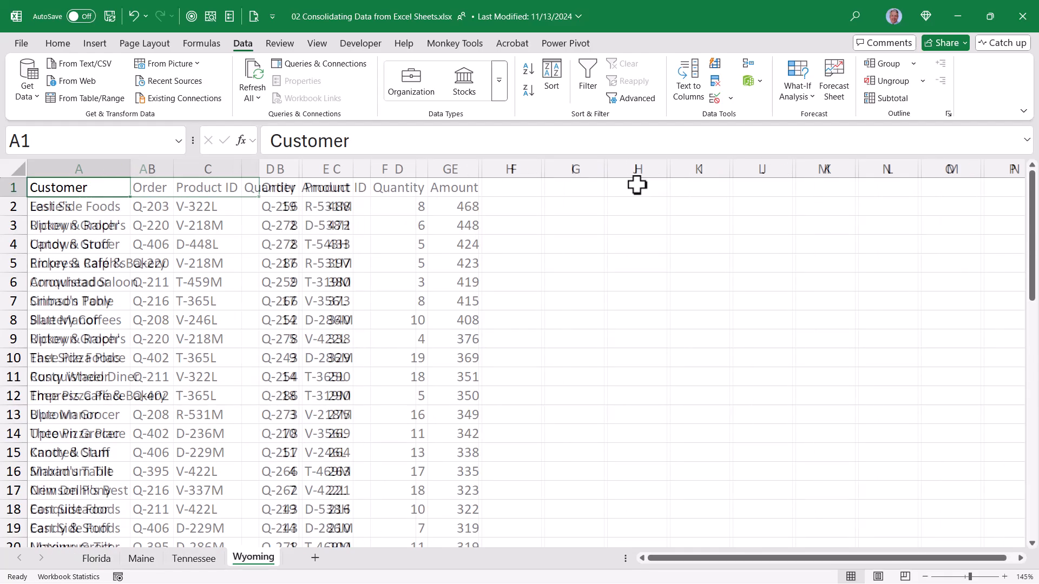
left_click(96, 559)
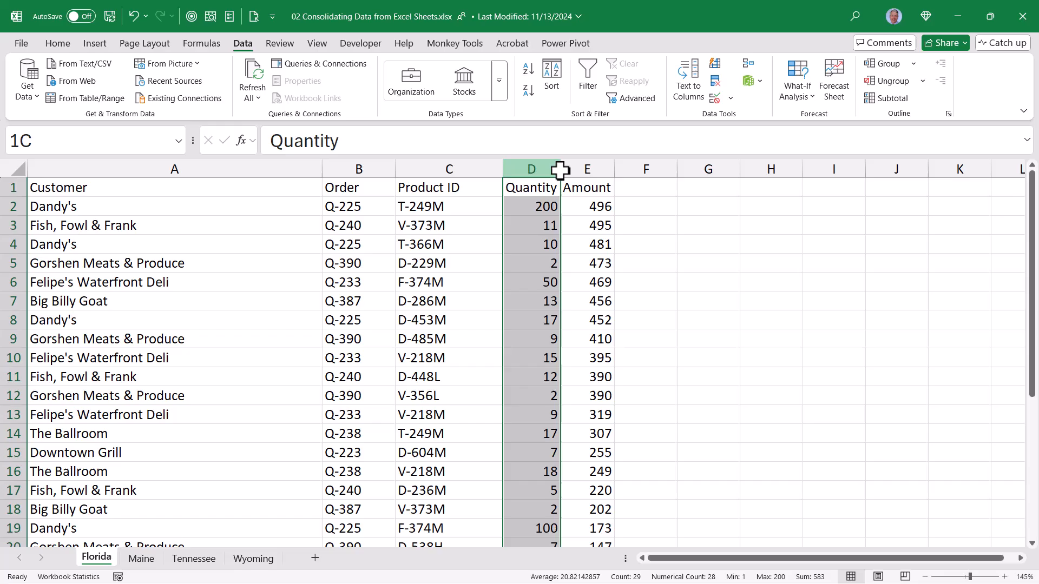
left_click_drag(559, 169, 580, 169)
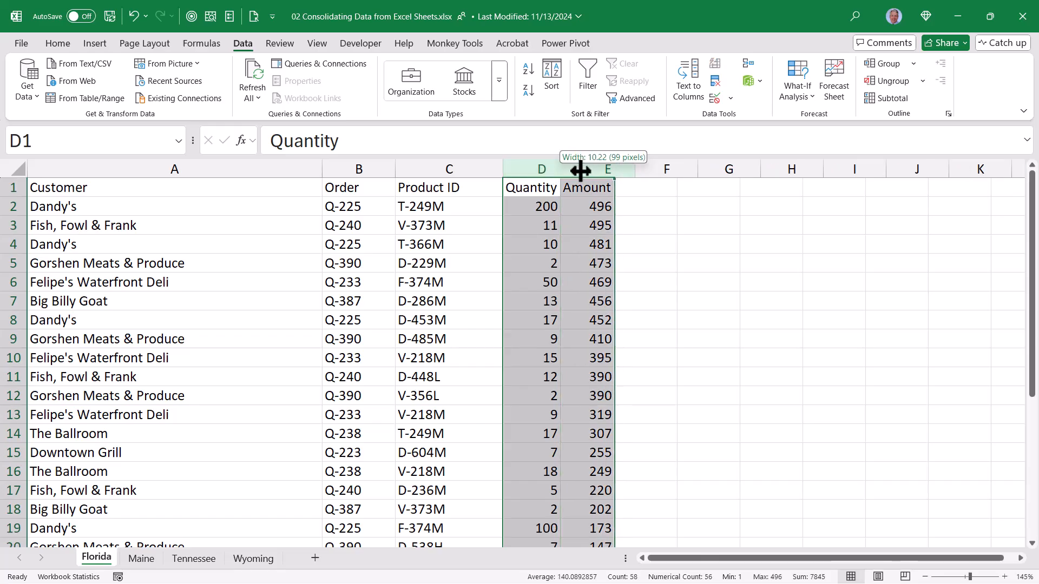
left_click(134, 15)
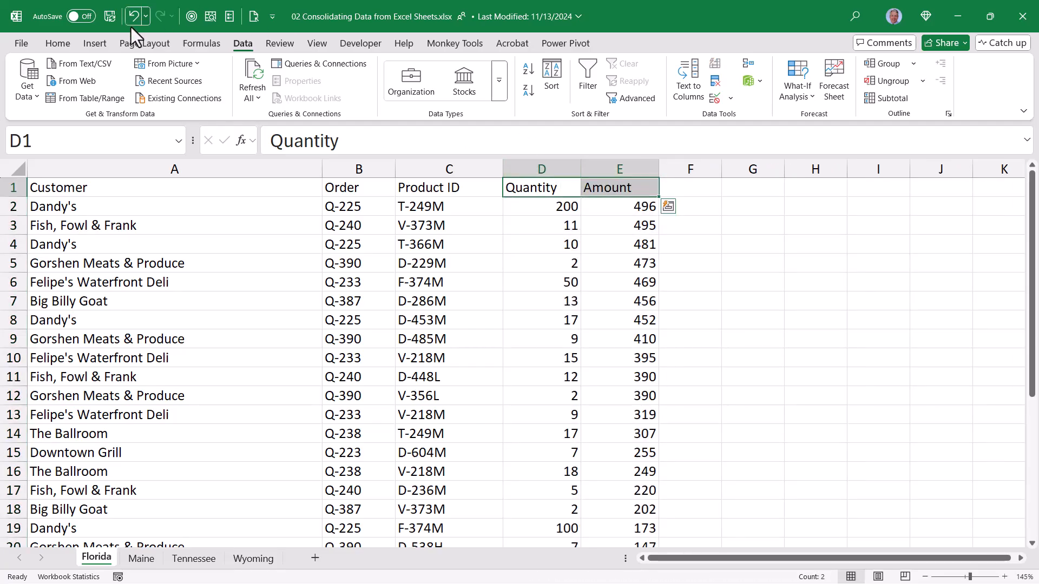
left_click(58, 43)
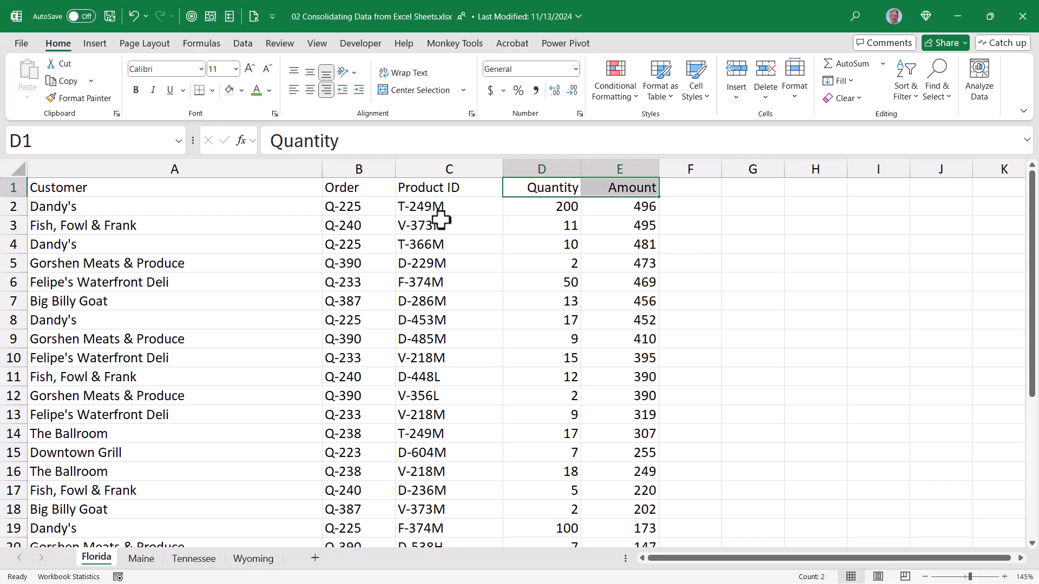
left_click(142, 559)
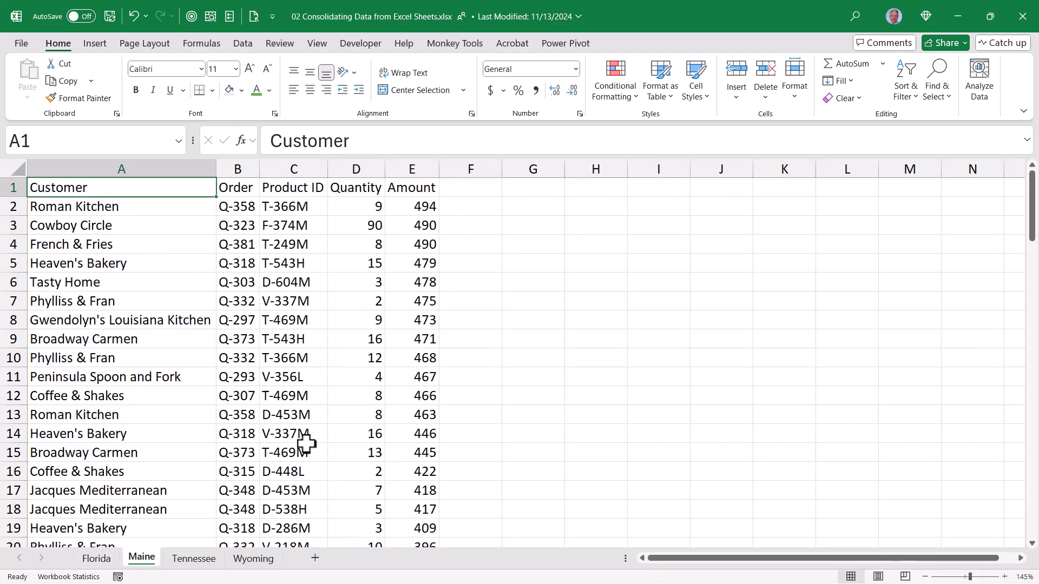
left_click(193, 559)
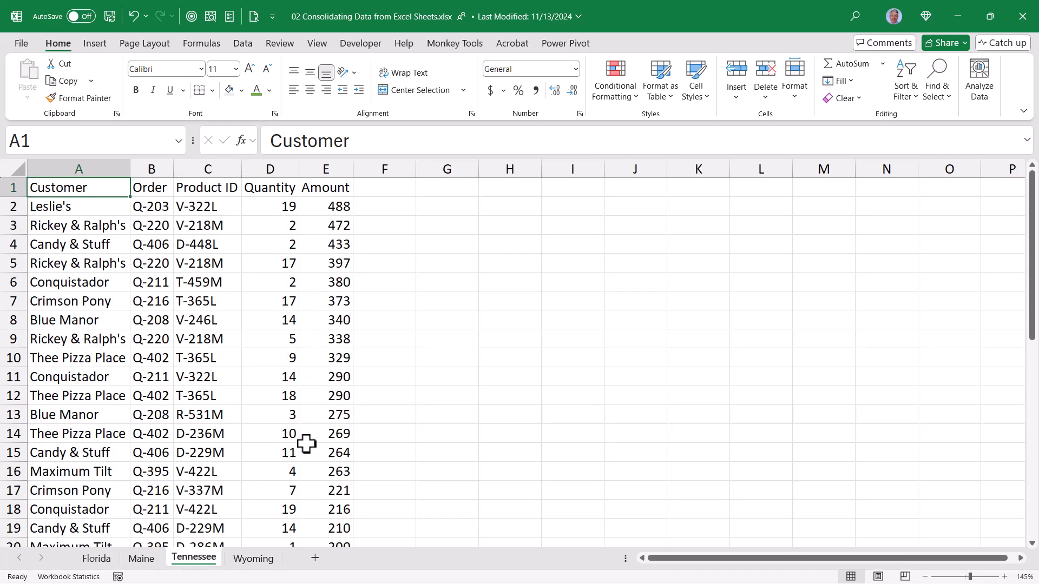
left_click(95, 559)
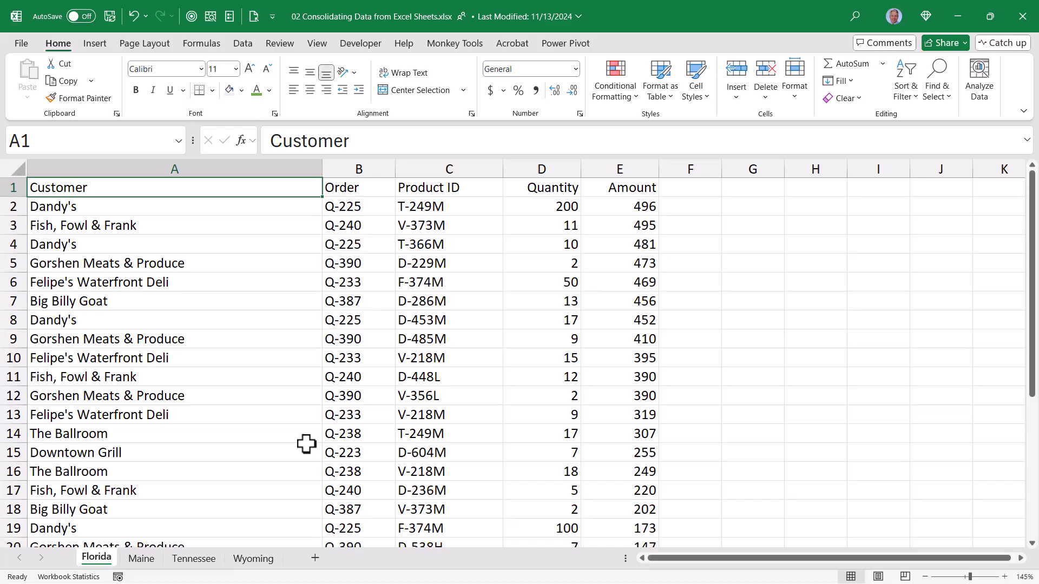
mouse_move(714, 48)
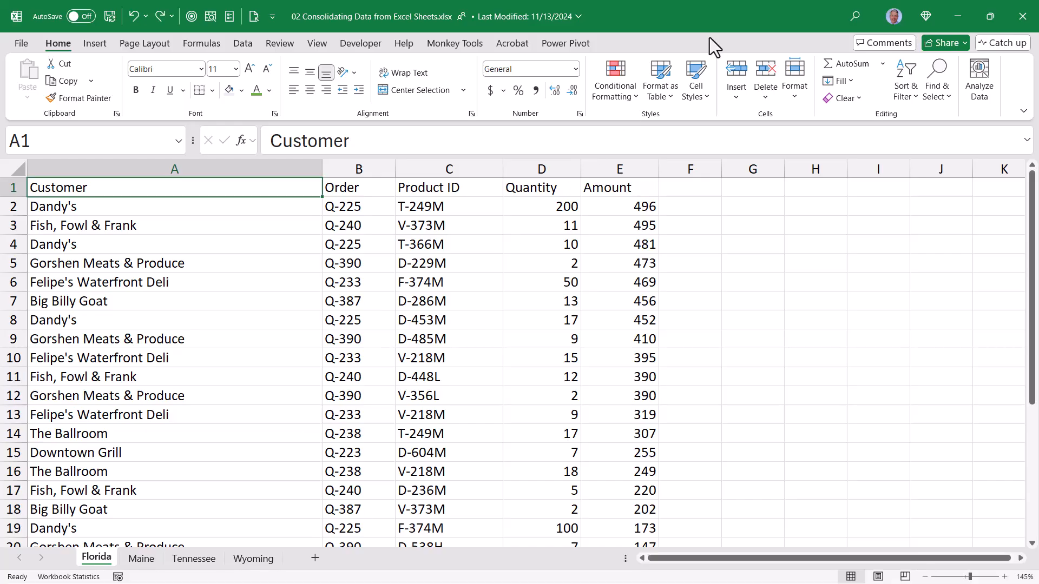
Paste Special only Florida's column widths onto the Maine sheet, then return to Florida
left_click(174, 169)
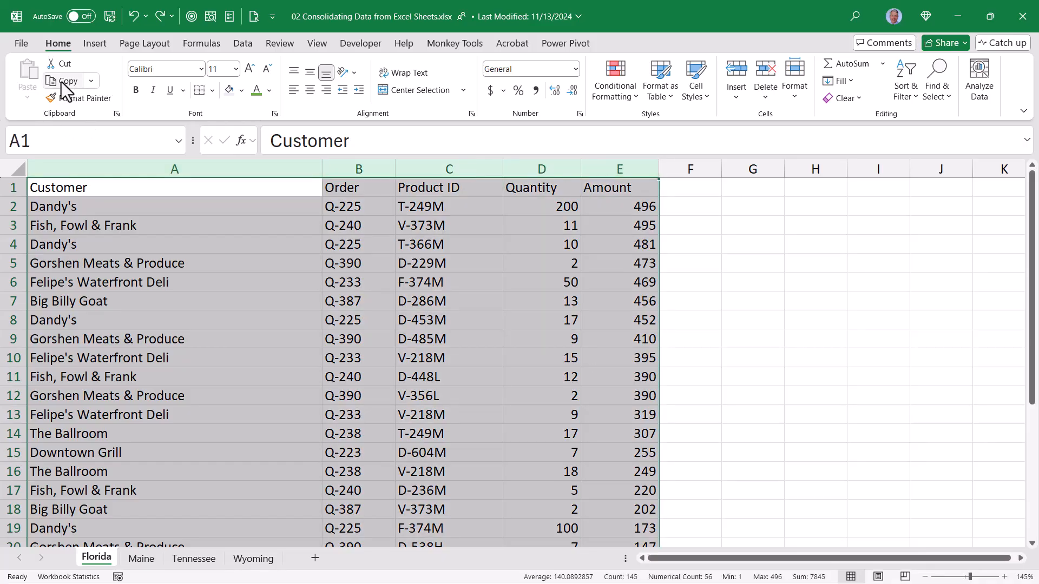
left_click(141, 558)
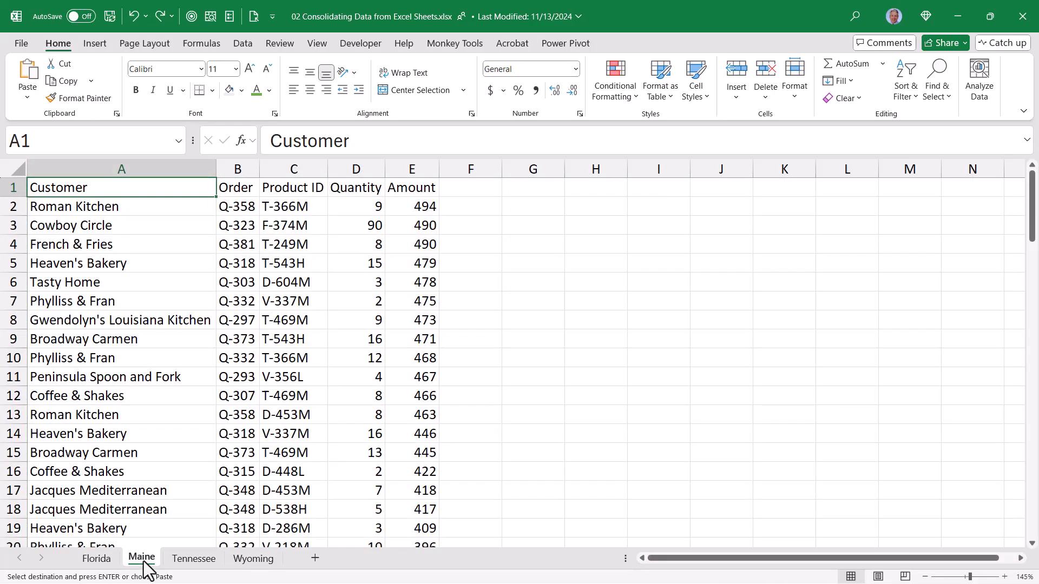
mouse_move(27, 76)
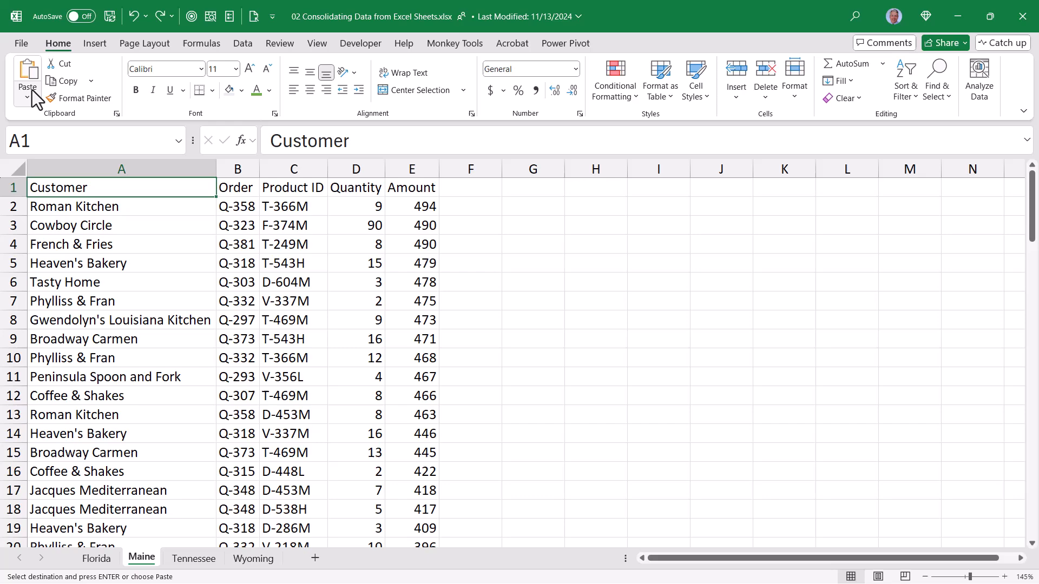
left_click(27, 97)
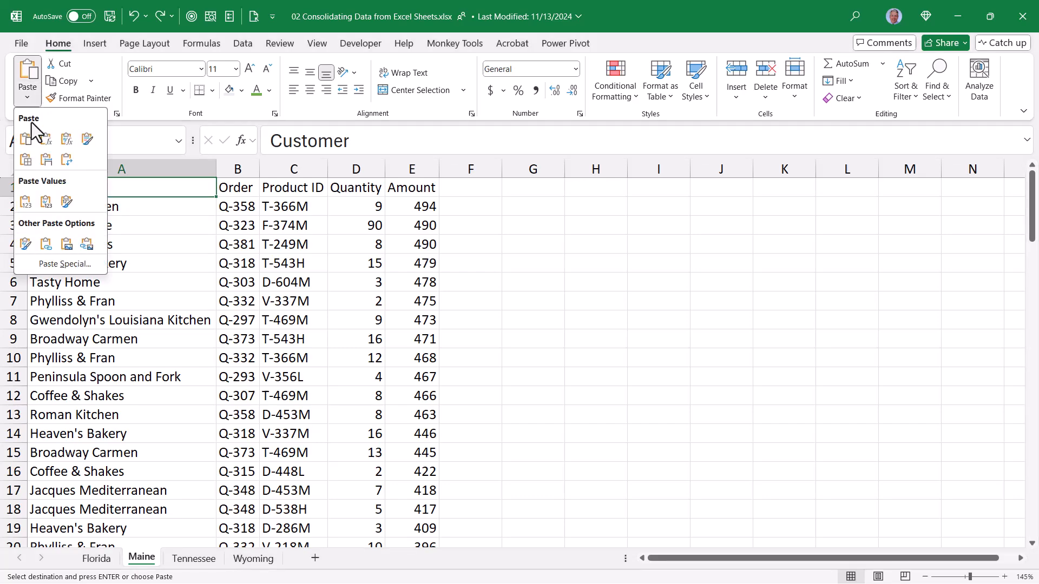
left_click(65, 265)
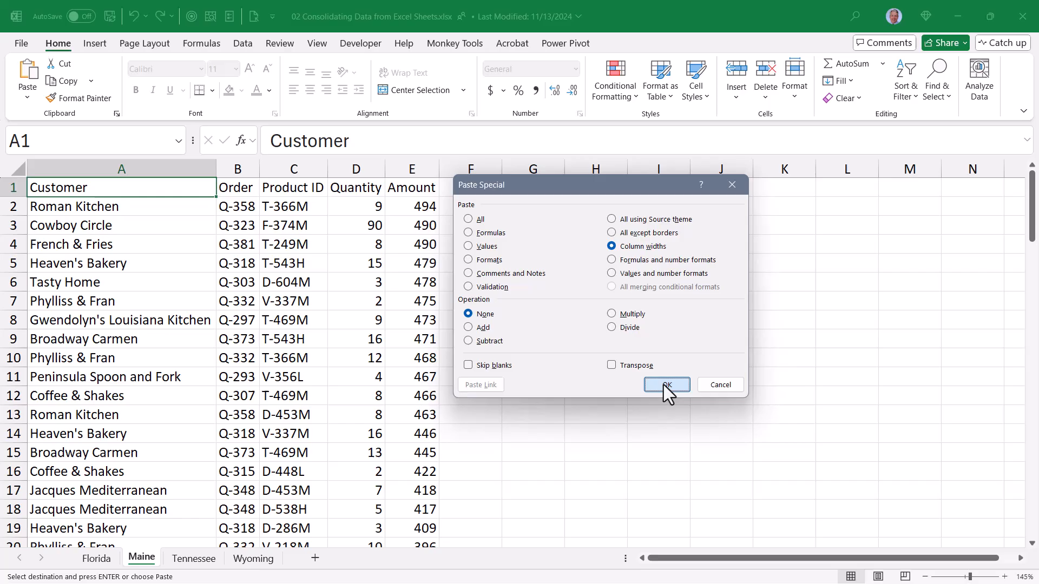
left_click(666, 386)
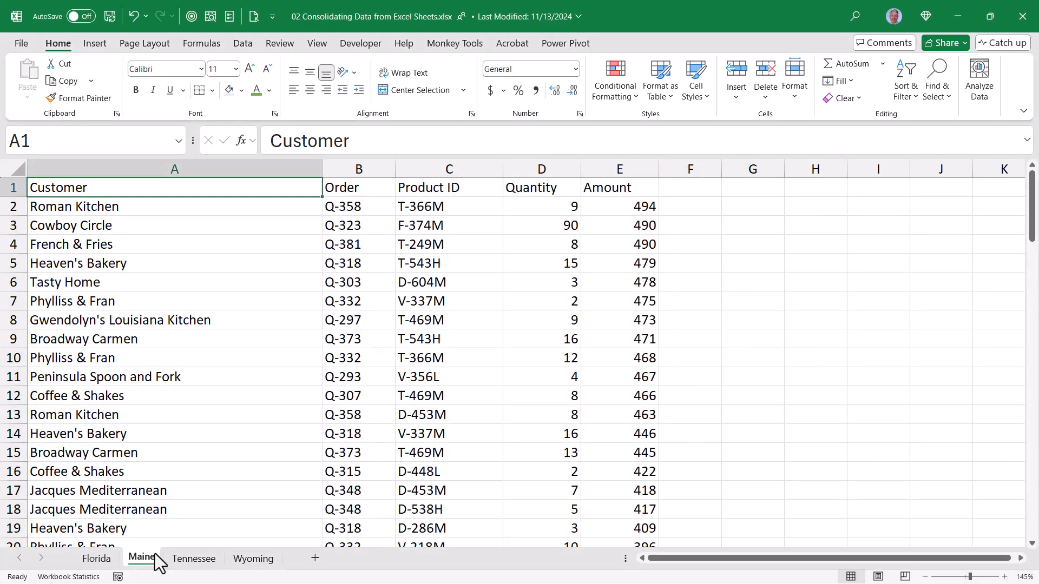
left_click(97, 559)
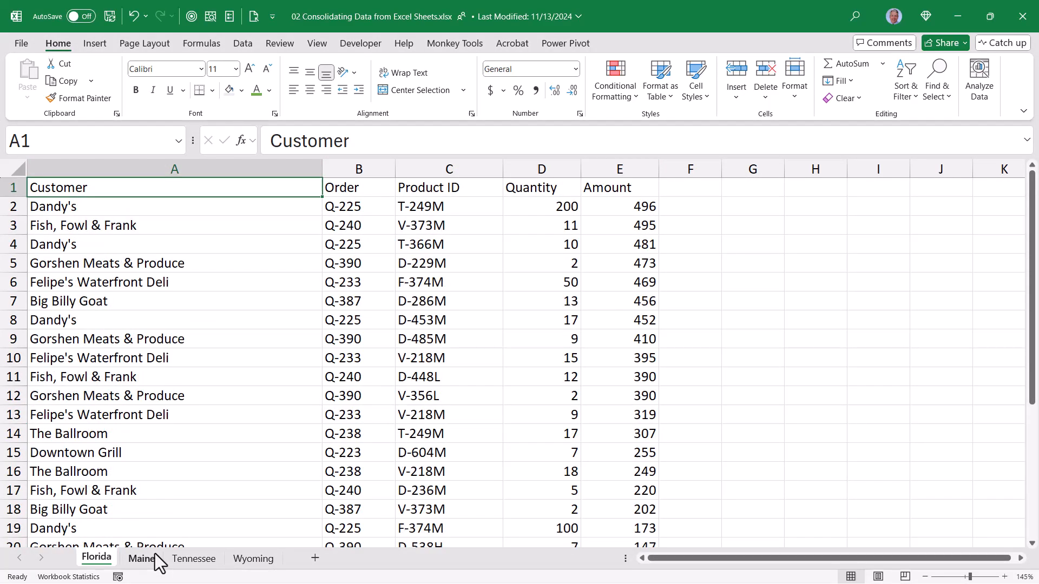
Compare the Wyoming, Maine and Florida column widths, ending on Maine
left_click(142, 558)
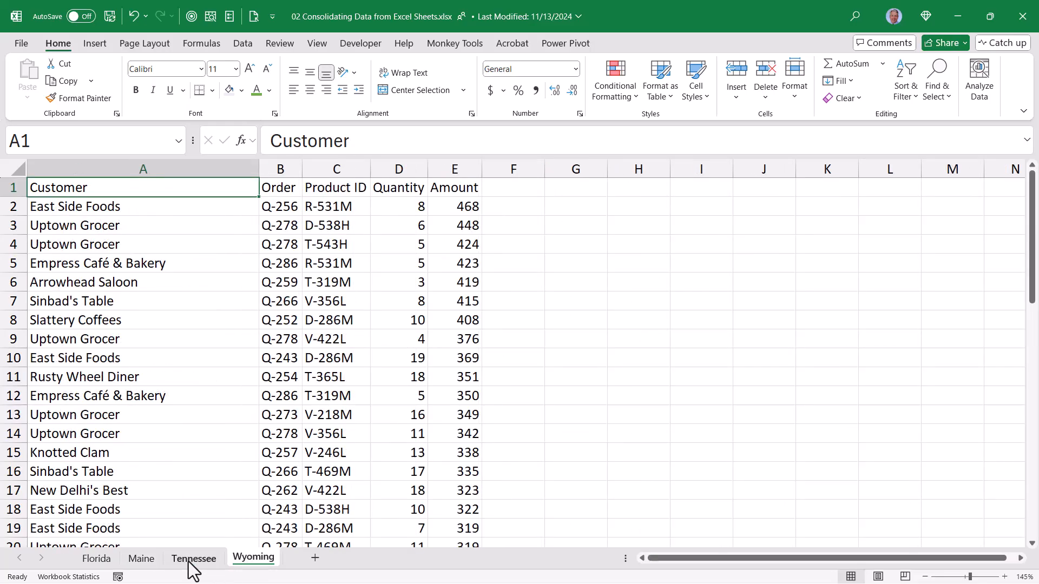
left_click(142, 559)
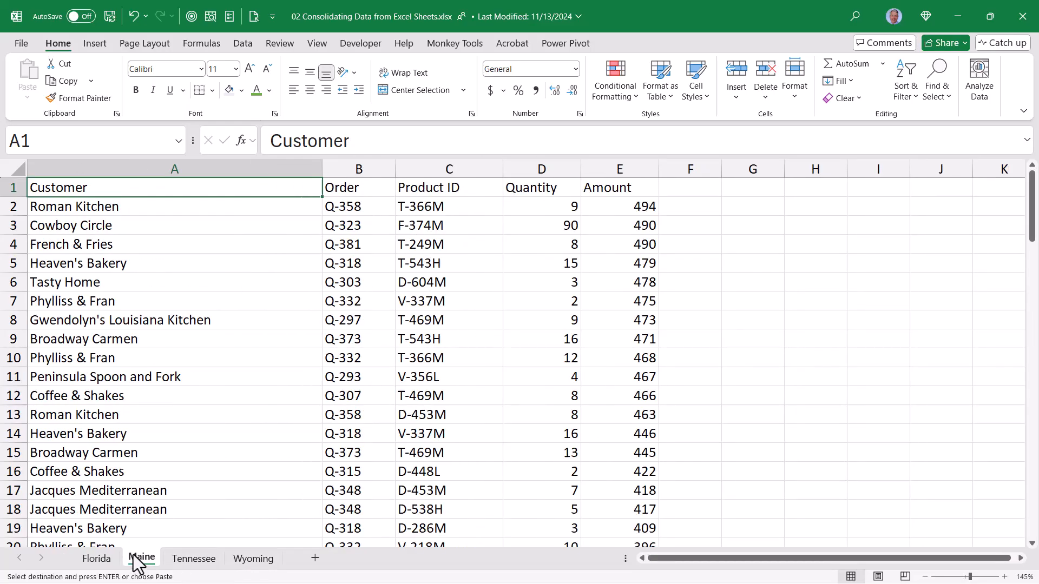
left_click(96, 559)
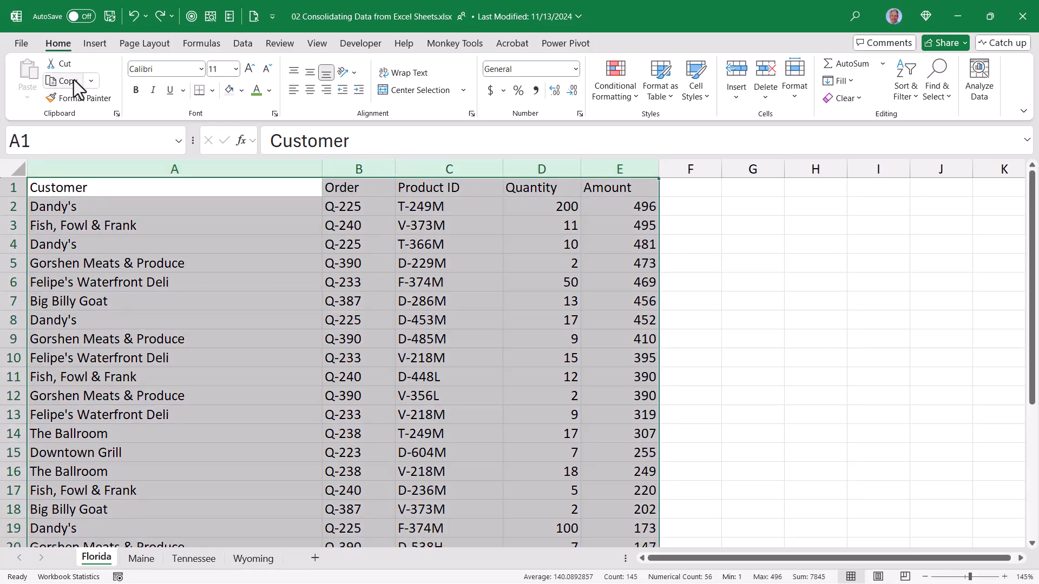
left_click(142, 558)
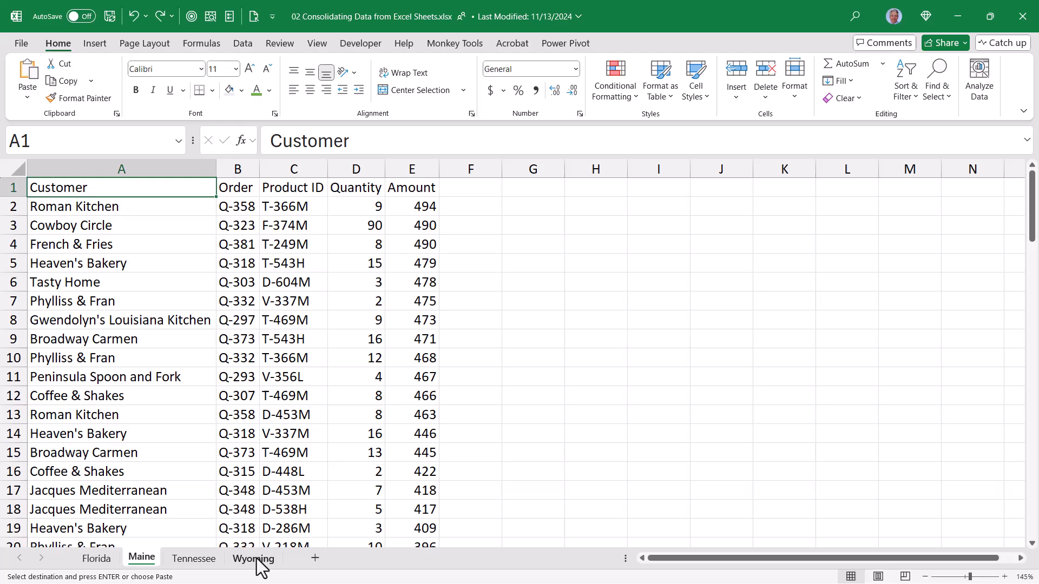
Paste Florida's column widths onto the grouped Maine–Wyoming sheets and verify Wyoming
left_click(27, 87)
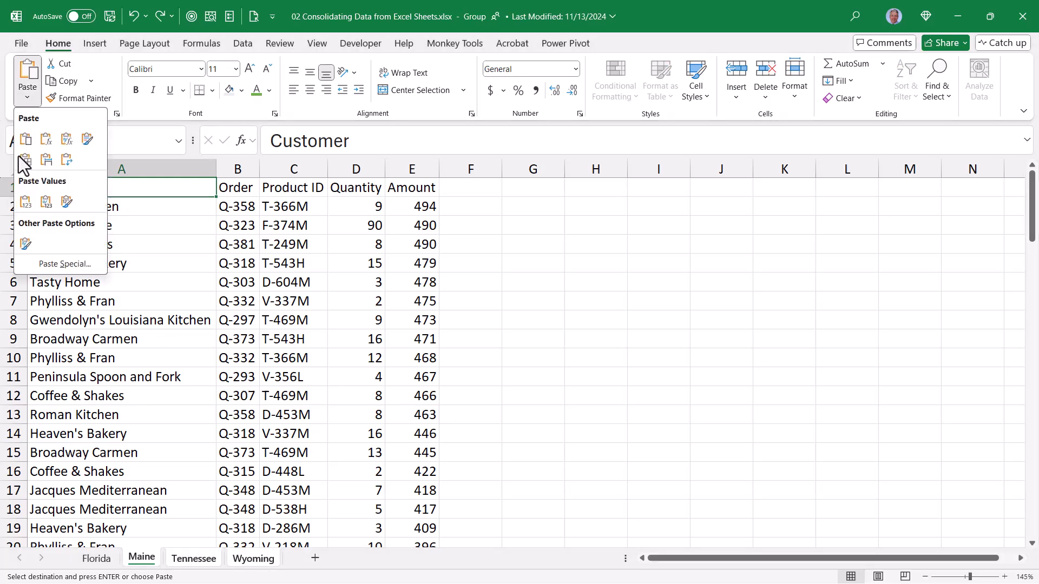
left_click(64, 263)
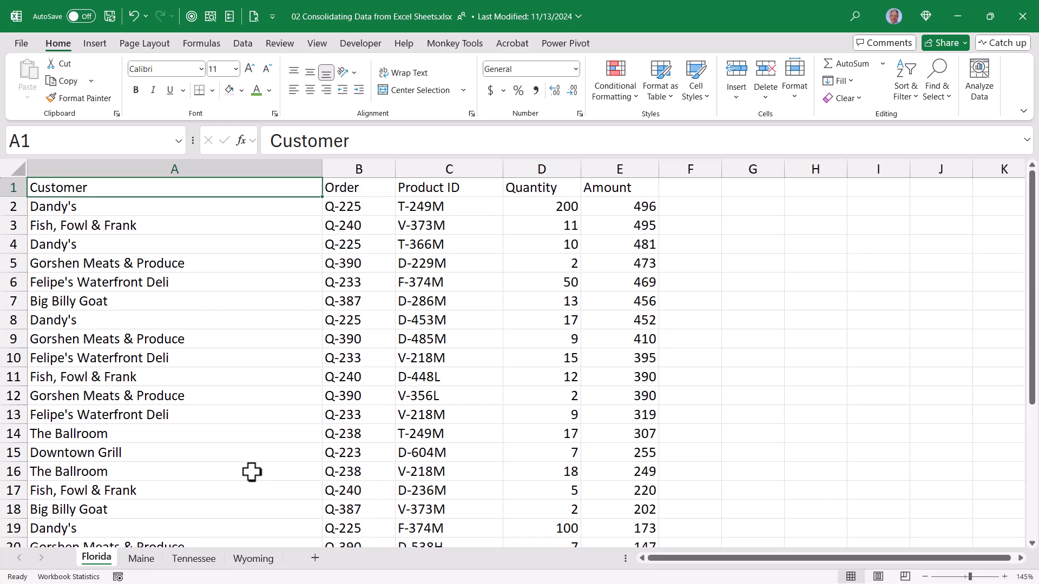
left_click(253, 559)
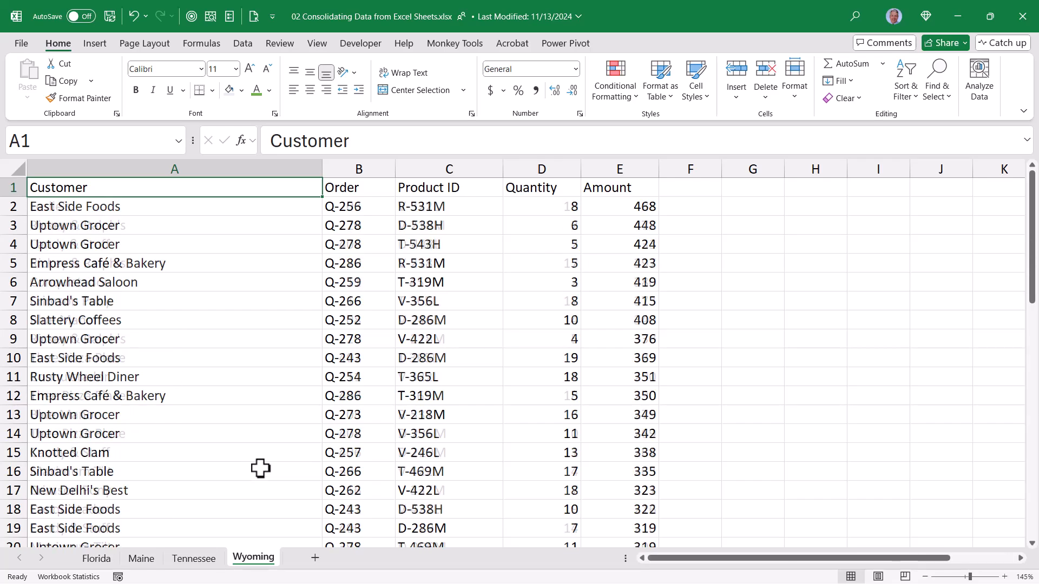
left_click(96, 558)
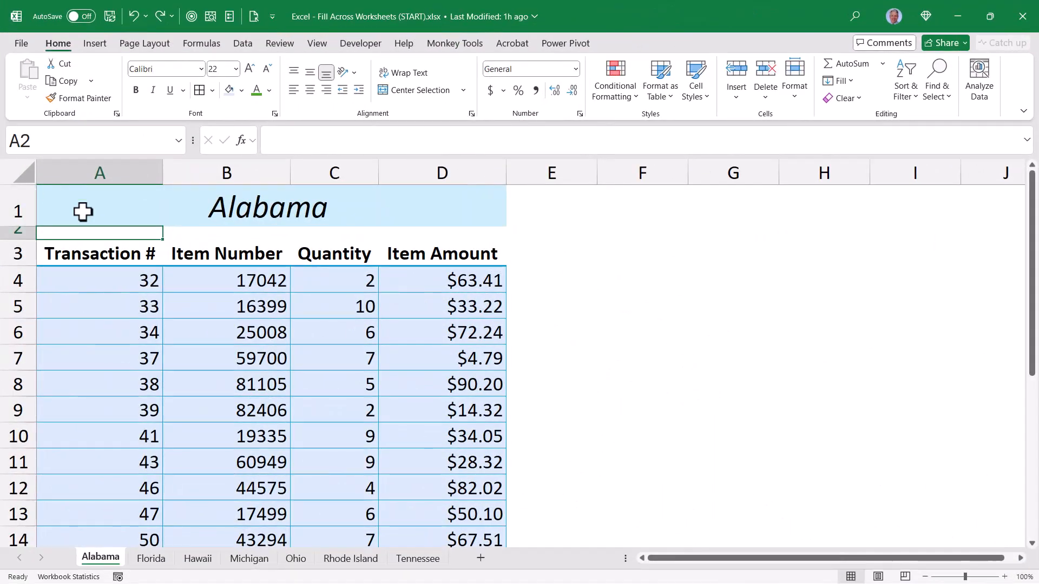
mouse_move(99, 212)
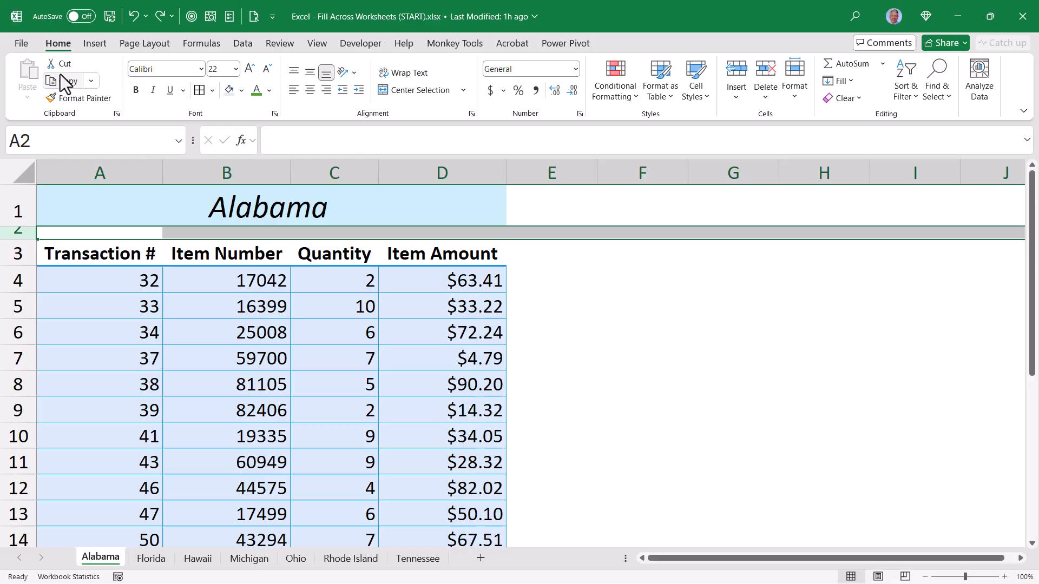
Copy Alabama's row 2 and bring up the Paste Special choices
left_click(27, 76)
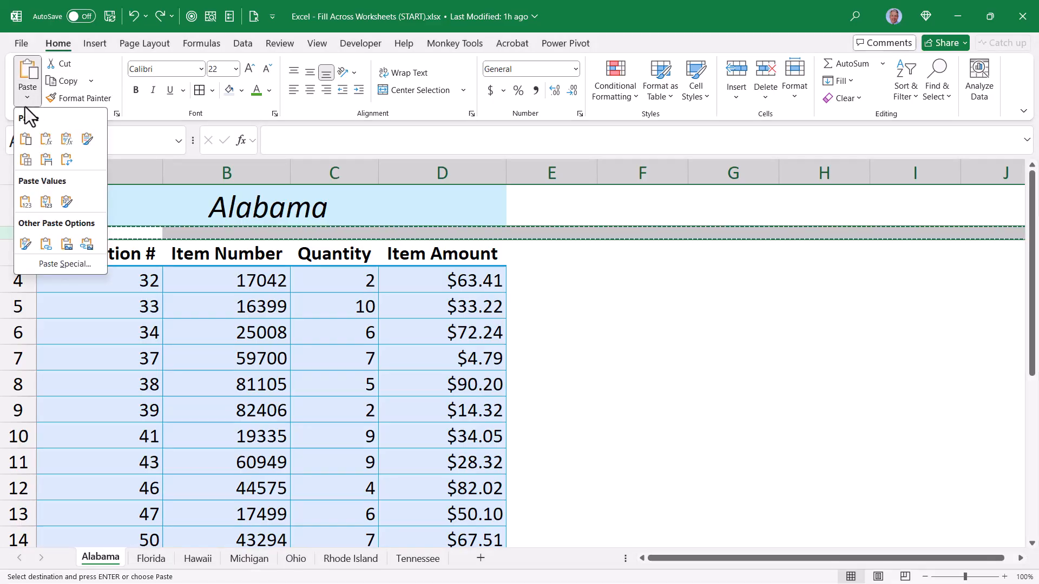
left_click(64, 264)
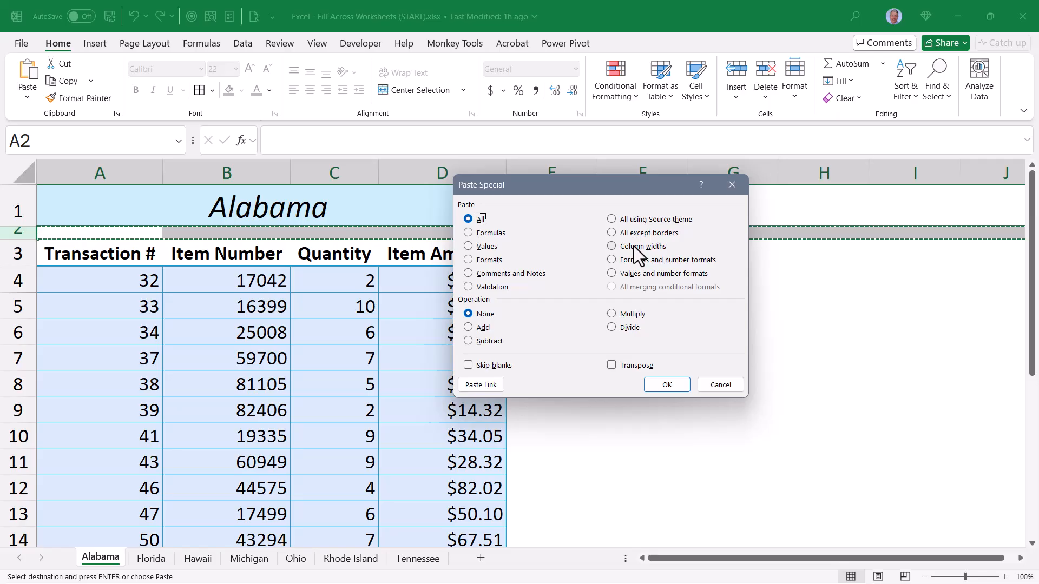
mouse_move(666, 273)
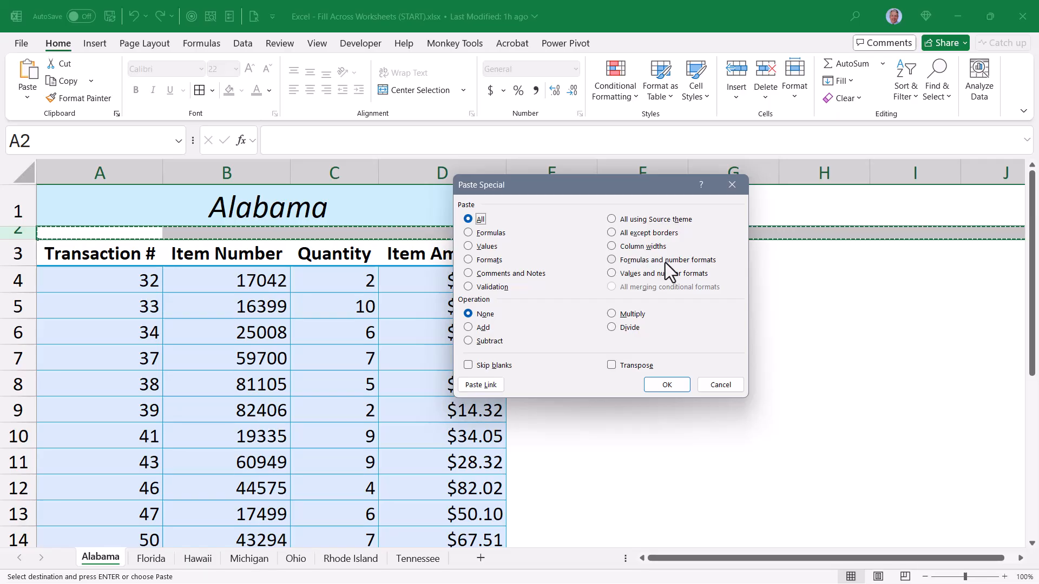
mouse_move(720, 385)
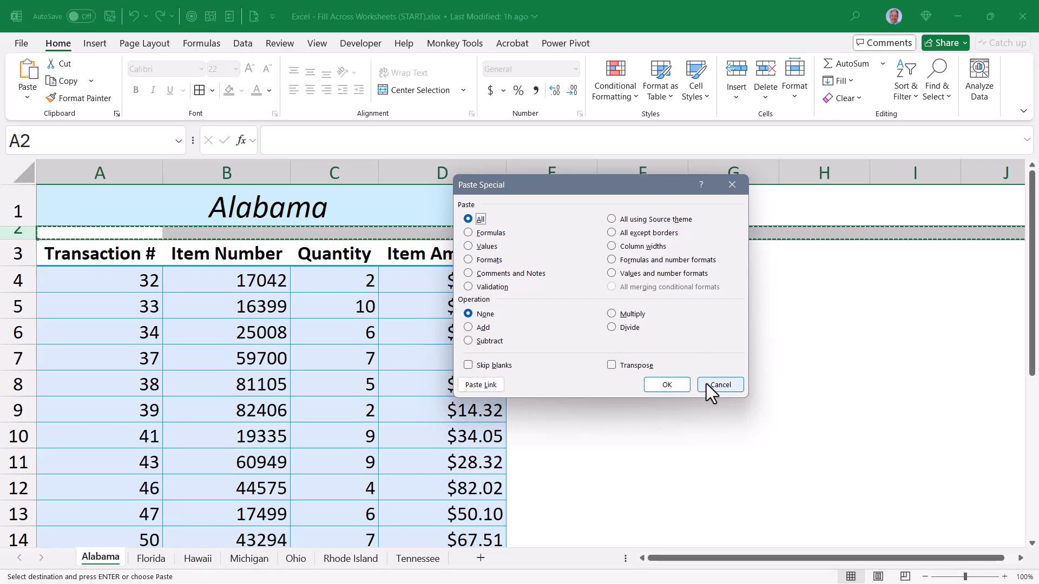
Cancel the paste and set Alabama's row 2 height to 14.4
left_click(721, 385)
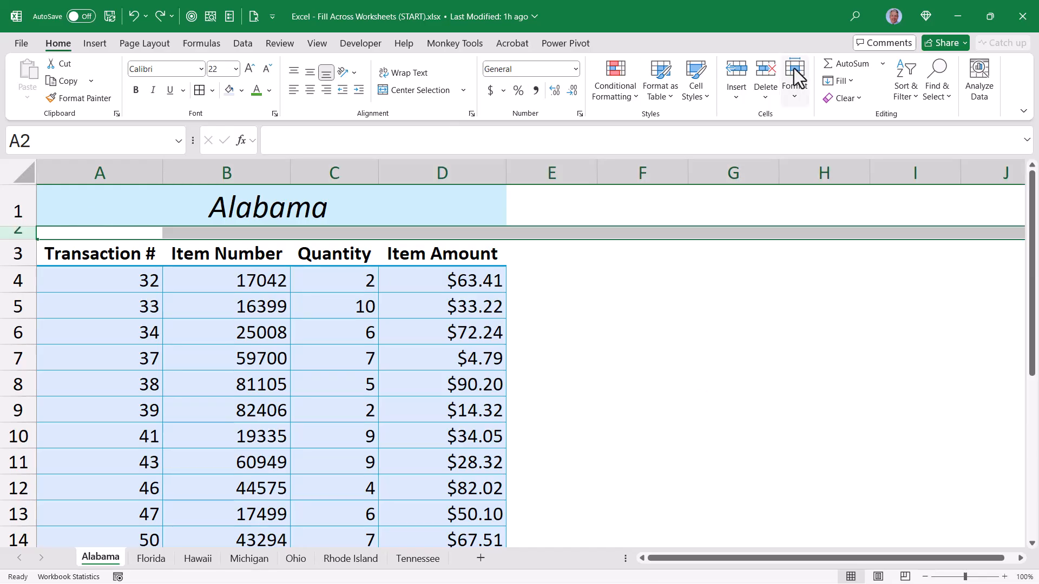
left_click(794, 74)
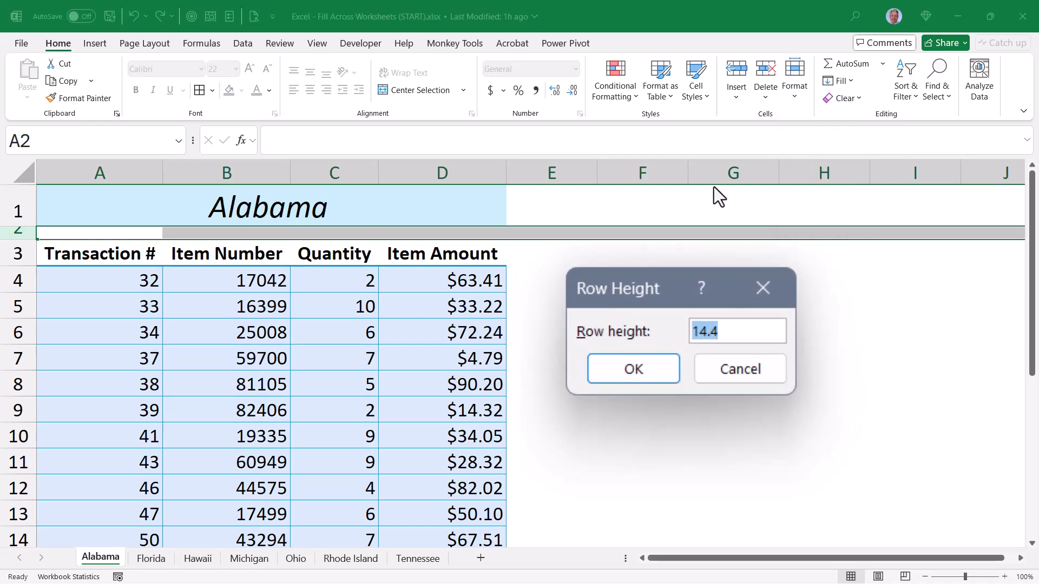
left_click(633, 368)
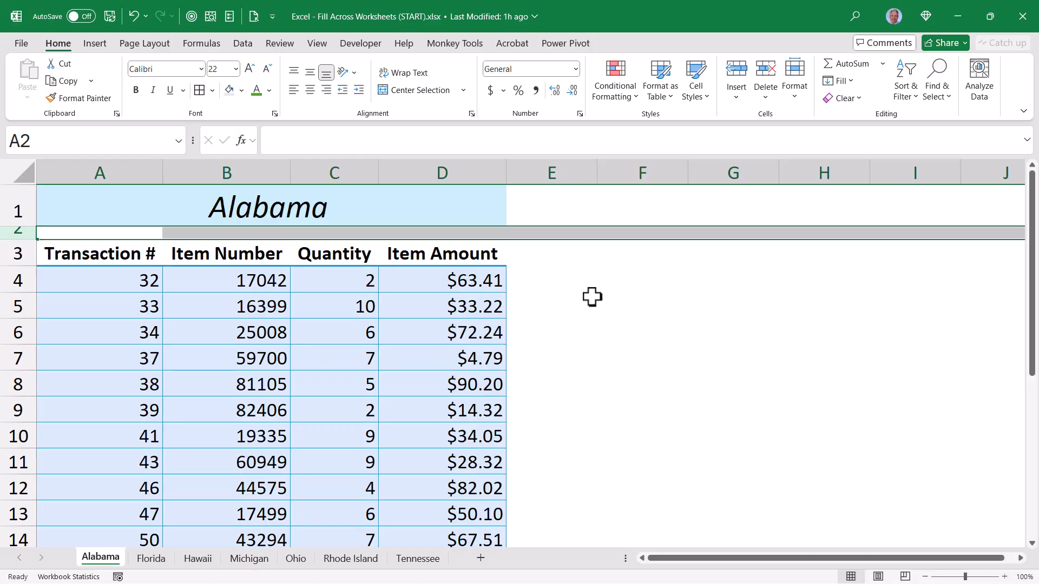
mouse_move(415, 384)
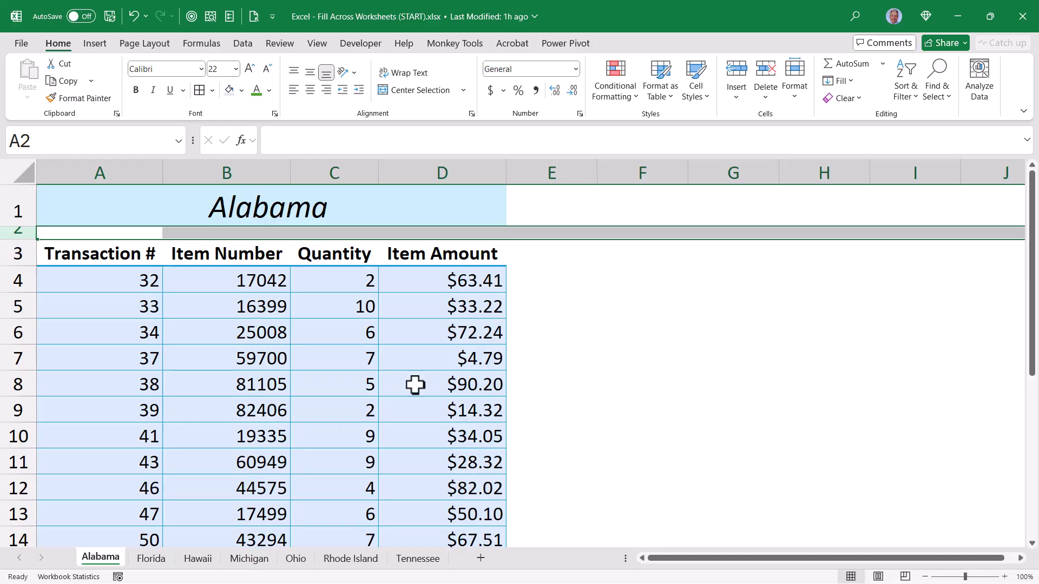
Repeat the 14.4 row-height change on Florida with F4, then move to Hawaii
left_click(150, 558)
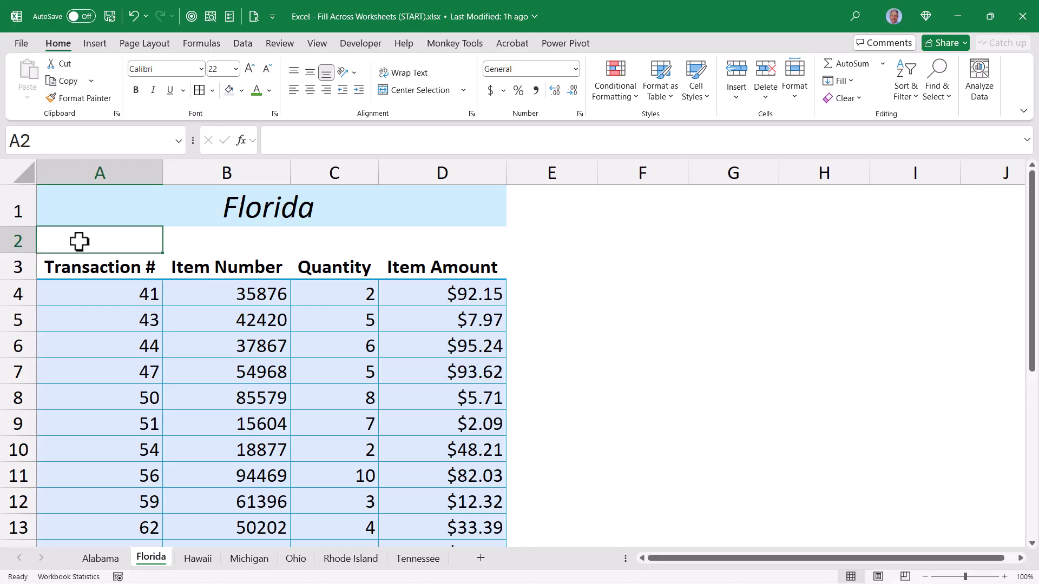
key("F4")
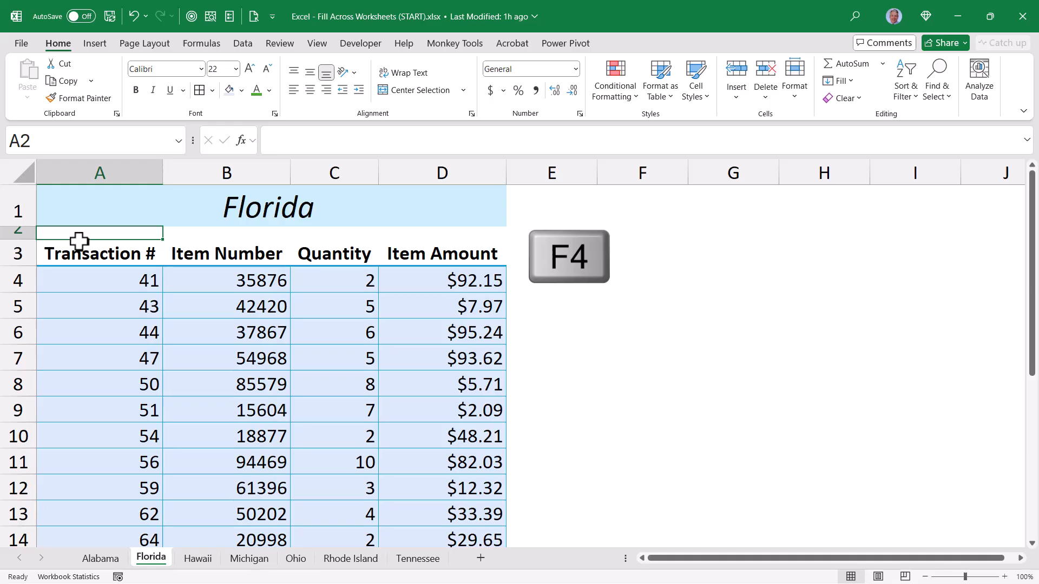
left_click(197, 558)
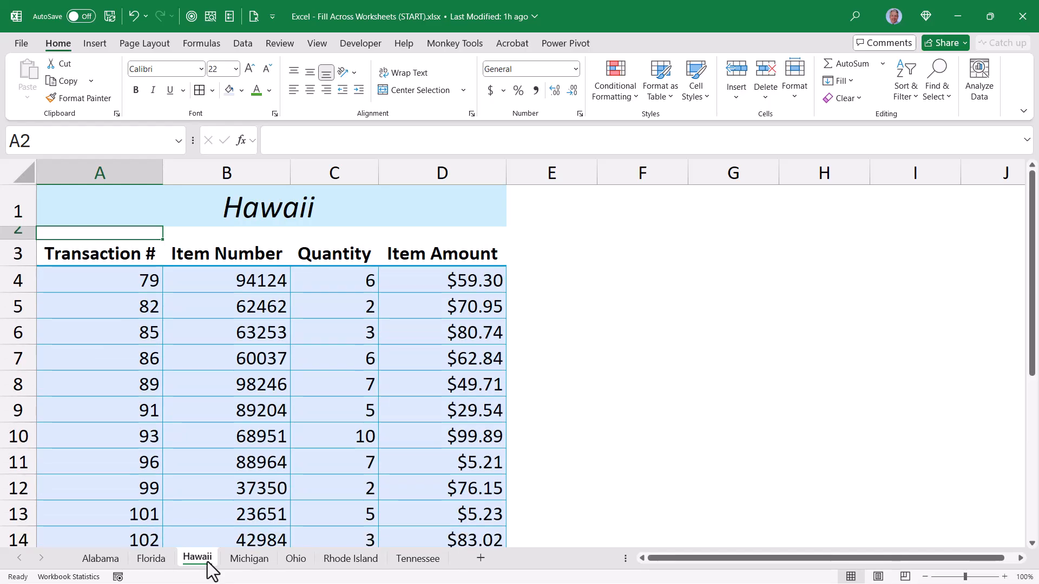
mouse_move(212, 550)
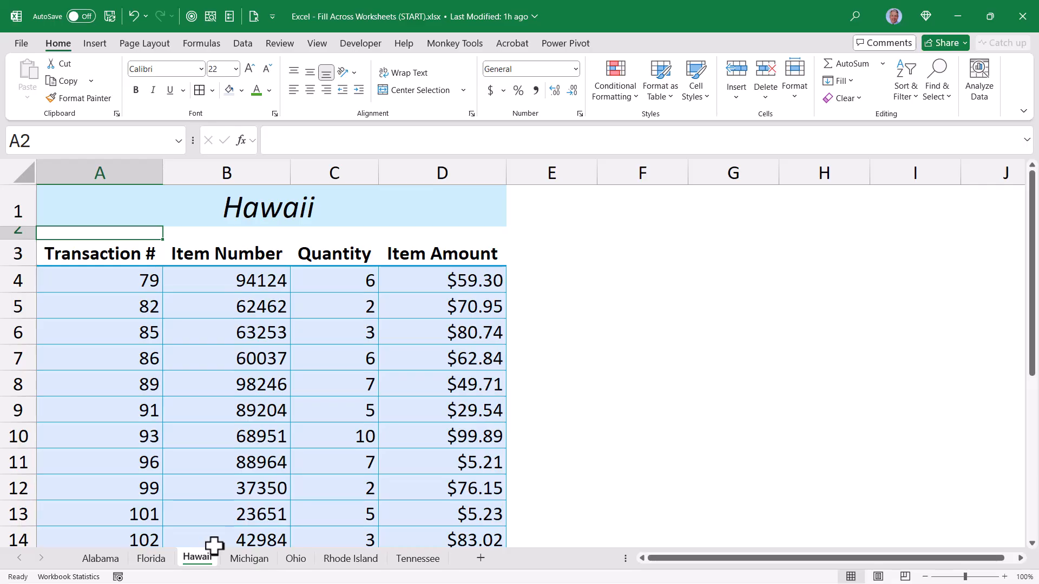
Group the Michigan through Tennessee sheets and repeat Alabama's row 2 height on them
left_click(249, 559)
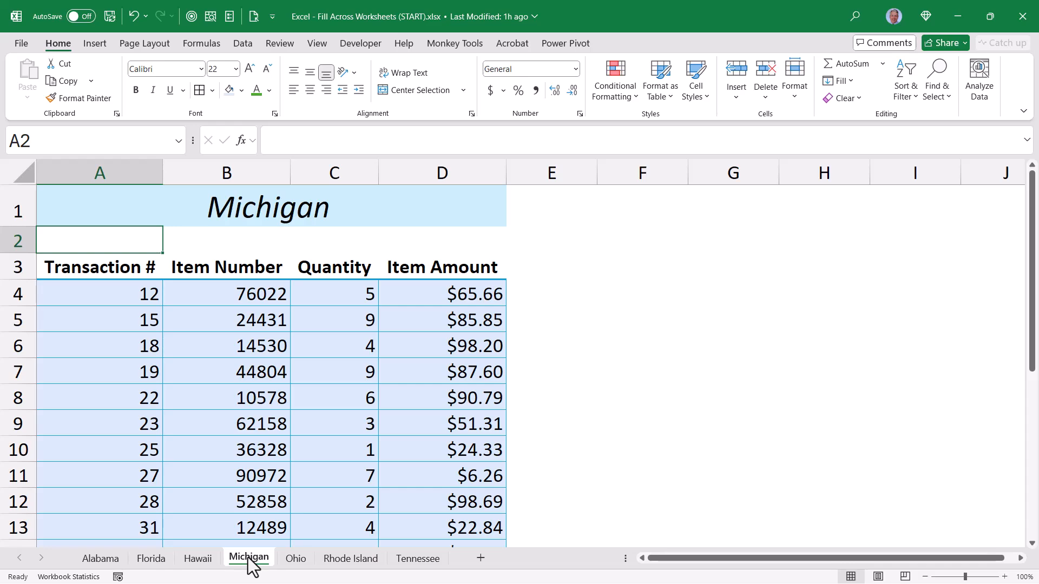
left_click(418, 558)
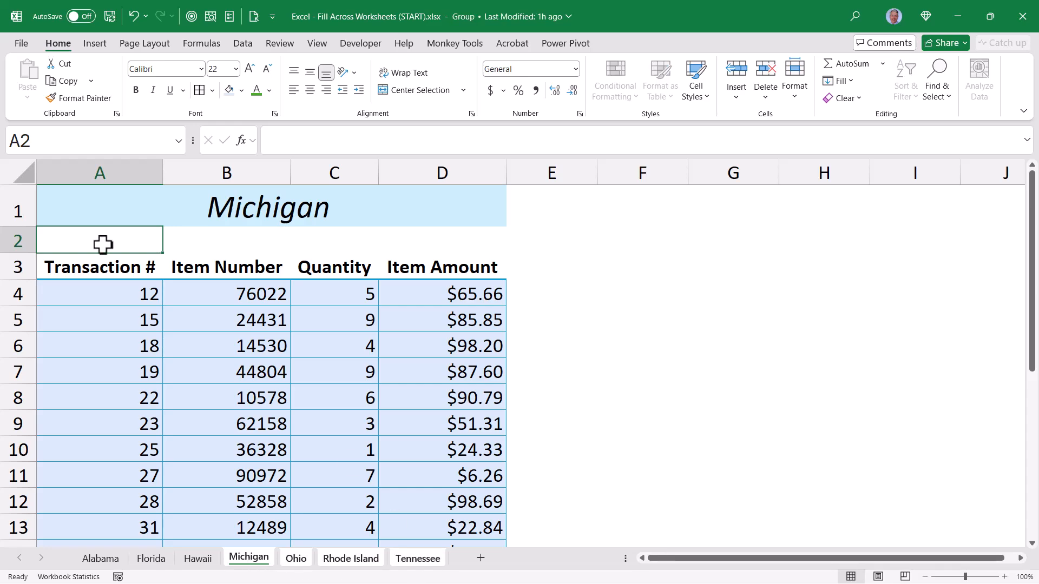
scroll("down", 3)
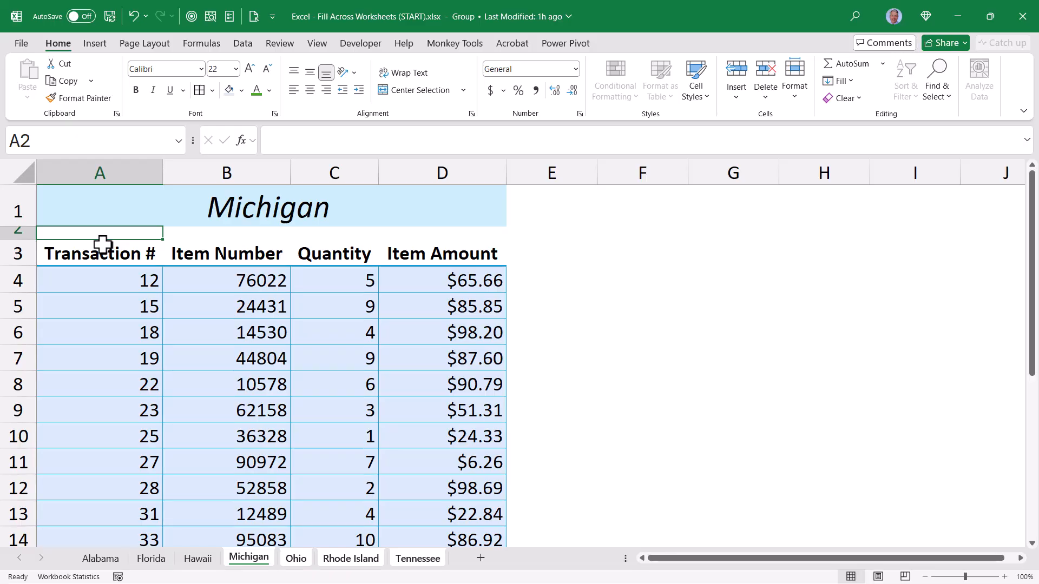
left_click(99, 559)
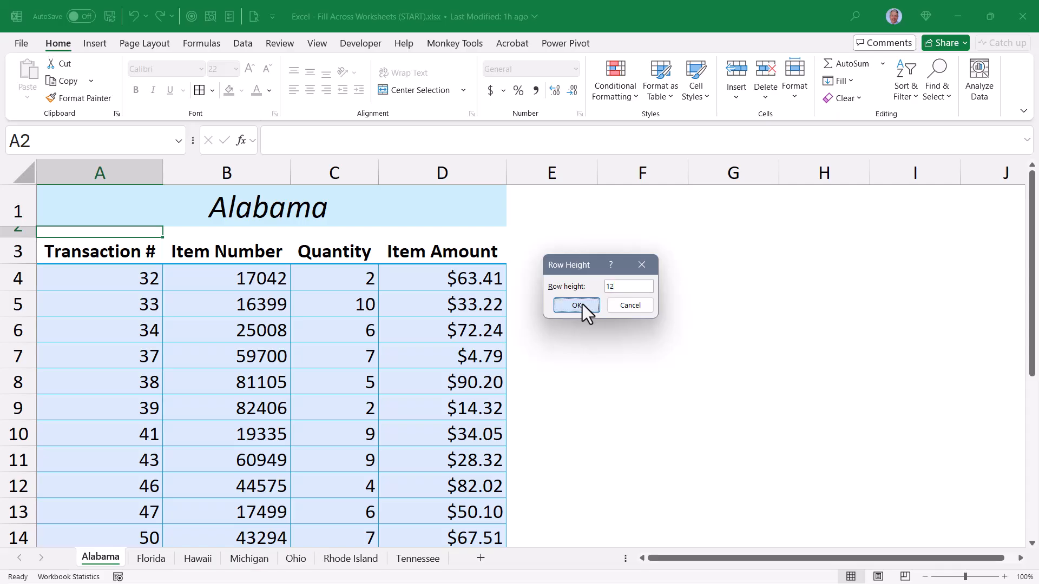
Confirm row 2 height 12 on Alabama, repeat it on Florida–Tennessee with F4, then check Hawaii and Tennessee
left_click(150, 558)
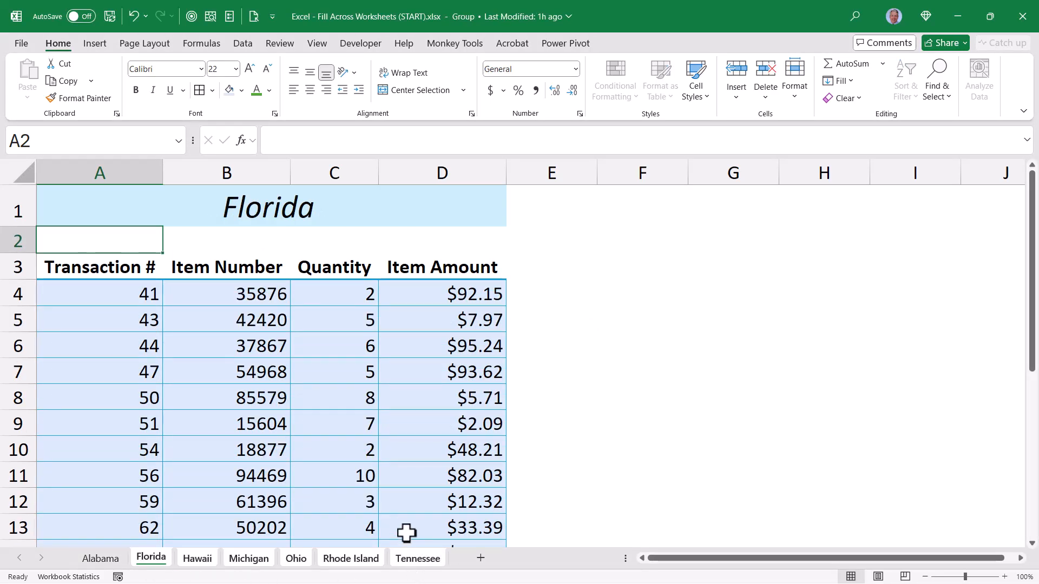
key("F4")
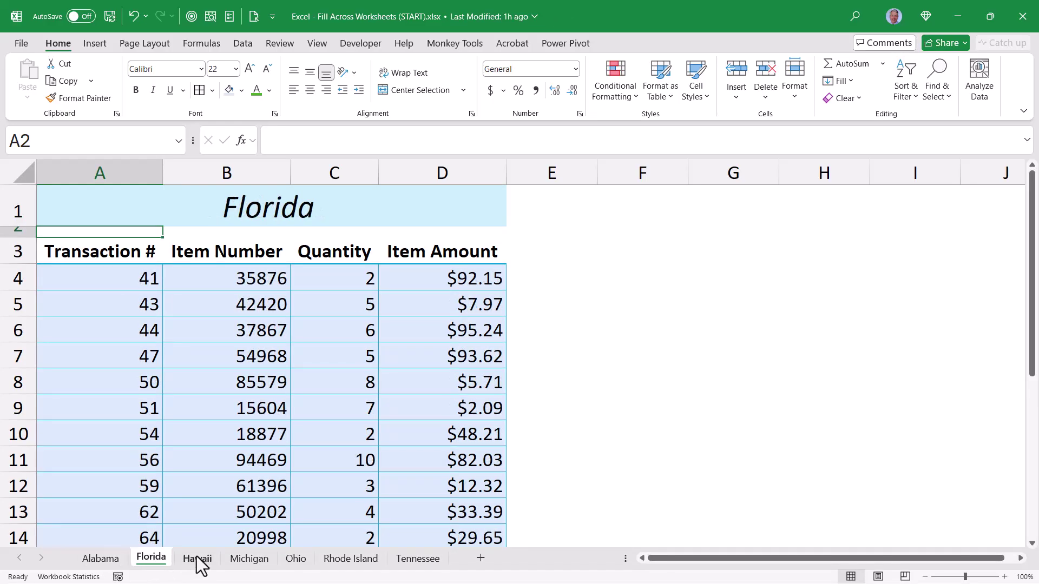
left_click(418, 559)
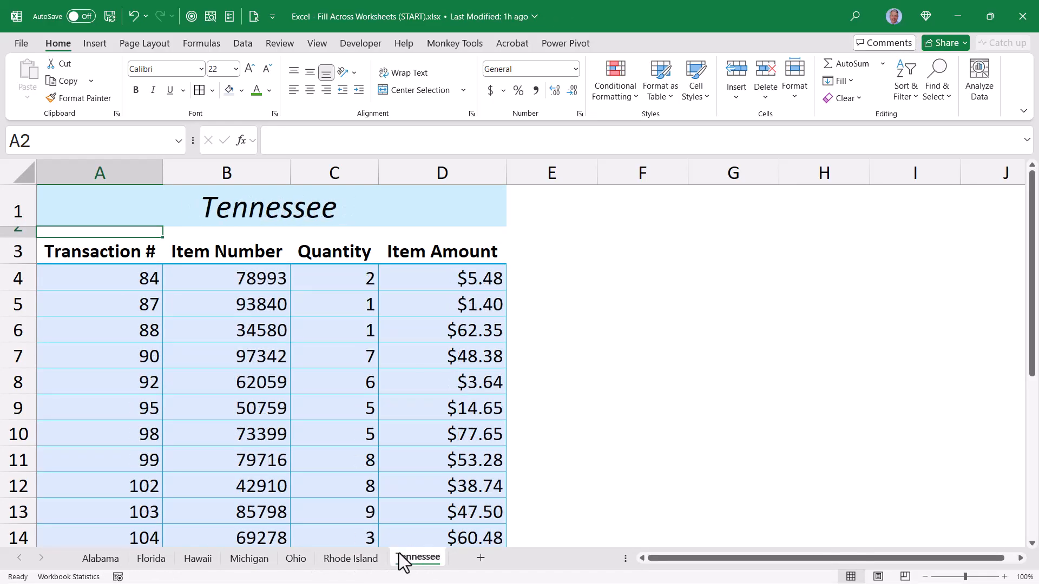
left_click(101, 559)
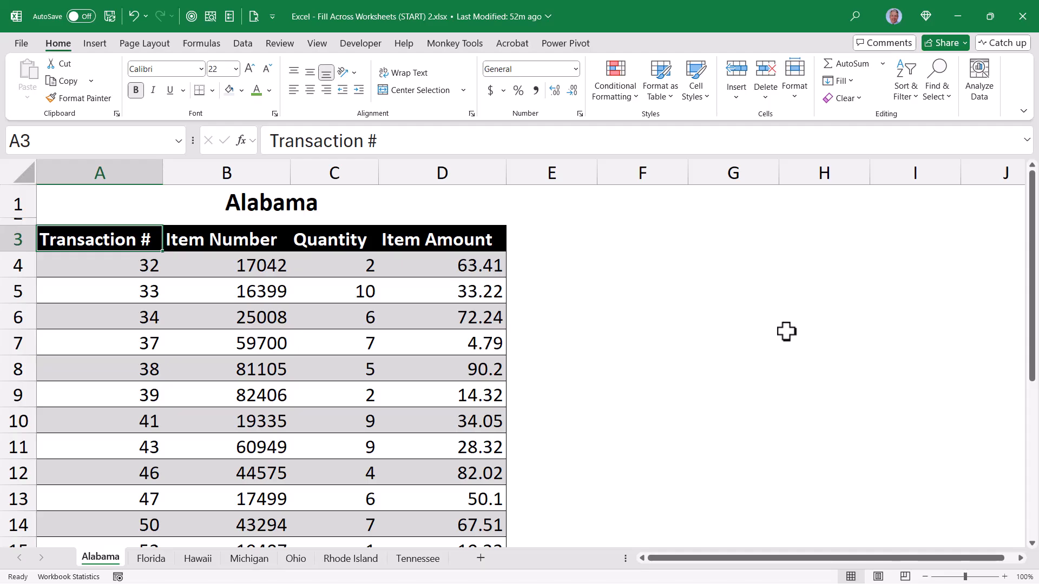
mouse_move(558, 342)
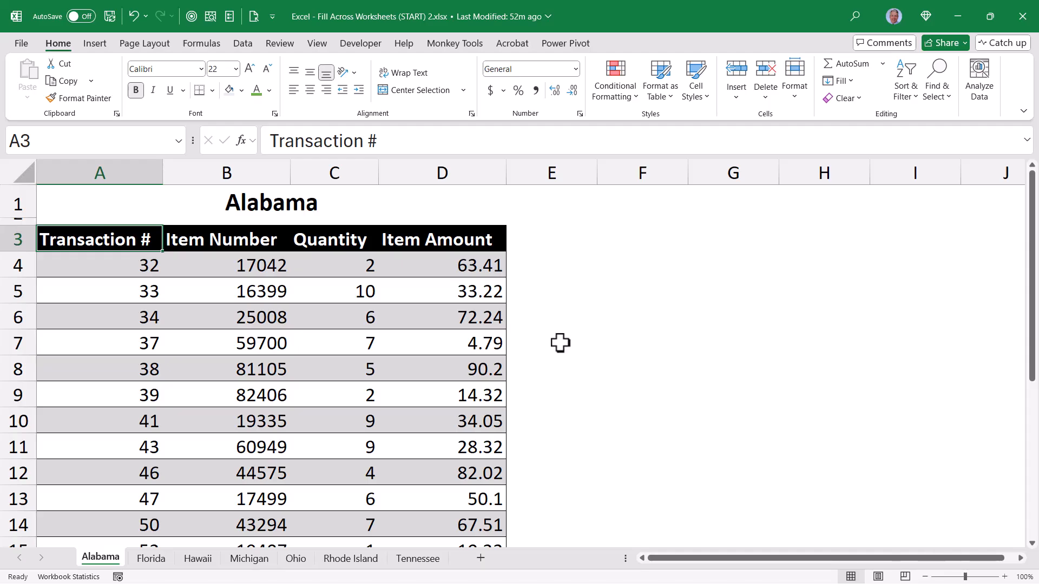
mouse_move(328, 366)
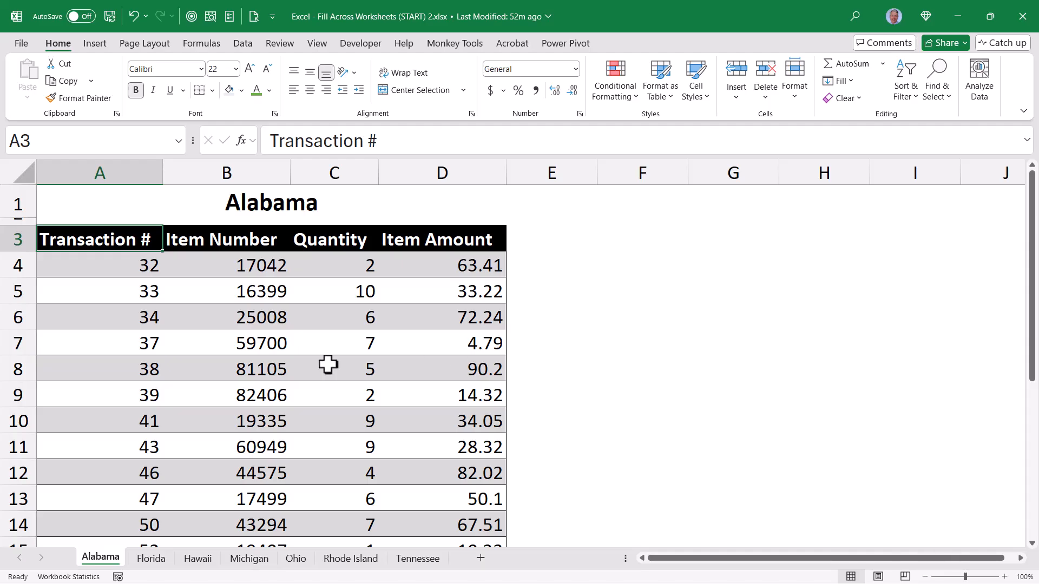
Review the empty Florida, Ohio and Rhode Island tables in the second workbook, then return to Alabama
left_click(151, 559)
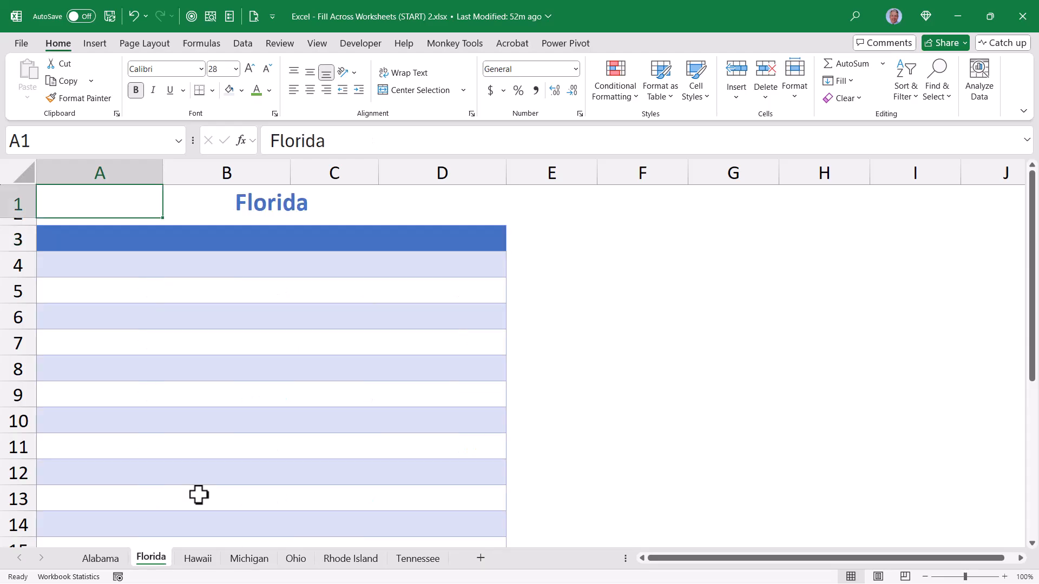
left_click(295, 558)
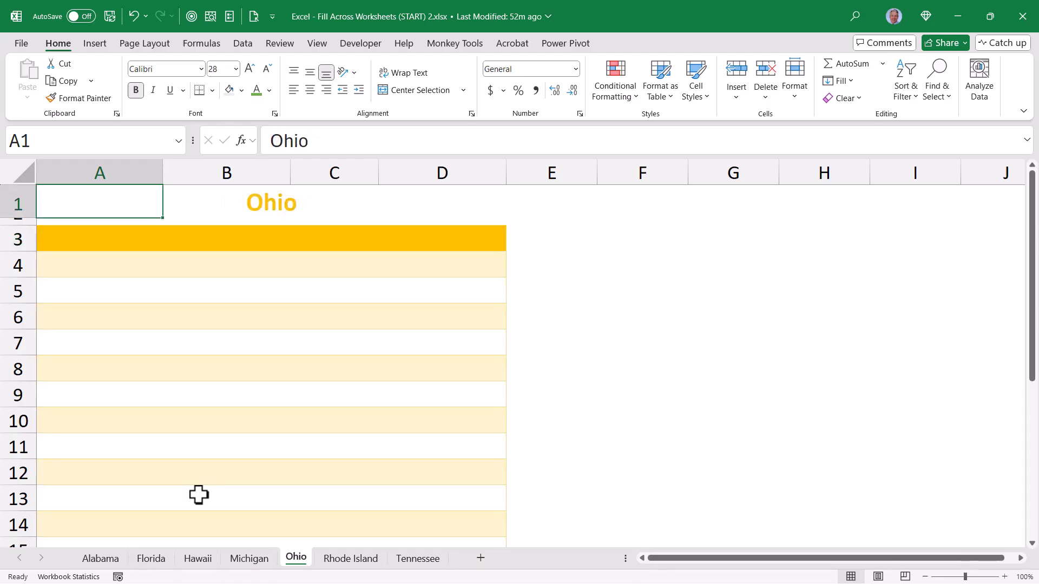
left_click(150, 559)
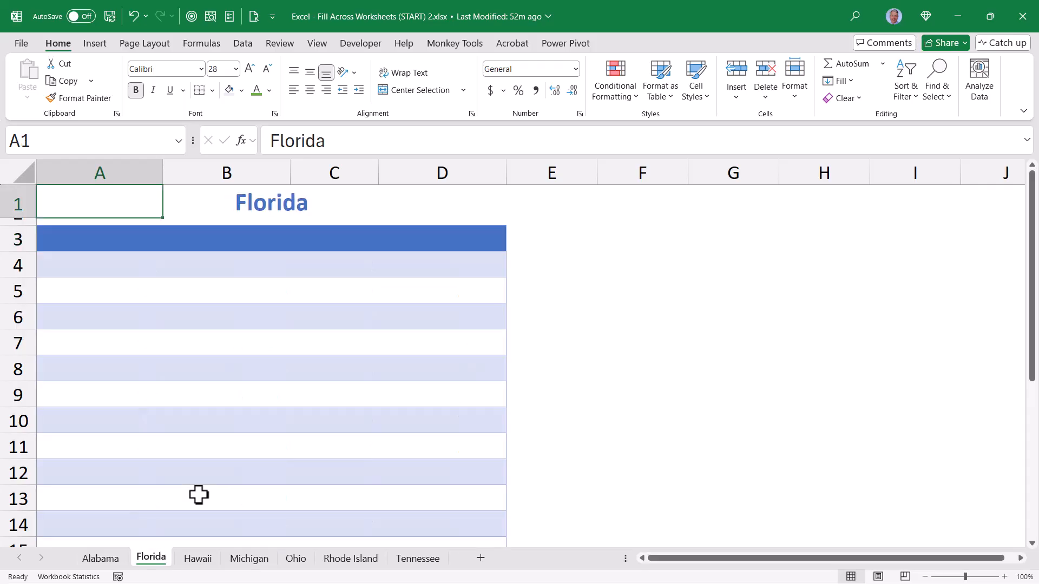
left_click(351, 558)
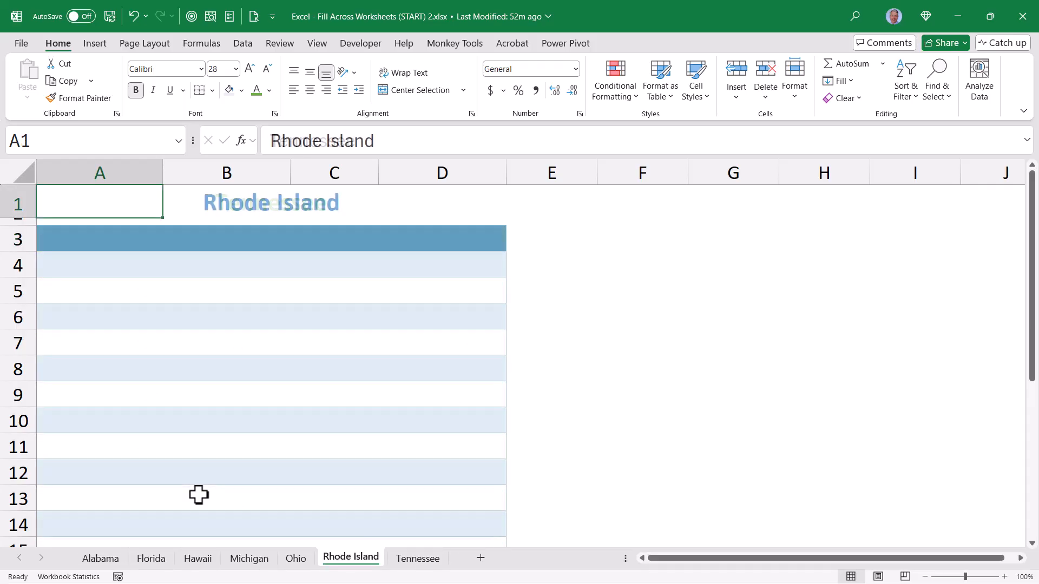
left_click(99, 558)
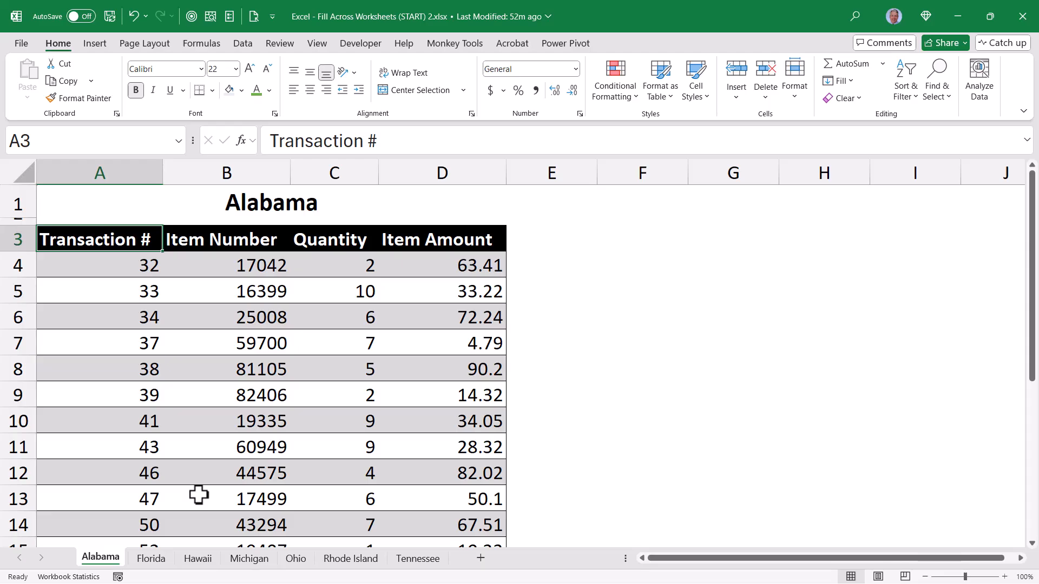
mouse_move(207, 340)
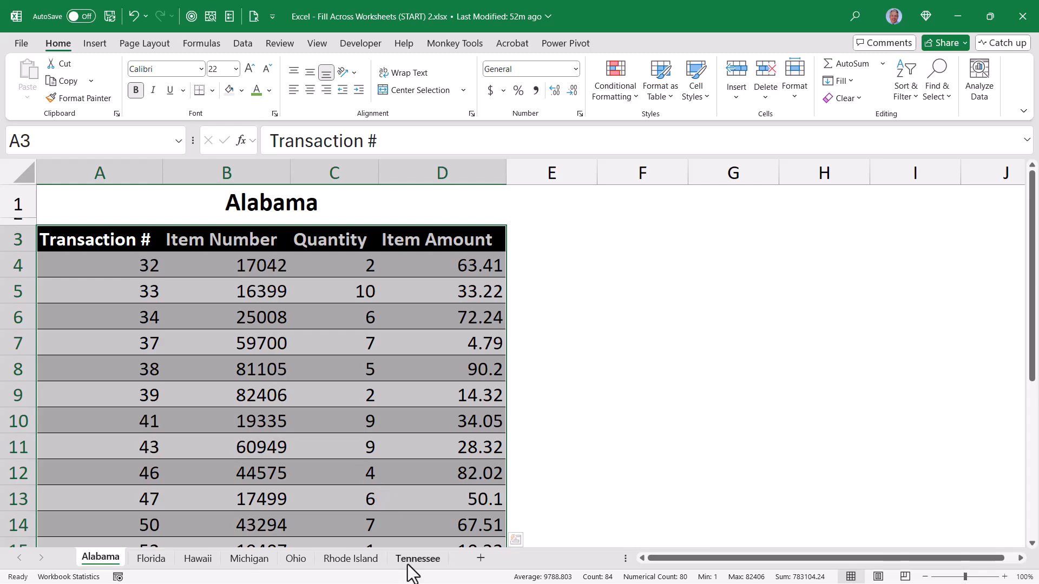
mouse_move(411, 572)
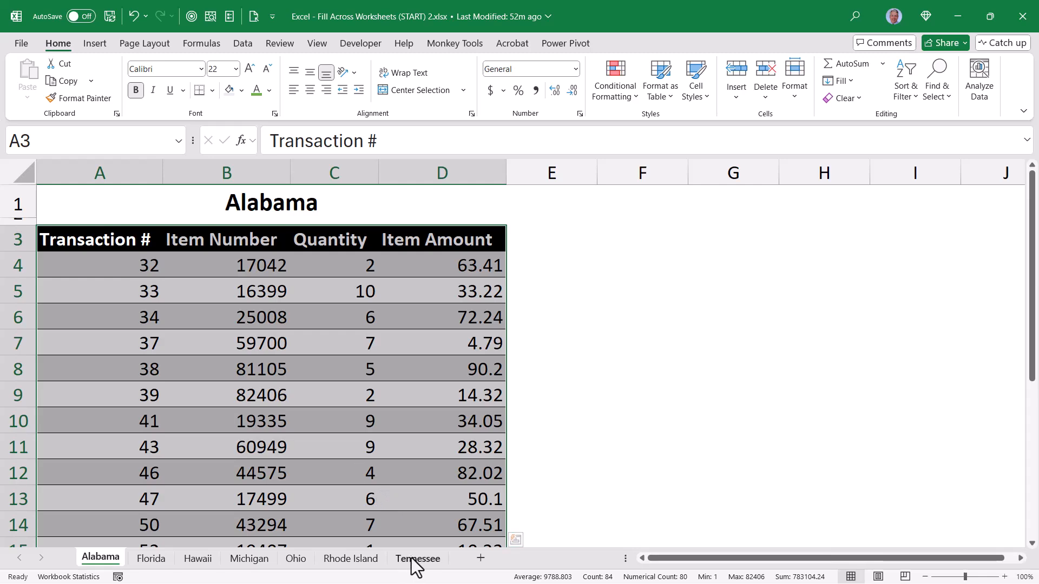
Fill Alabama's transaction values across all grouped sheets, contents only
left_click(844, 80)
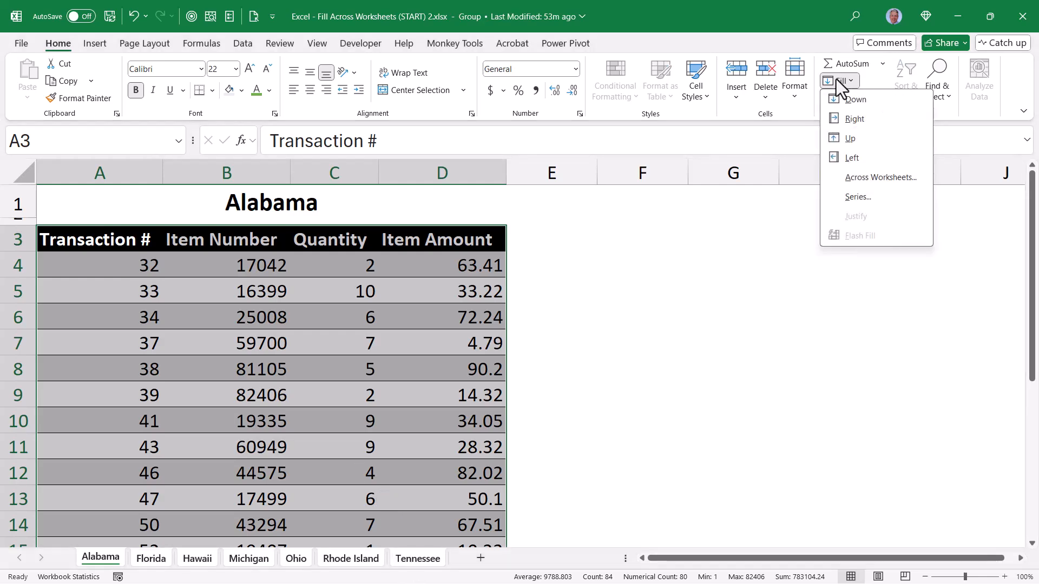
left_click(880, 178)
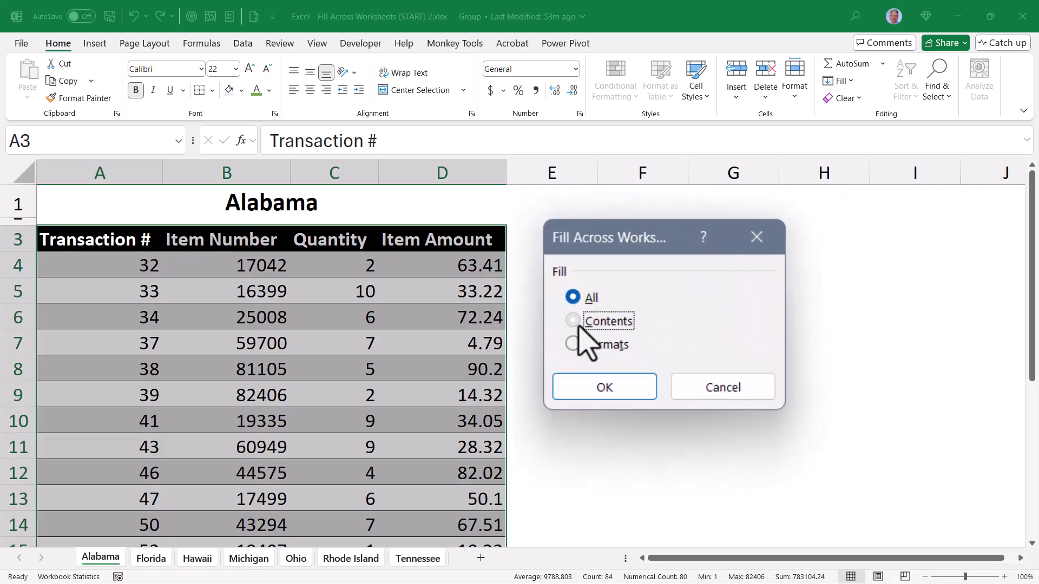
left_click(574, 320)
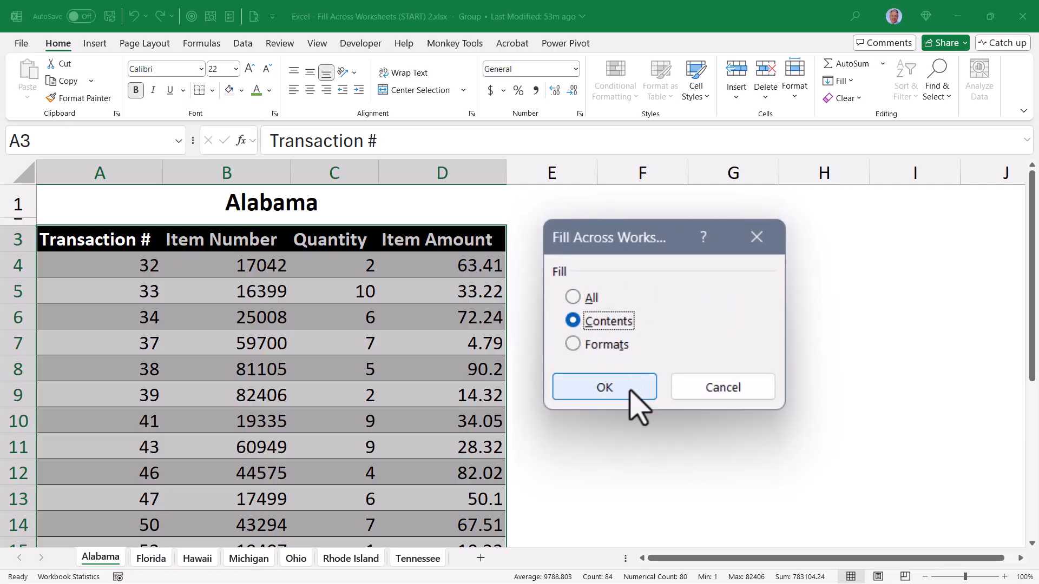
left_click(604, 387)
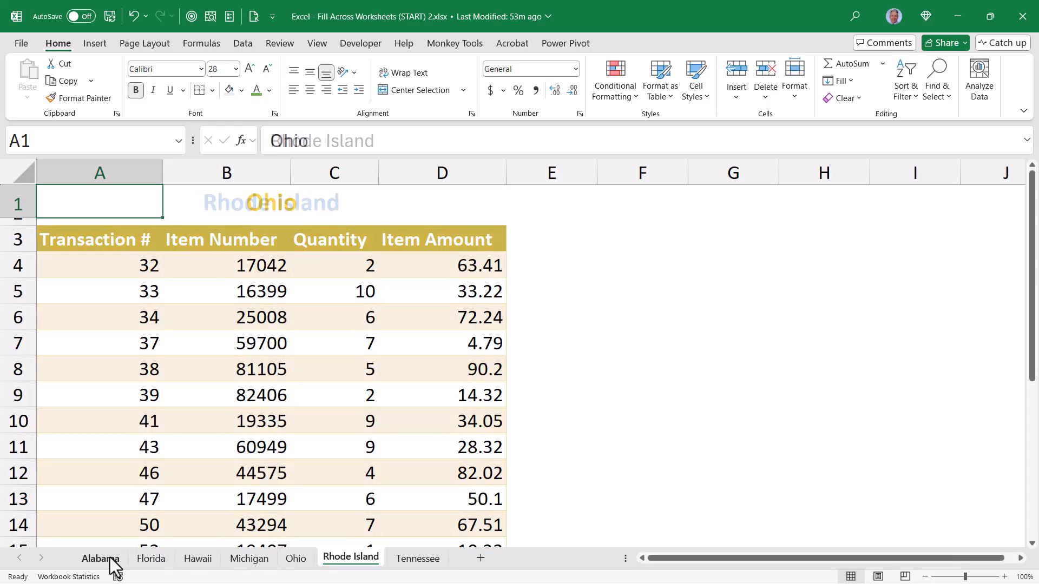
Check Ohio's filled table, return to Alabama and regroup all state sheets
left_click(296, 558)
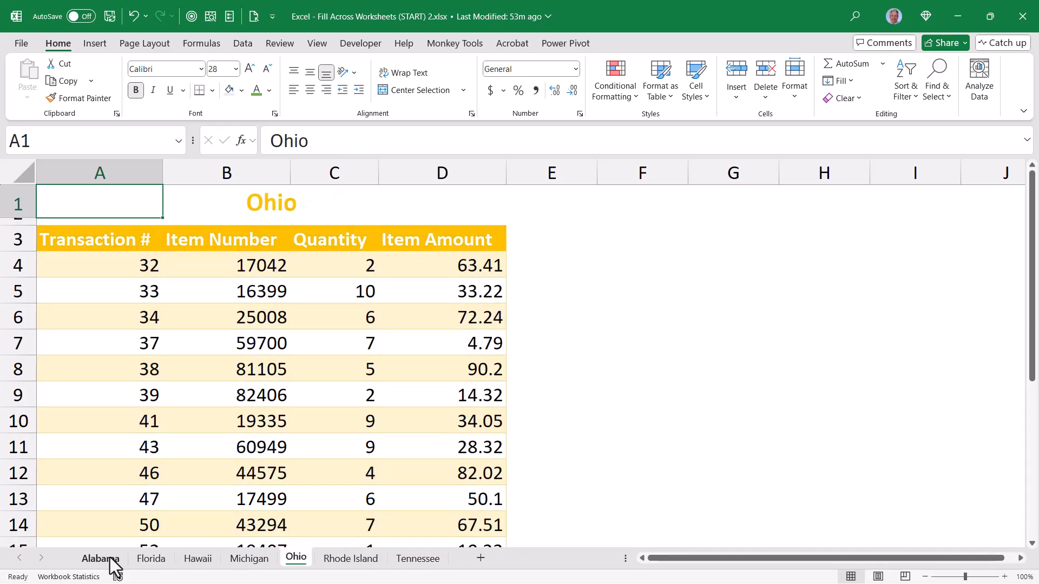
left_click(99, 559)
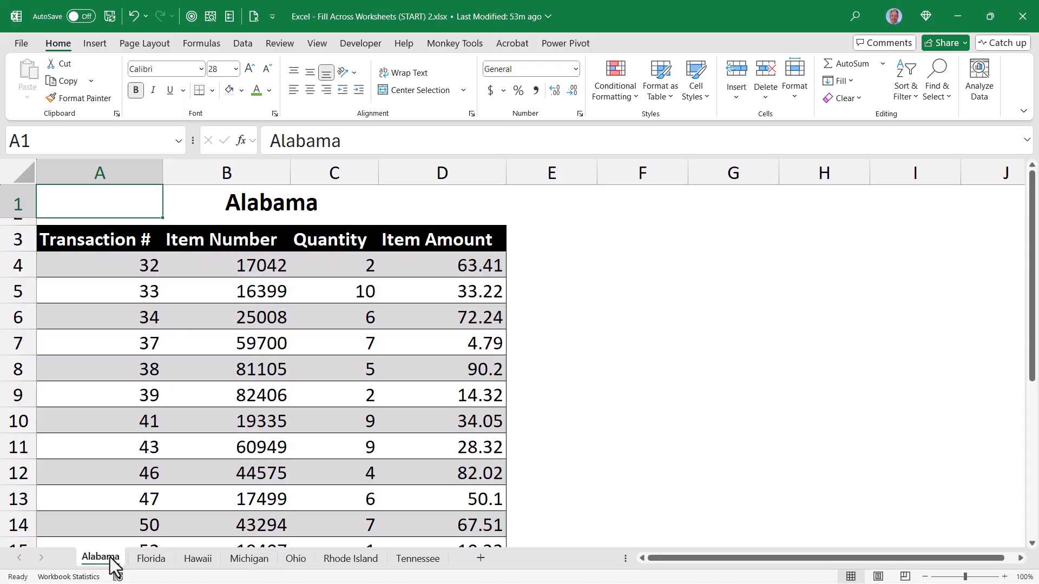
left_click(841, 80)
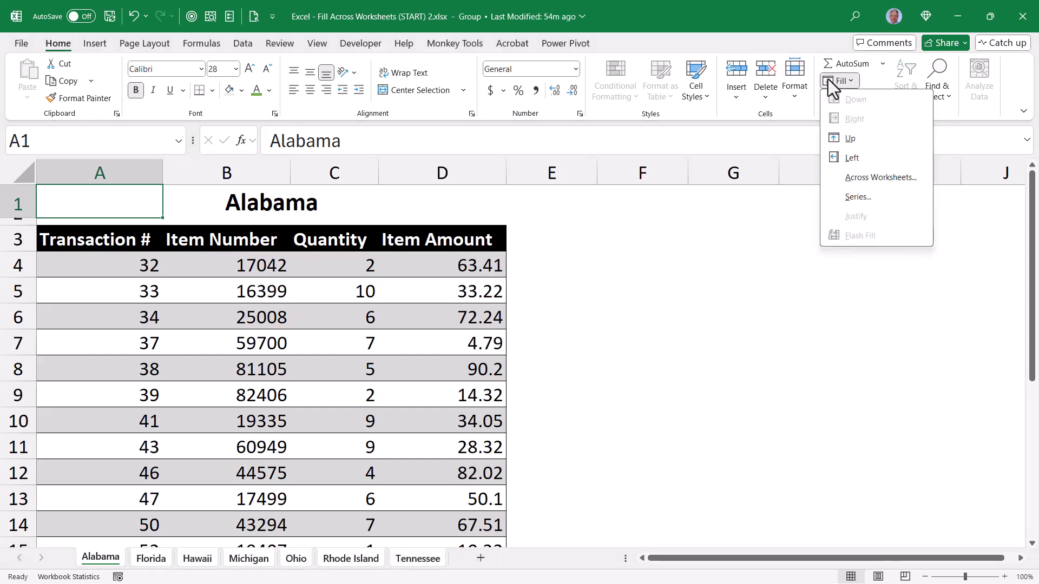
Bring up Fill Across Worksheets again with All (contents and formats) selected
left_click(880, 178)
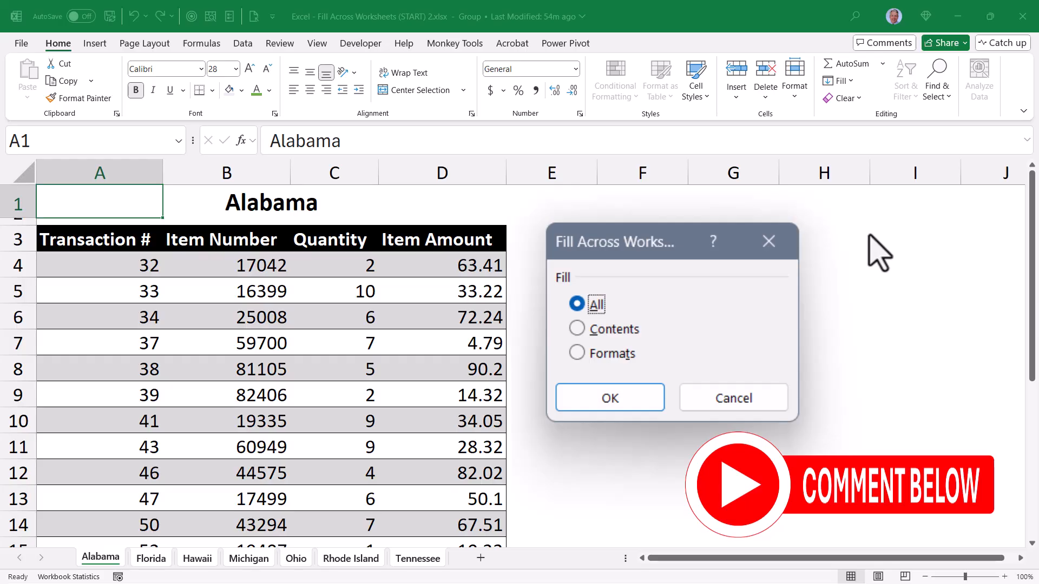
mouse_move(870, 214)
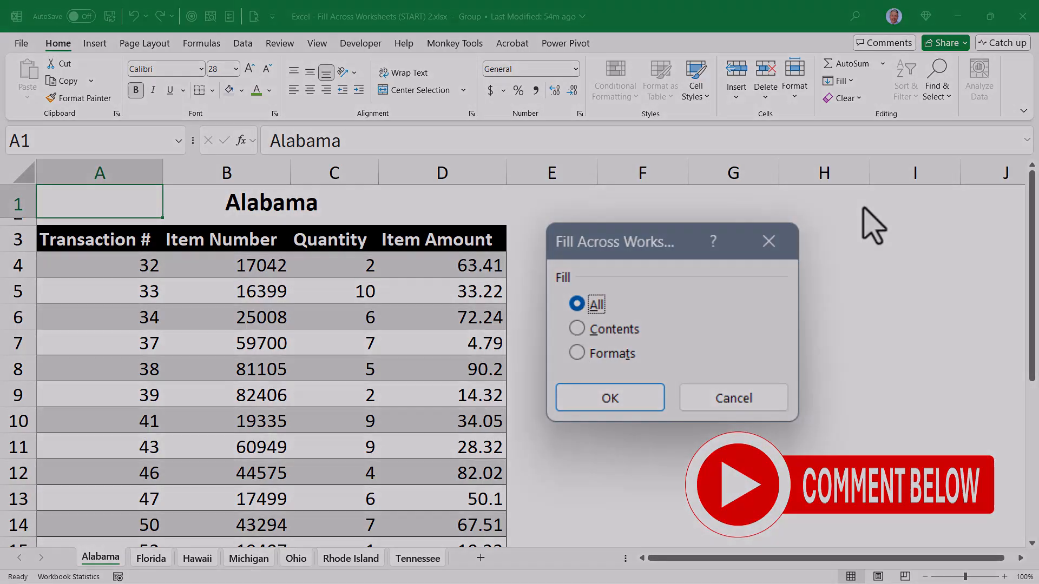